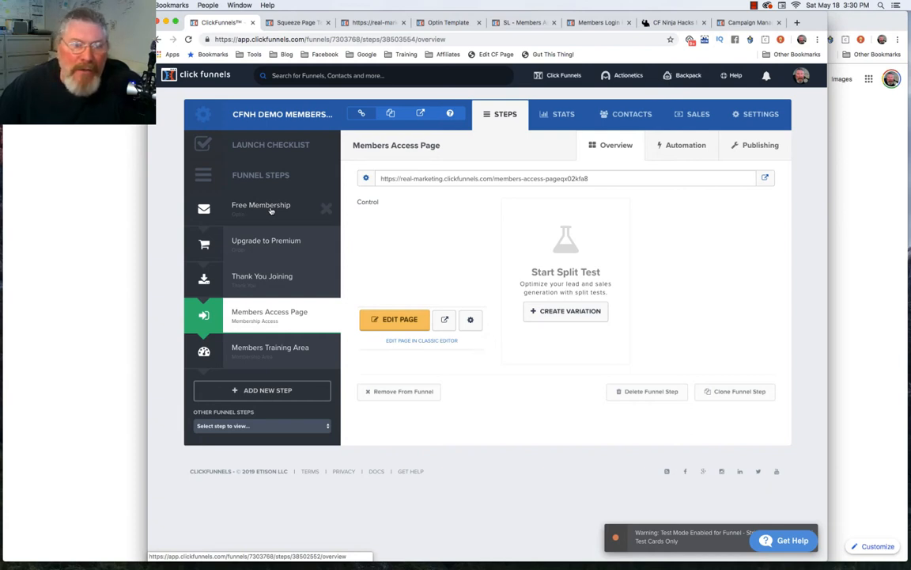
mouse_move(261, 206)
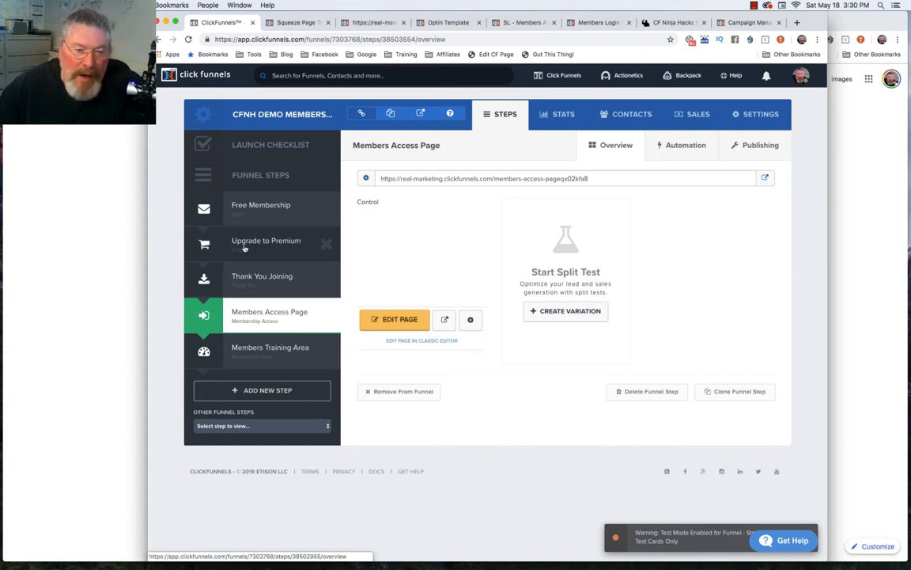
mouse_move(239, 259)
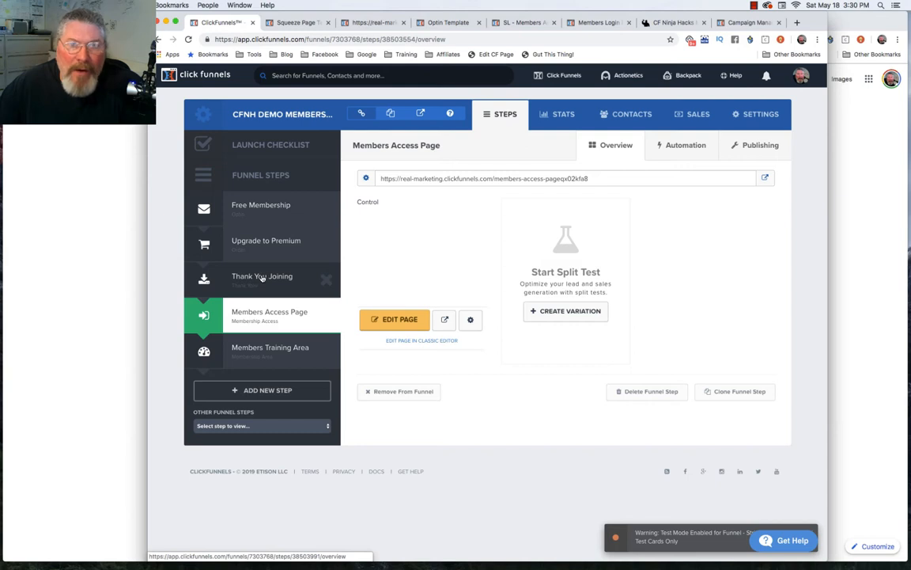
mouse_move(284, 322)
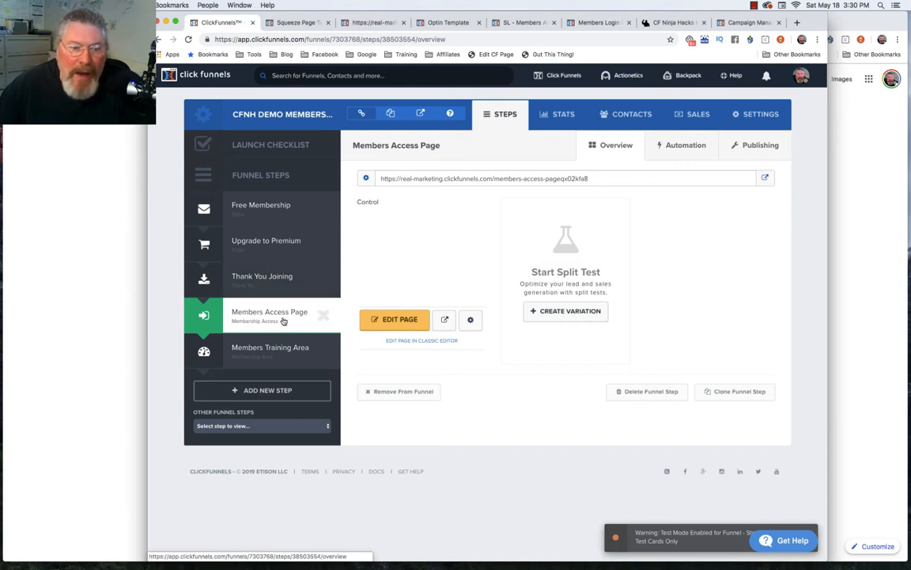
mouse_move(242, 319)
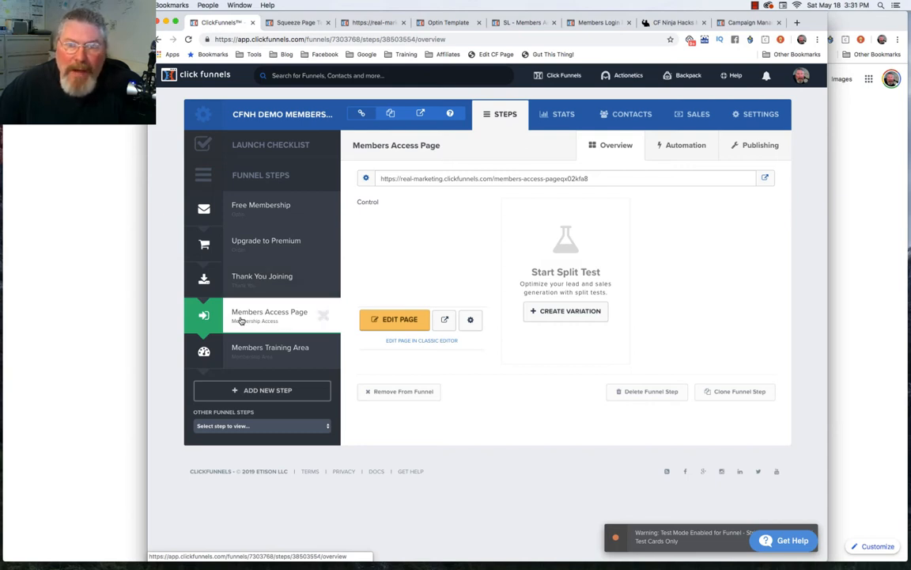
View the live Upgrade to Premium page, then open the Members Access Page in the editor.
left_click(449, 22)
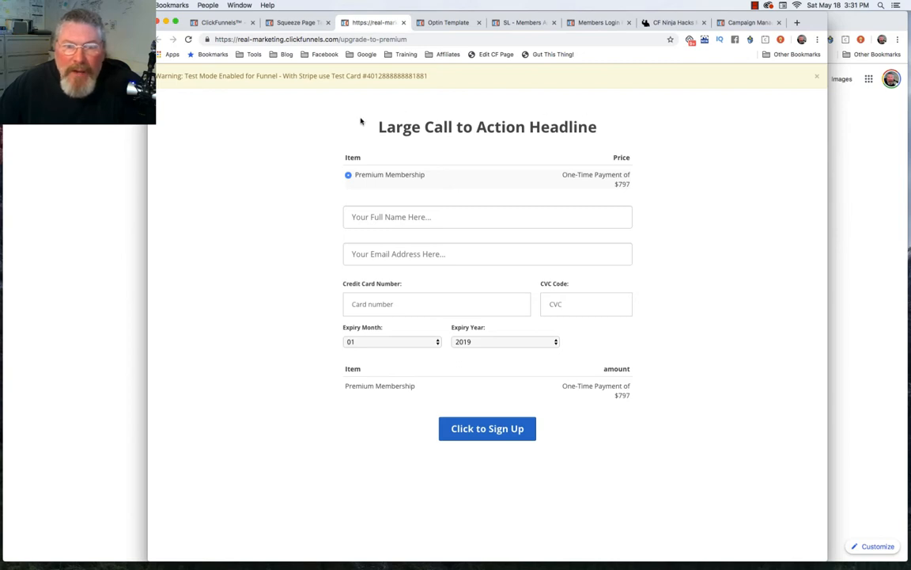
mouse_move(464, 128)
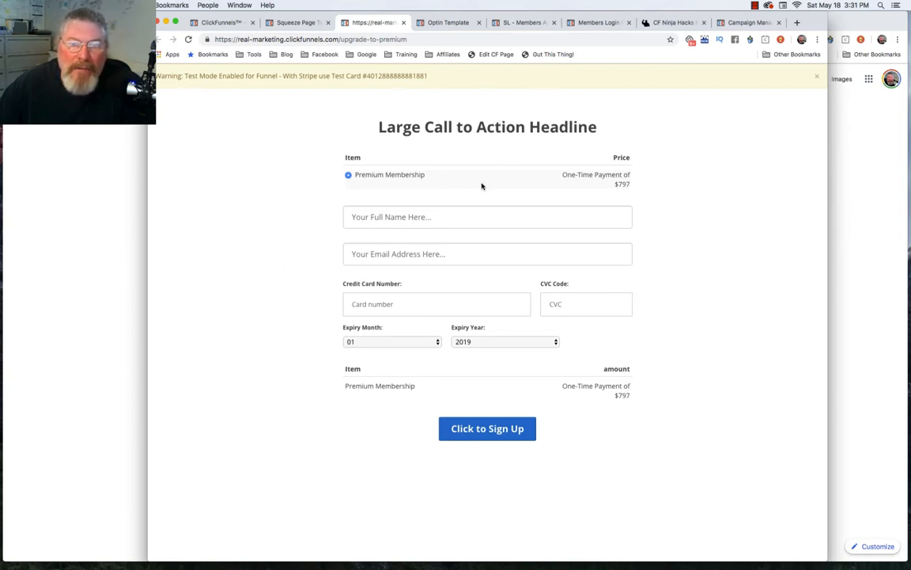
mouse_move(535, 195)
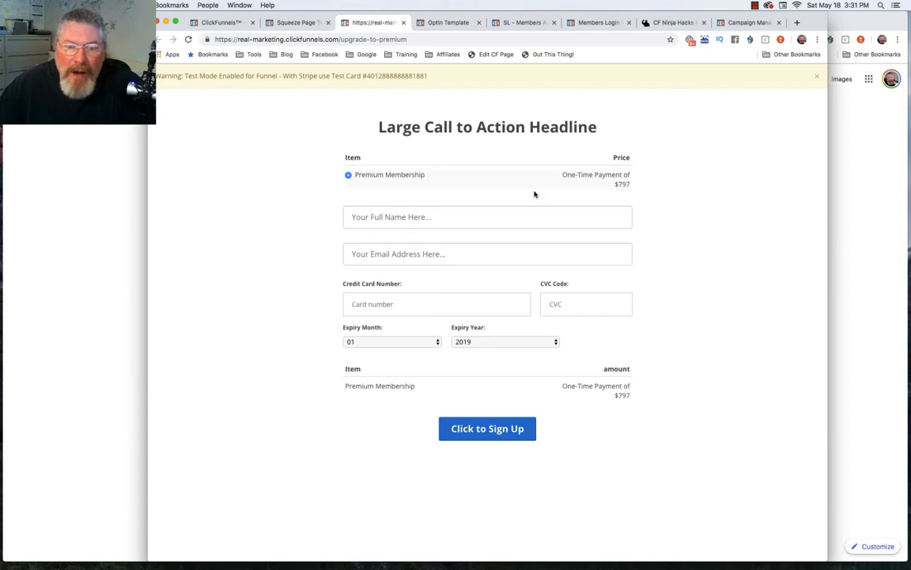
mouse_move(443, 195)
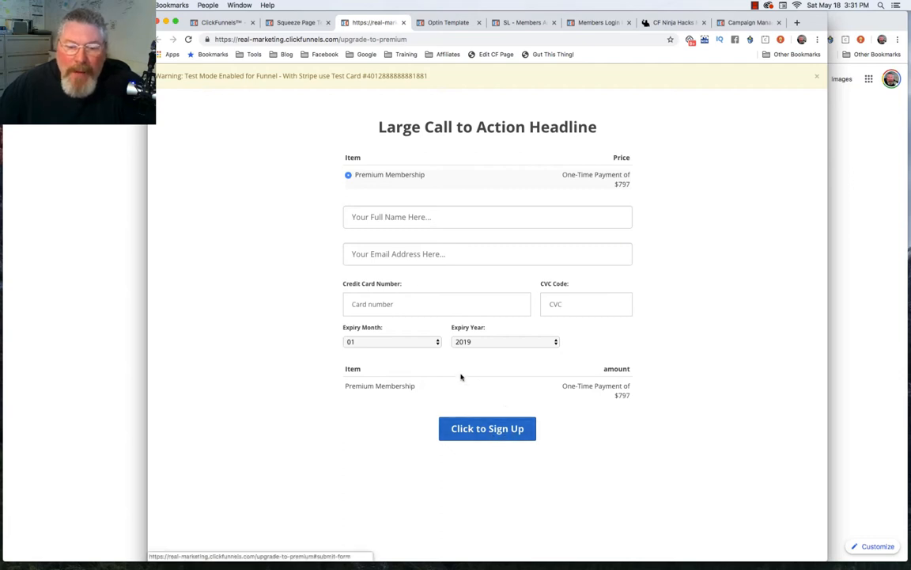
mouse_move(644, 409)
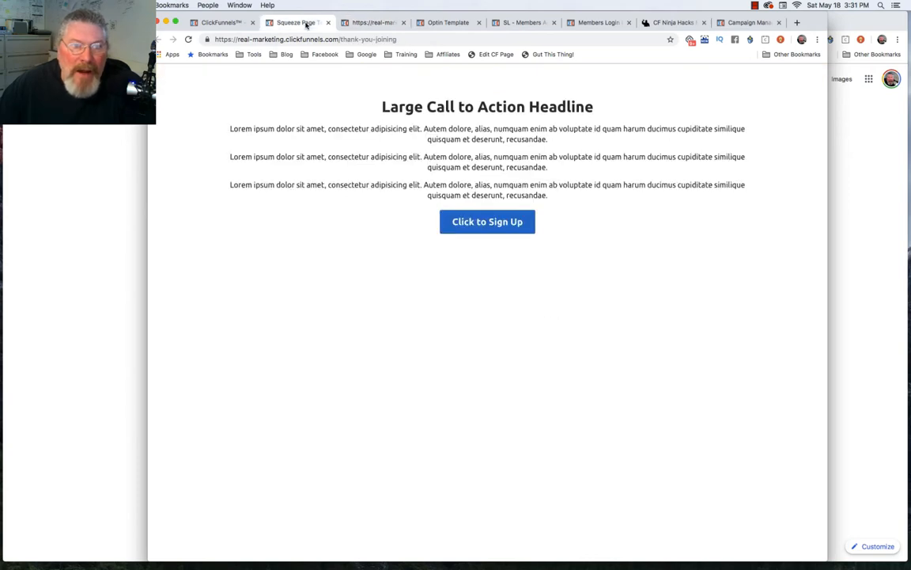
mouse_move(478, 120)
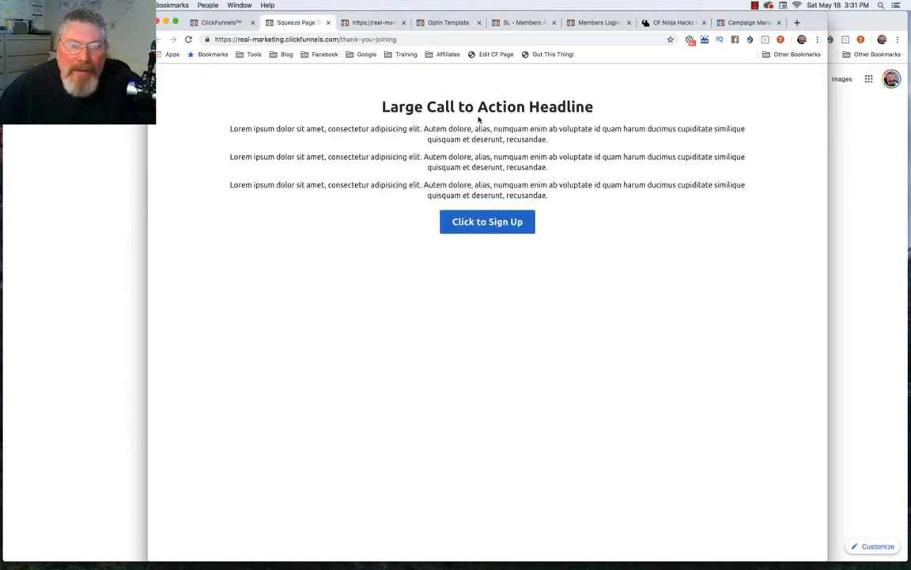
mouse_move(487, 221)
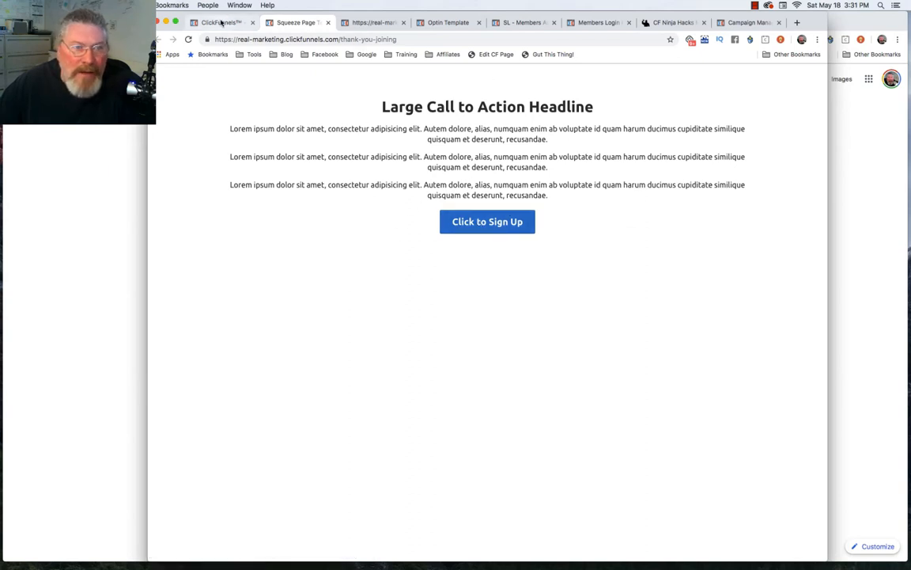
left_click(221, 22)
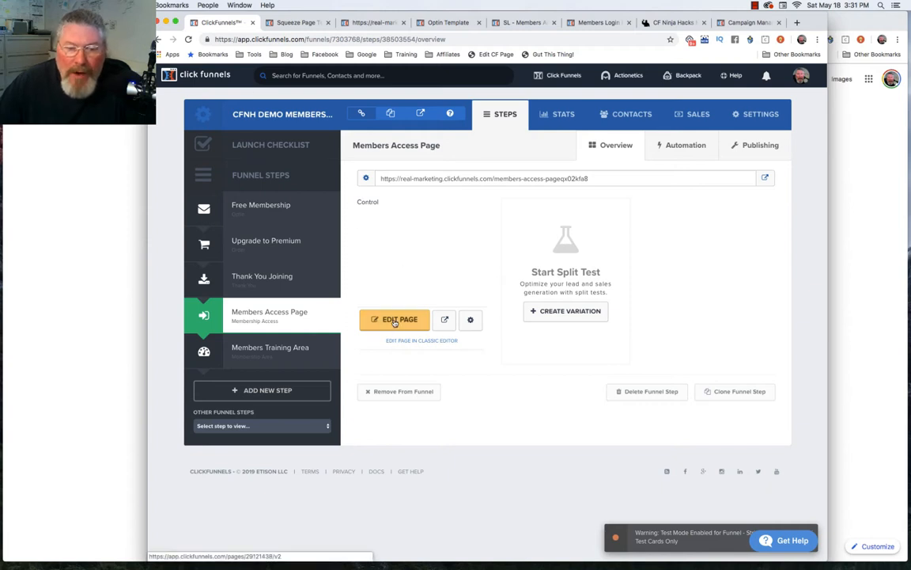
left_click(396, 320)
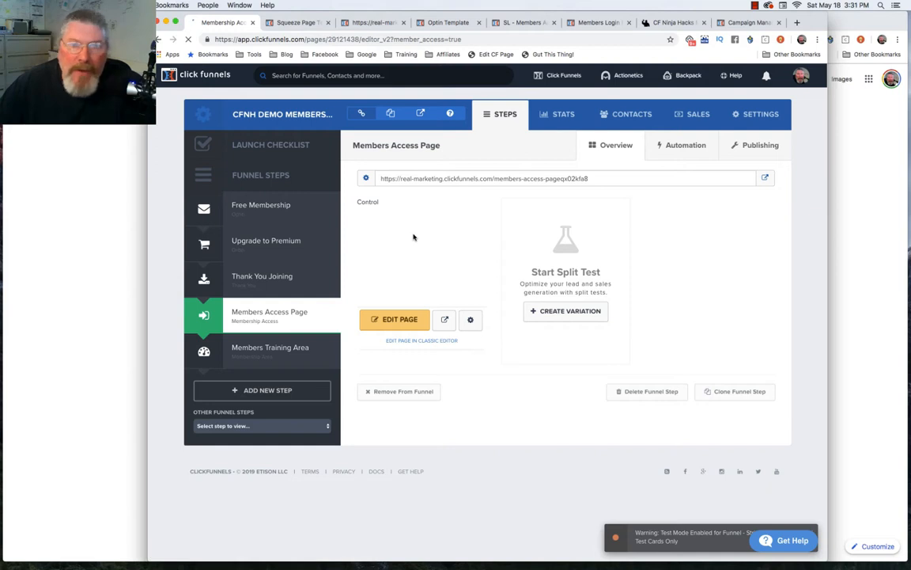
left_click(394, 320)
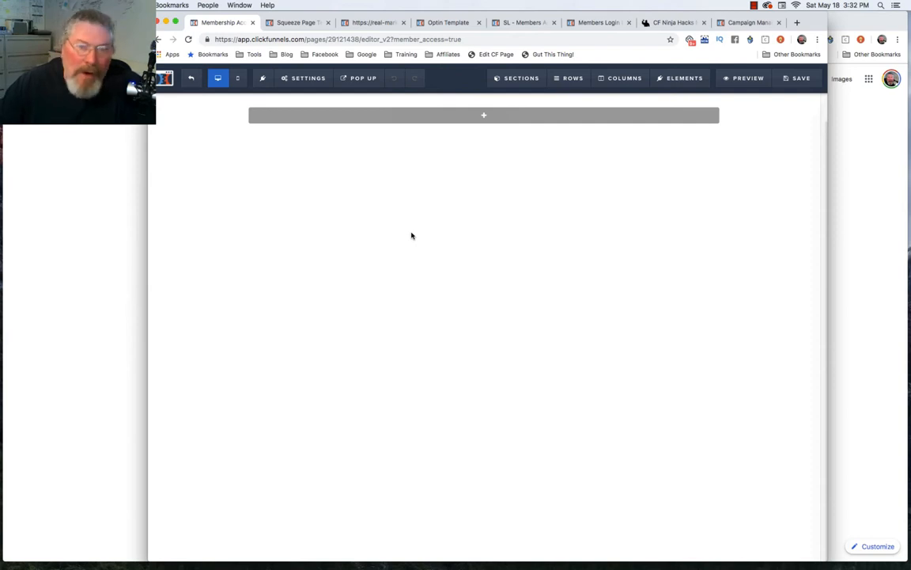
mouse_move(500, 80)
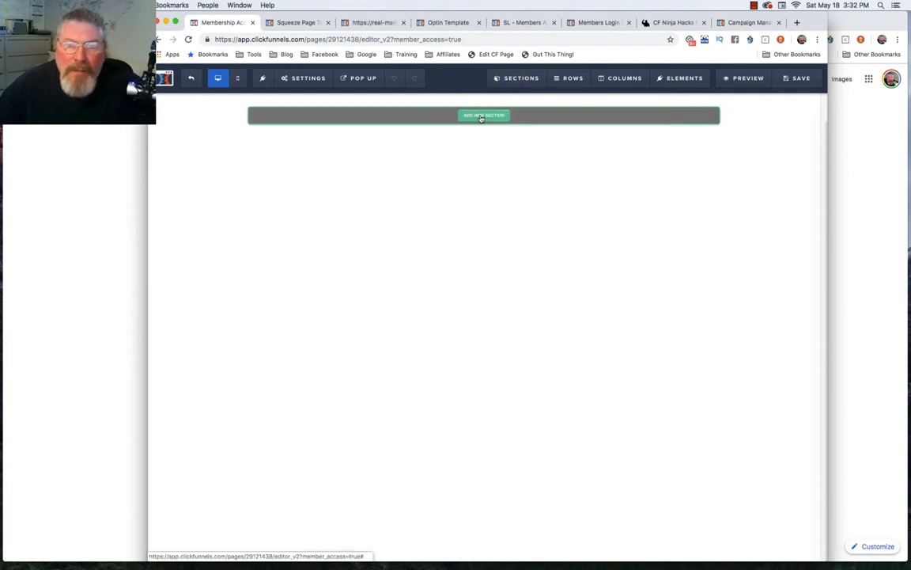
Add a full-width section, narrow it to Small width, and add a row inside it.
left_click(484, 115)
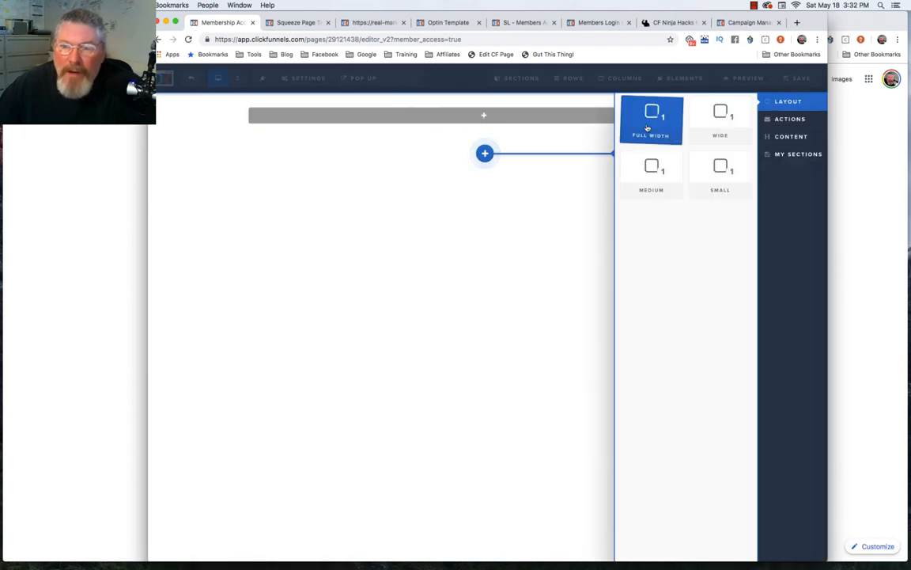
left_click(652, 120)
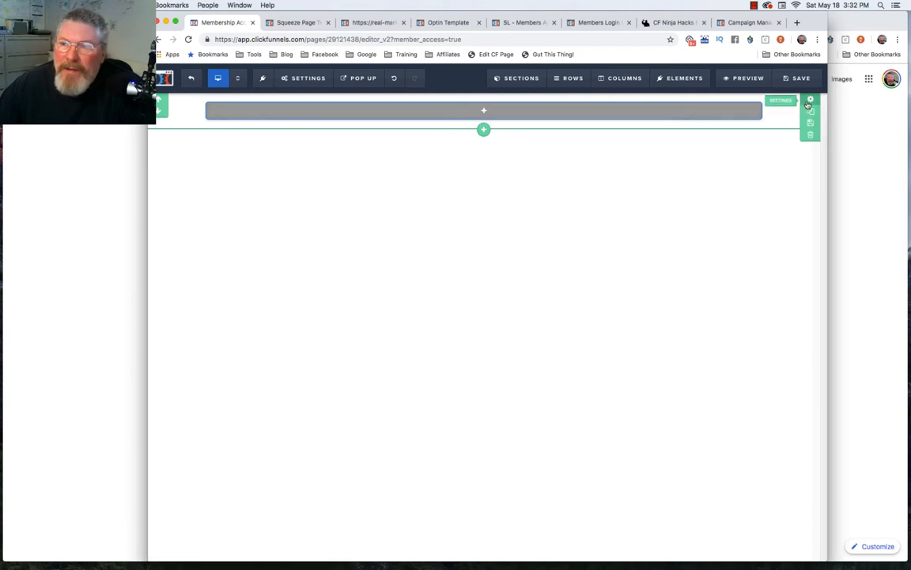
left_click(811, 101)
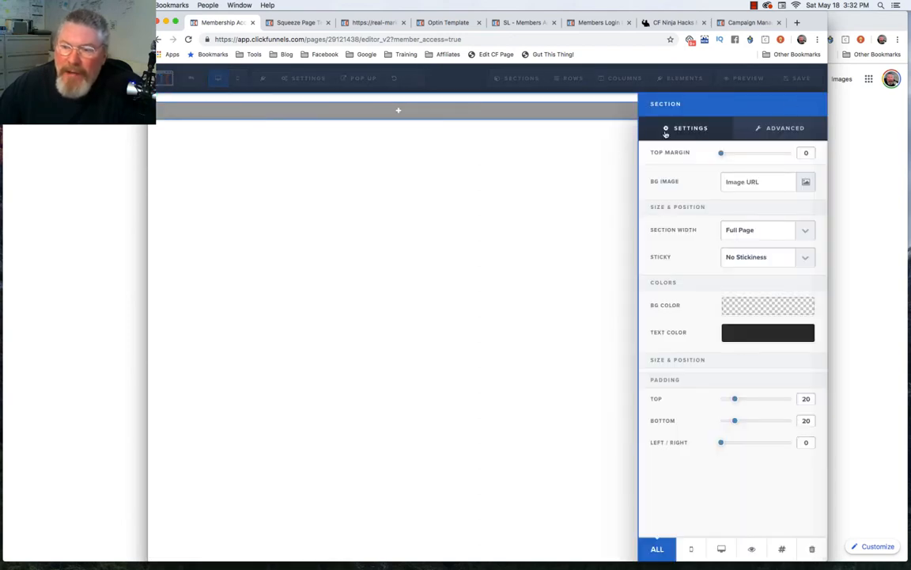
left_click(763, 229)
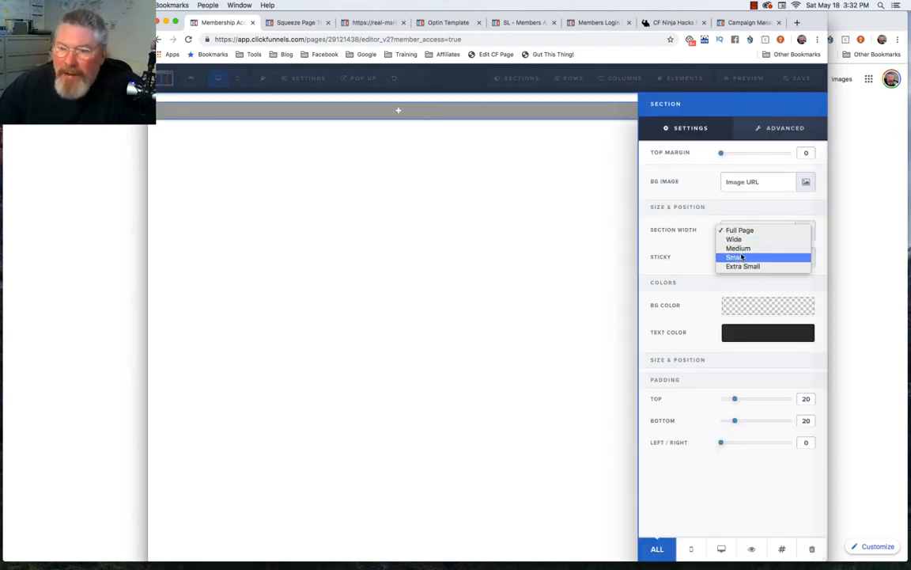
left_click(734, 257)
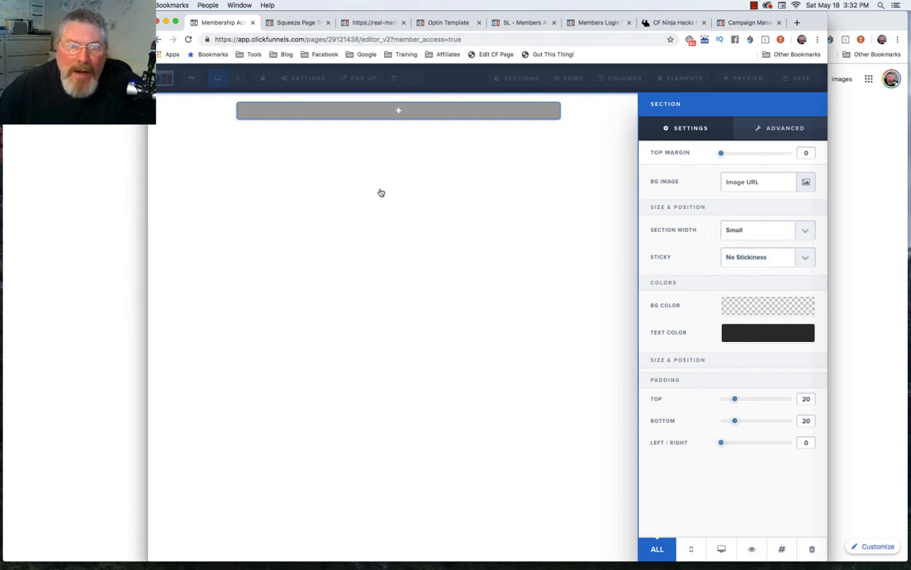
mouse_move(443, 125)
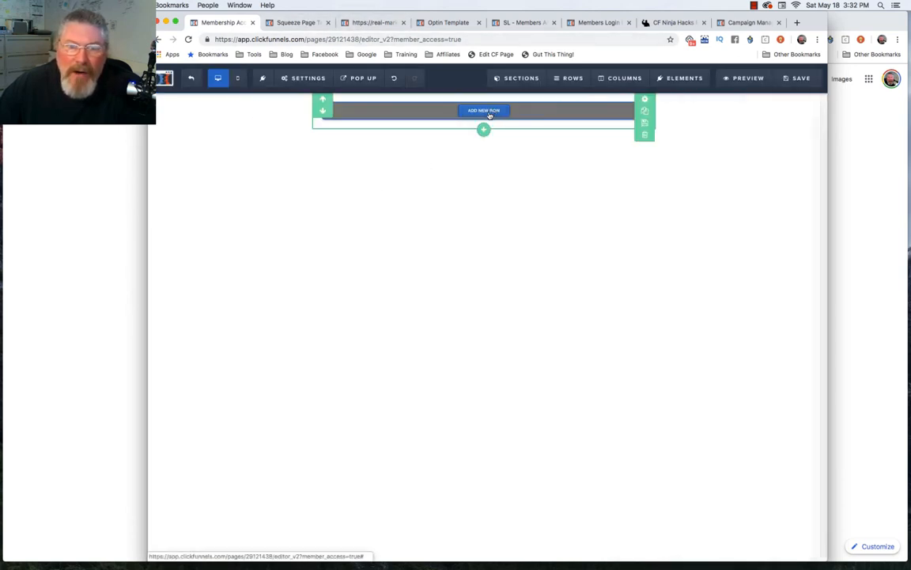
left_click(484, 111)
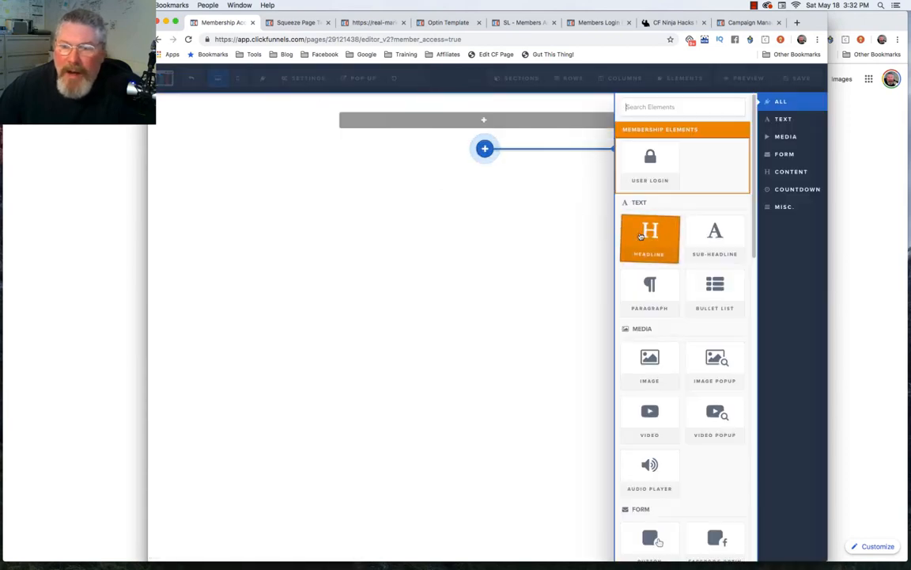
Add a headline and a create-account form to the row, then start a new section below.
left_click(649, 237)
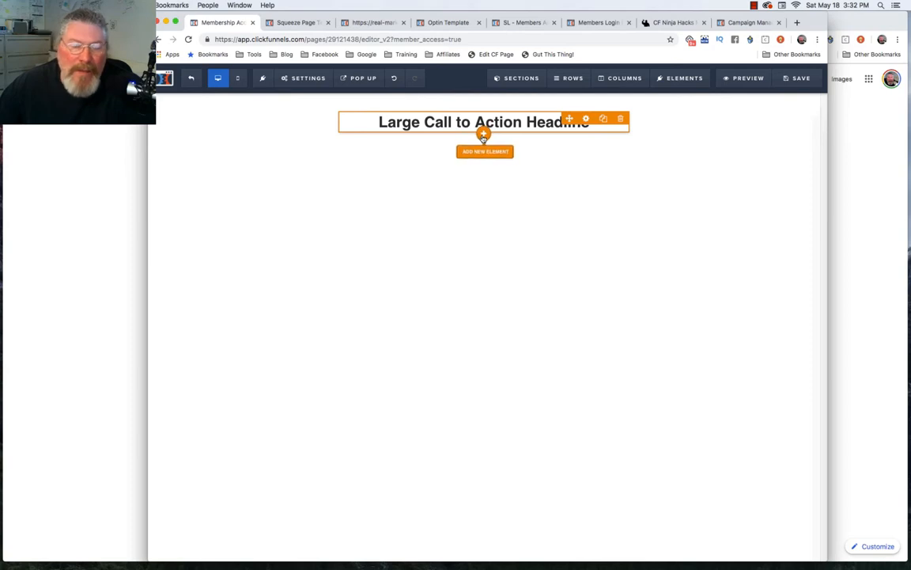
left_click(484, 152)
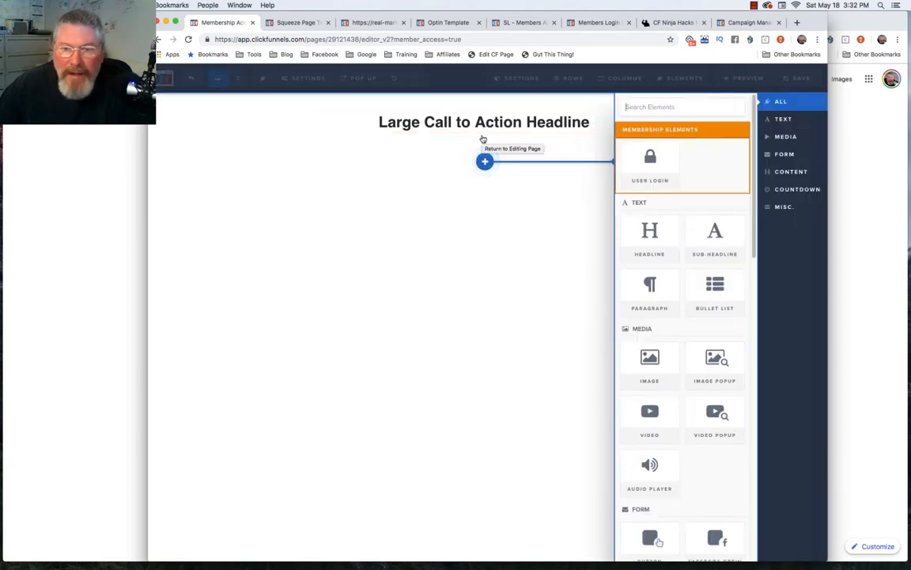
mouse_move(649, 163)
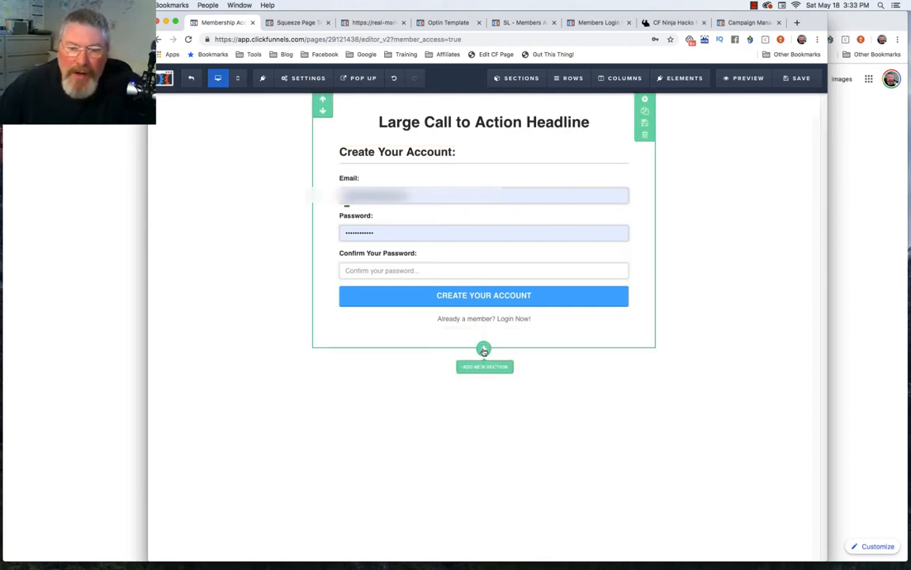
left_click(485, 367)
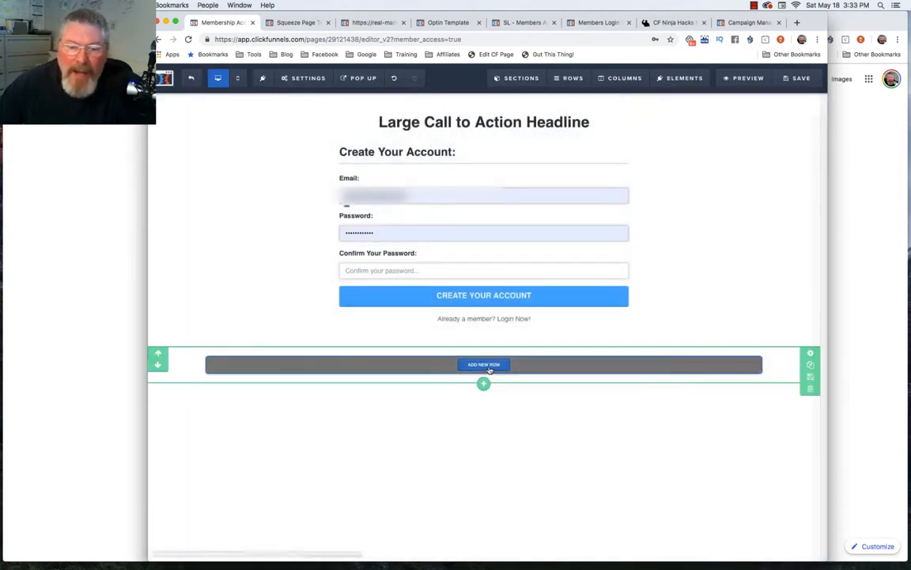
Add a row with a headline reading "Footer" in the lower section.
left_click(484, 364)
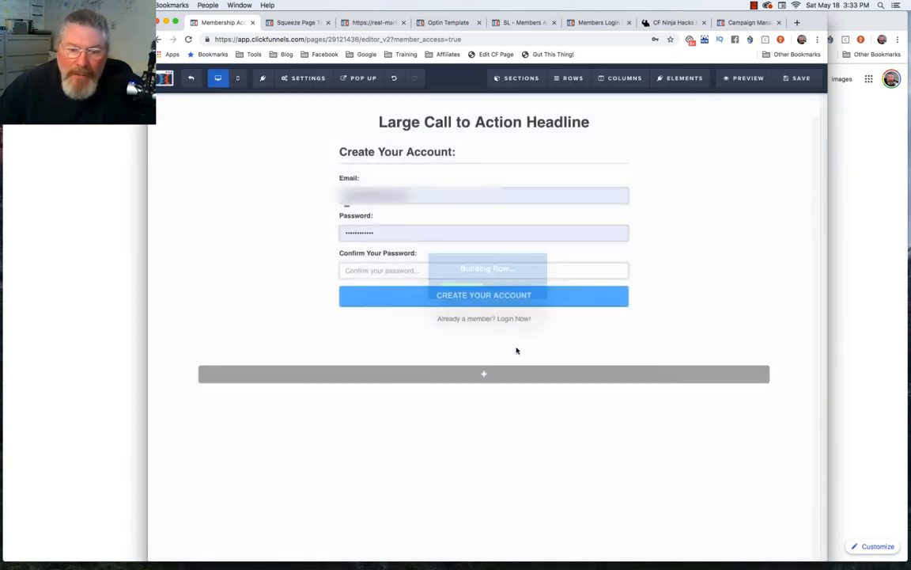
left_click(484, 374)
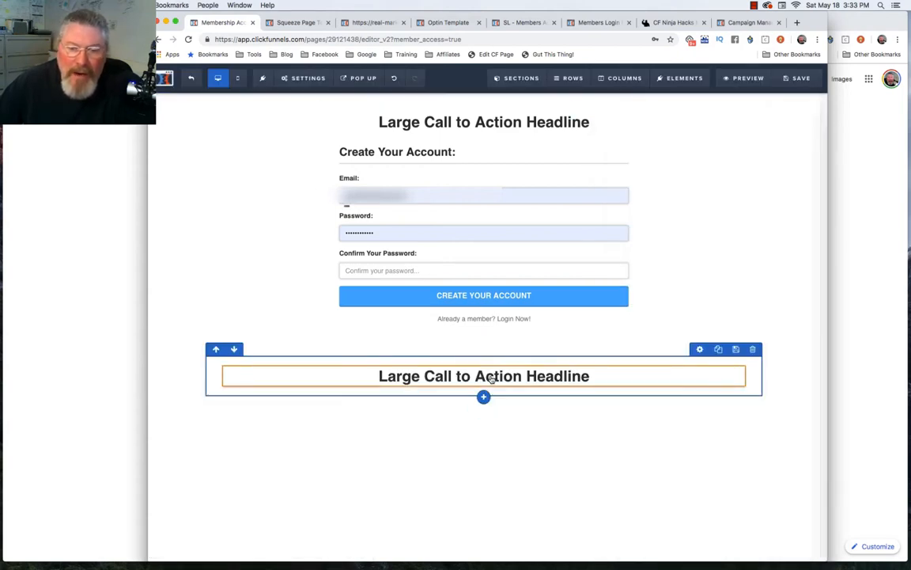
double_click(484, 377)
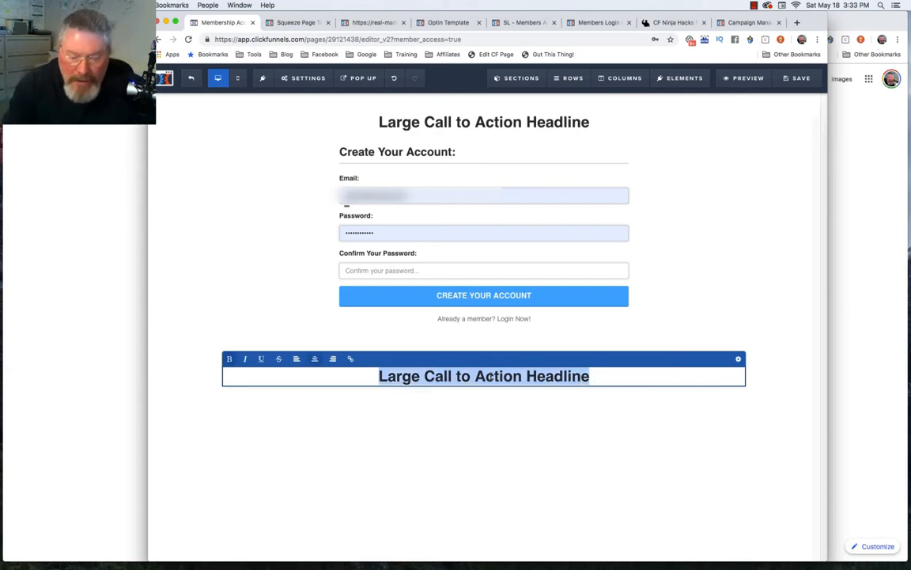
type("Footer")
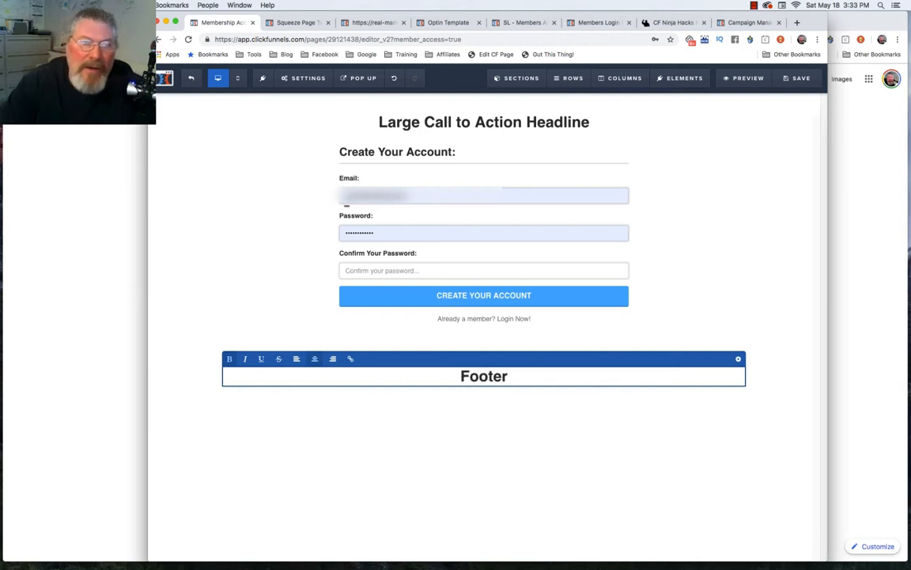
left_click(503, 472)
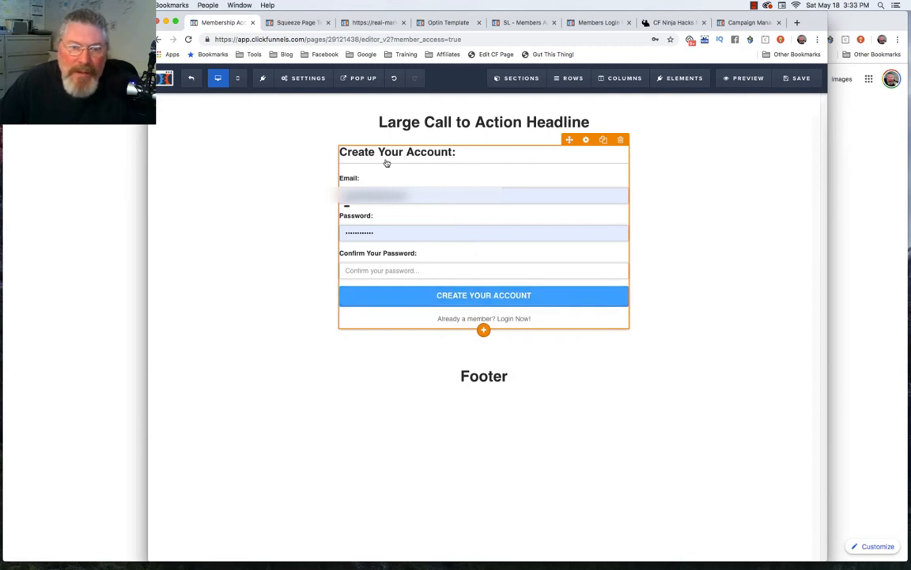
mouse_move(585, 139)
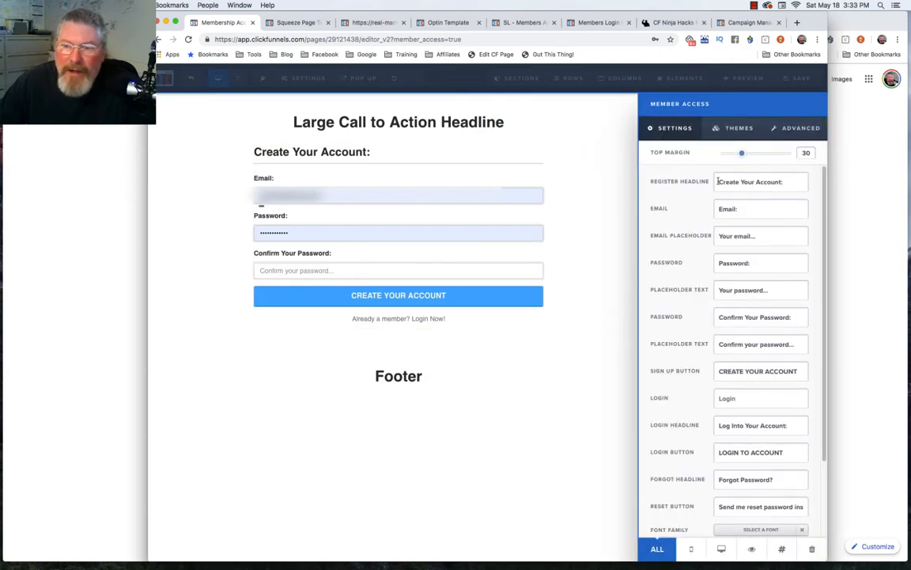
Change the form headline to "Join Our Training:" and the sign-up button to "Yes! I'm so excited...".
left_click(783, 182)
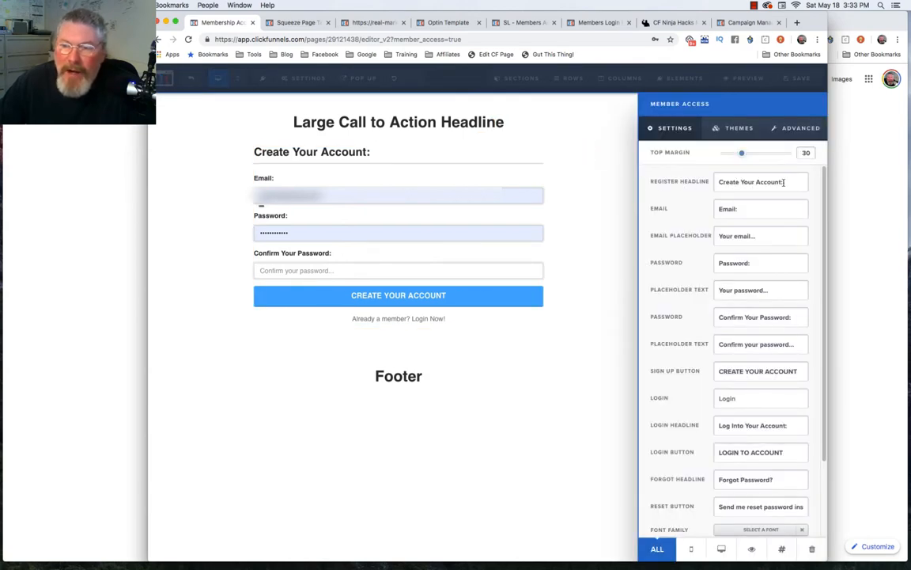
double_click(750, 180)
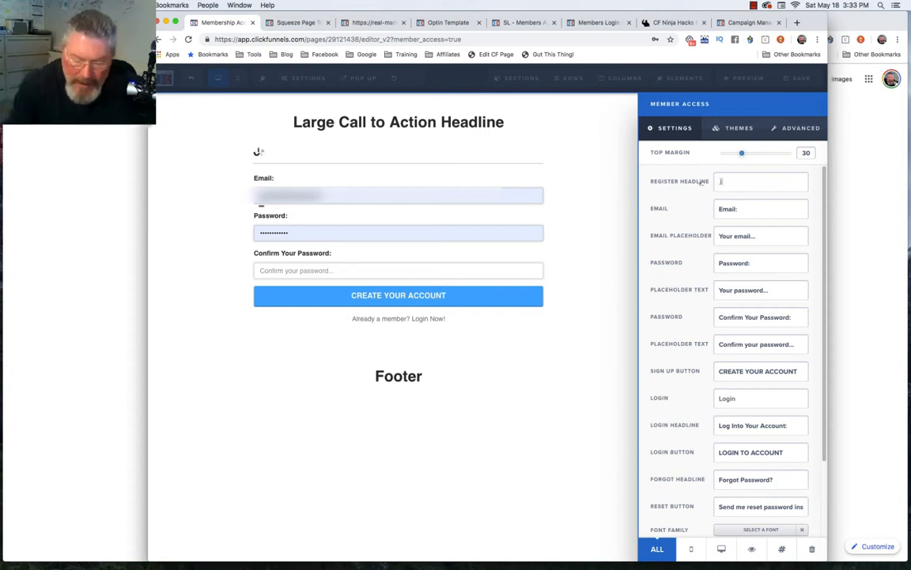
type("Join Ou:")
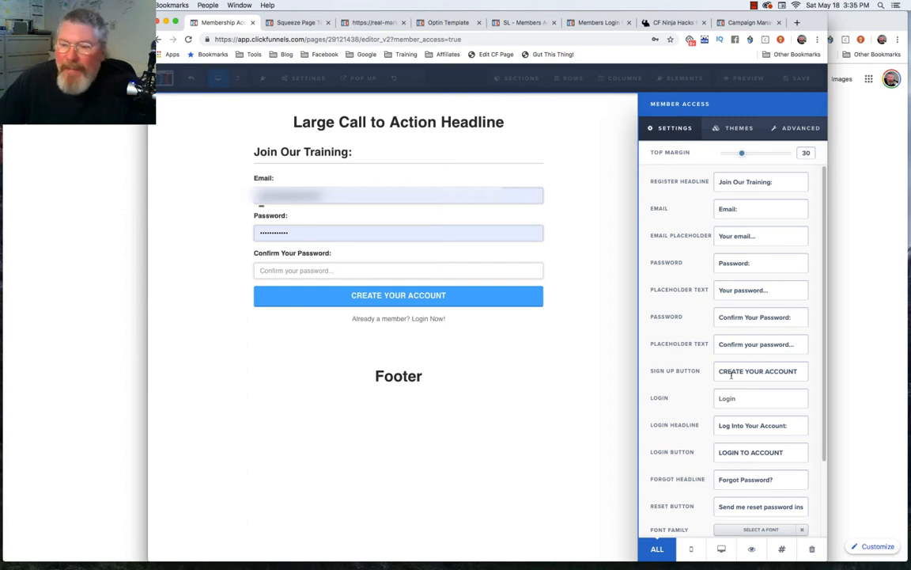
triple_click(757, 370)
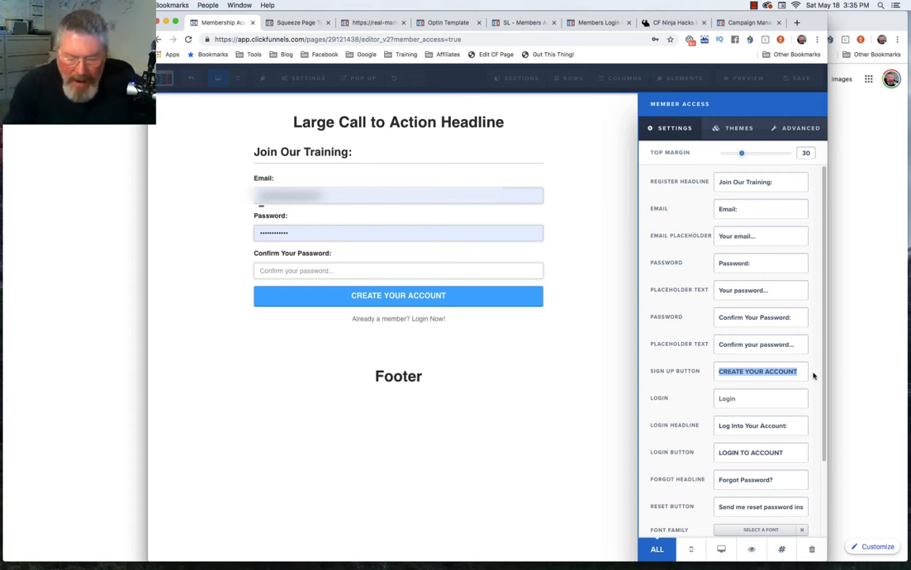
type("Yes! I'm so excited...")
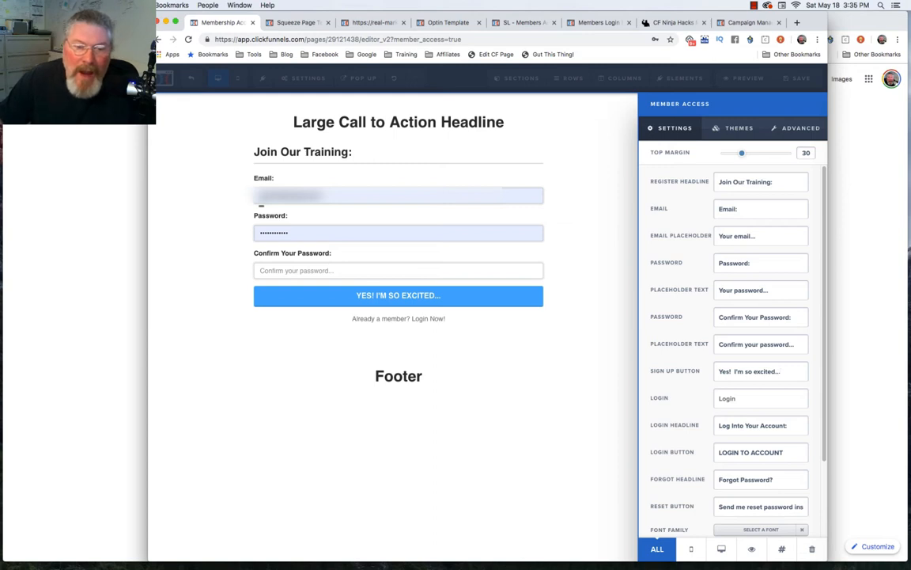
mouse_move(696, 395)
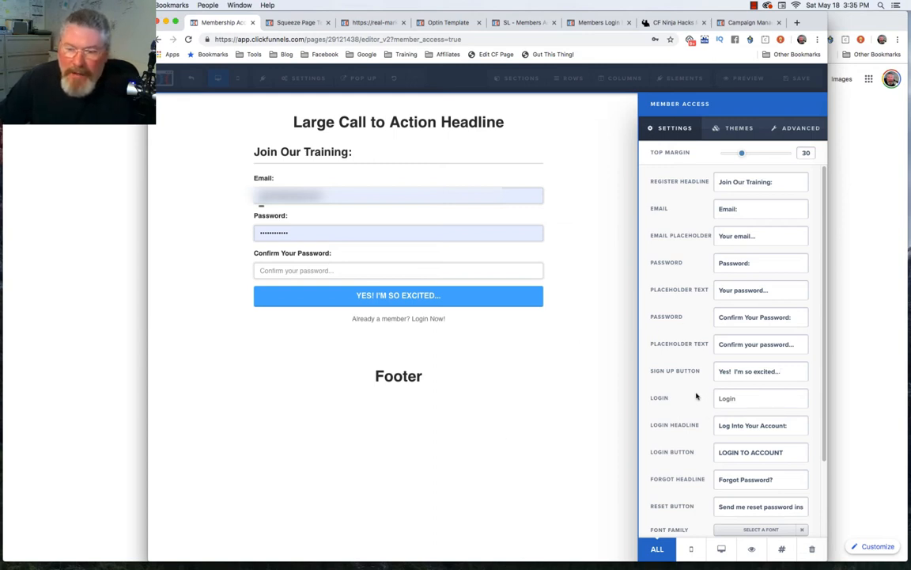
In the form's Advanced settings, try the Simple style and return to Professional.
scroll("down", 3)
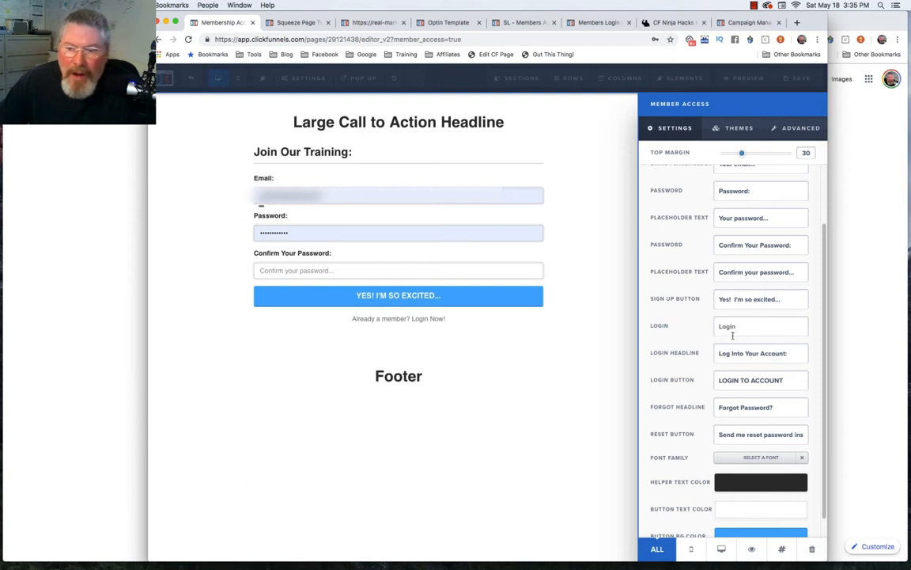
mouse_move(570, 322)
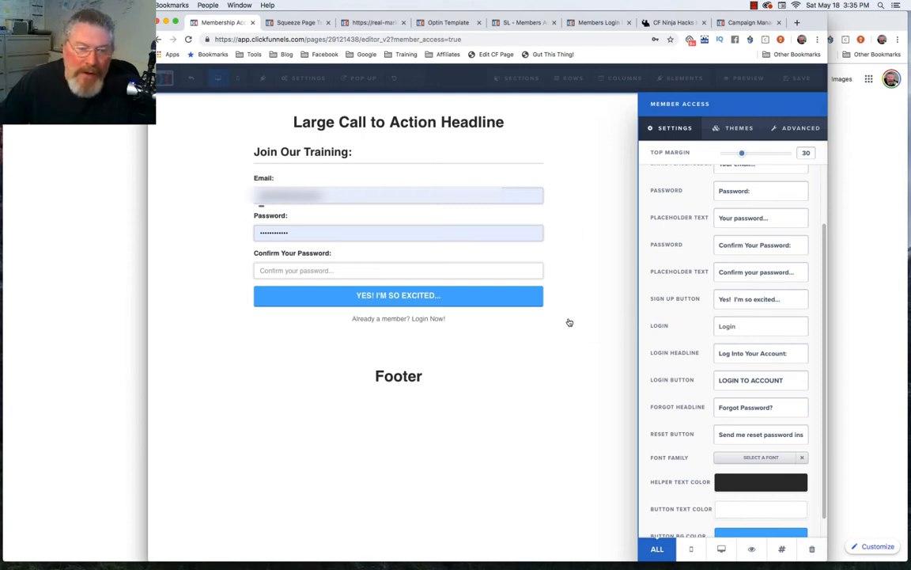
mouse_move(570, 322)
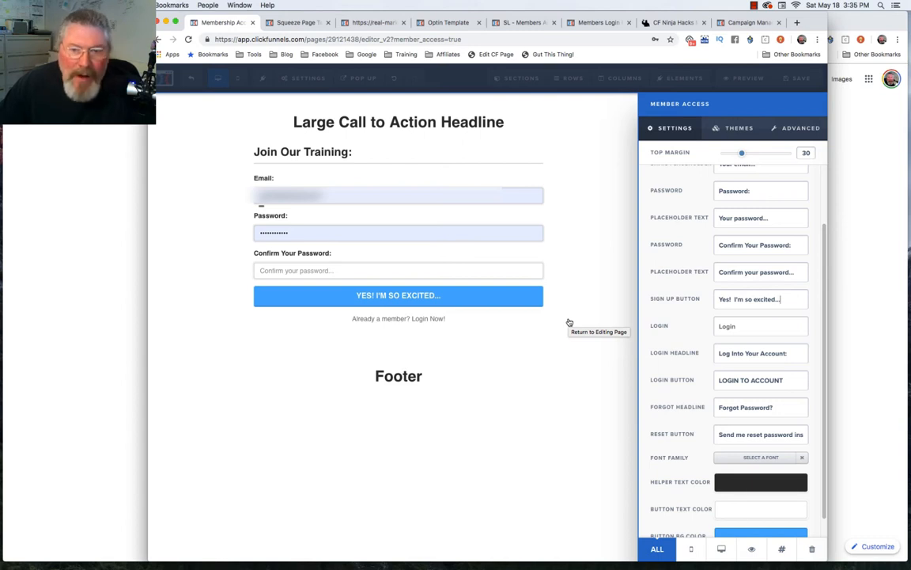
mouse_move(241, 223)
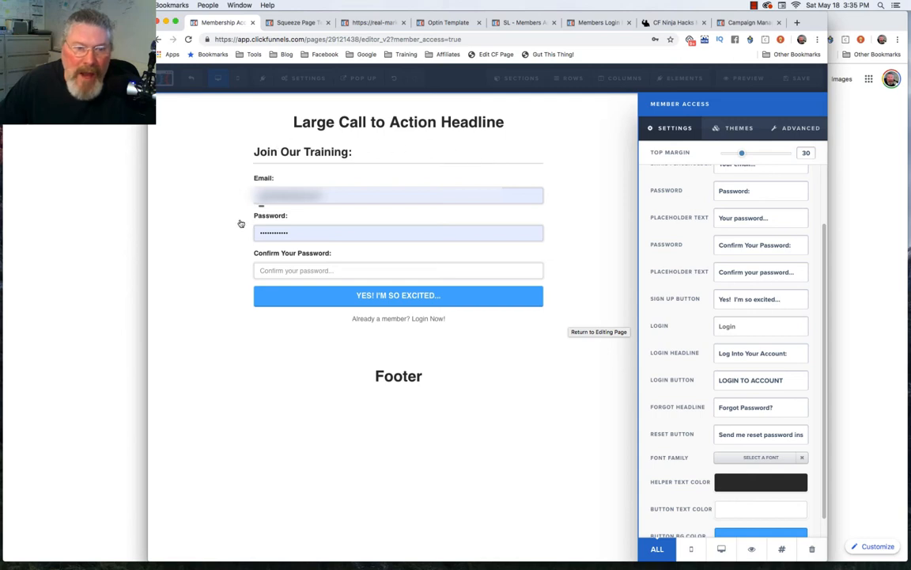
mouse_move(277, 222)
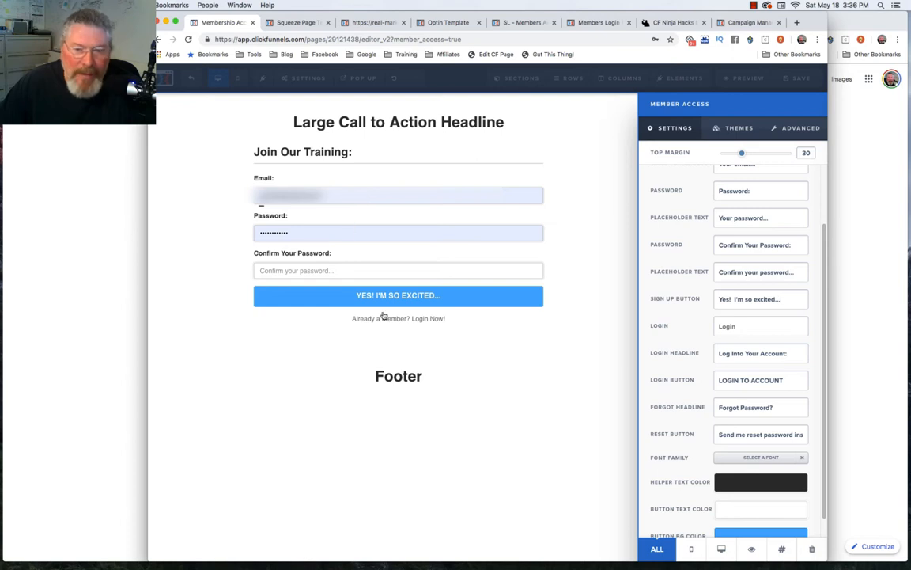
mouse_move(434, 320)
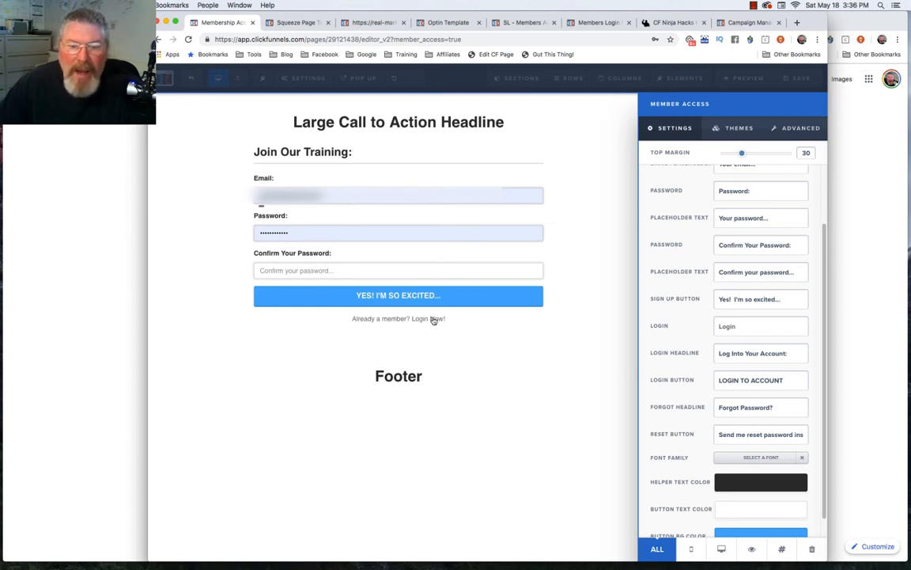
mouse_move(405, 288)
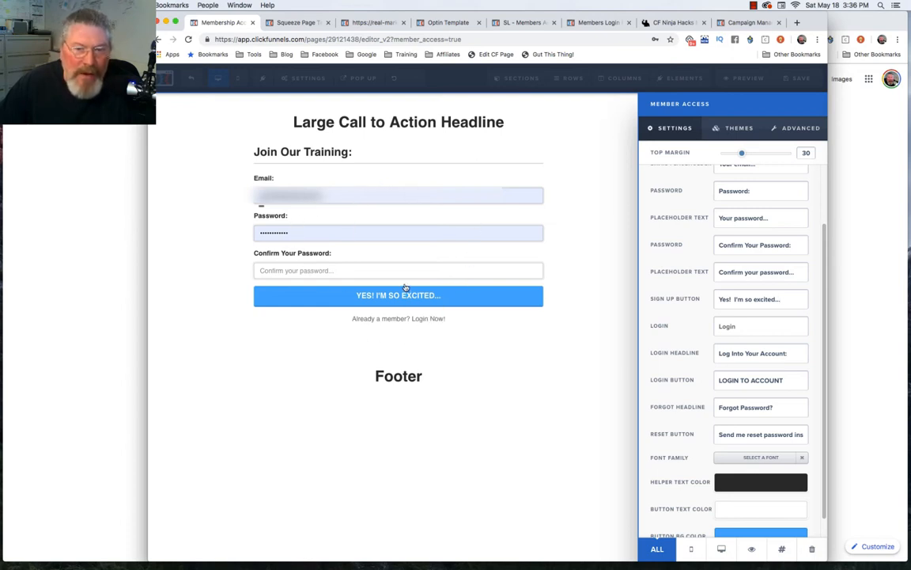
left_click(760, 299)
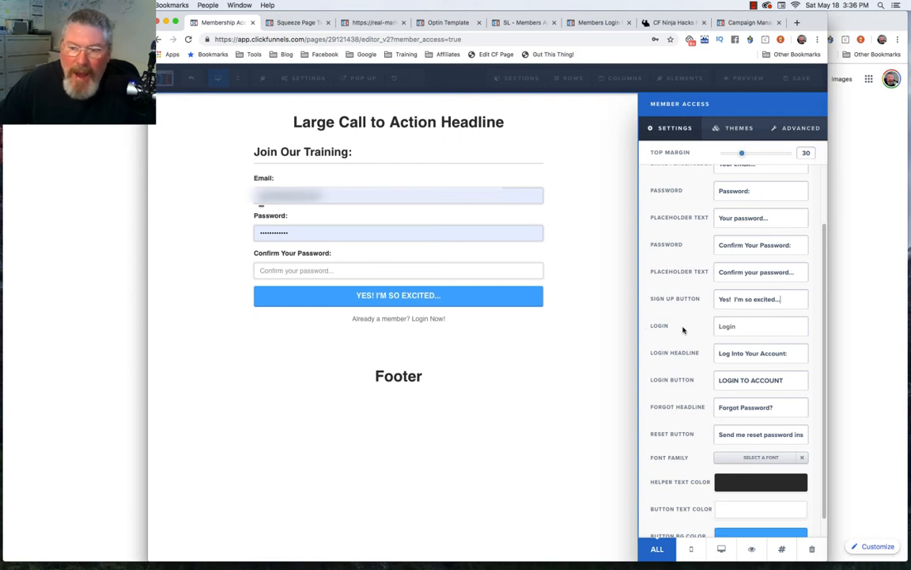
mouse_move(756, 462)
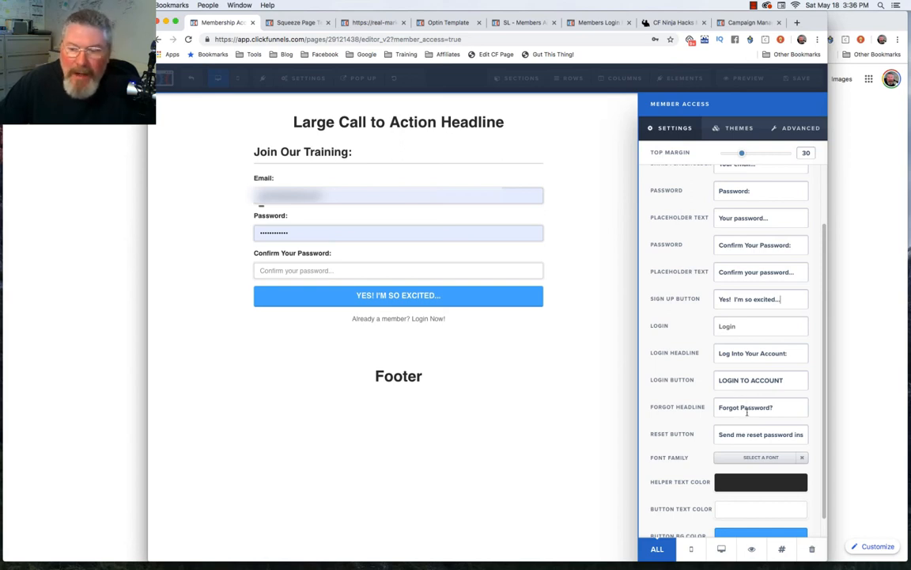
scroll("down", 3)
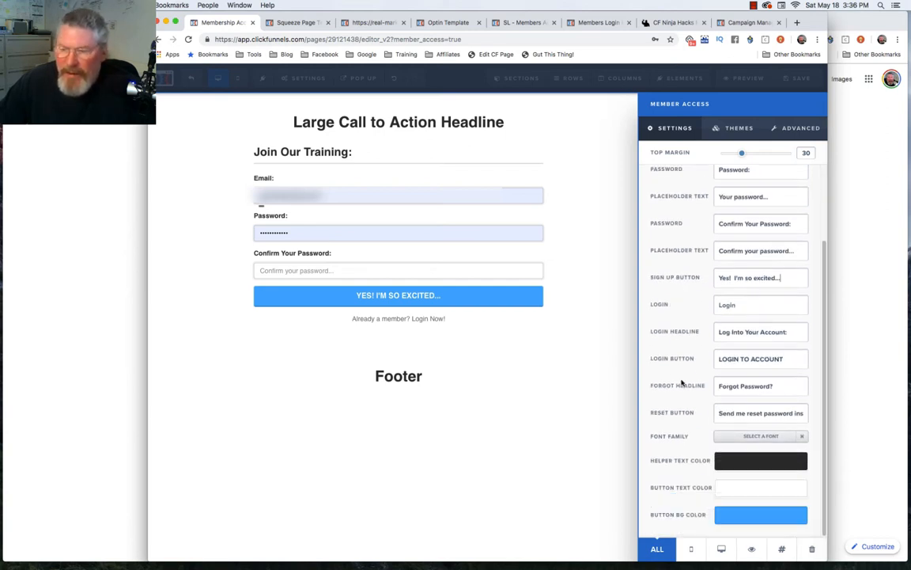
left_click(800, 127)
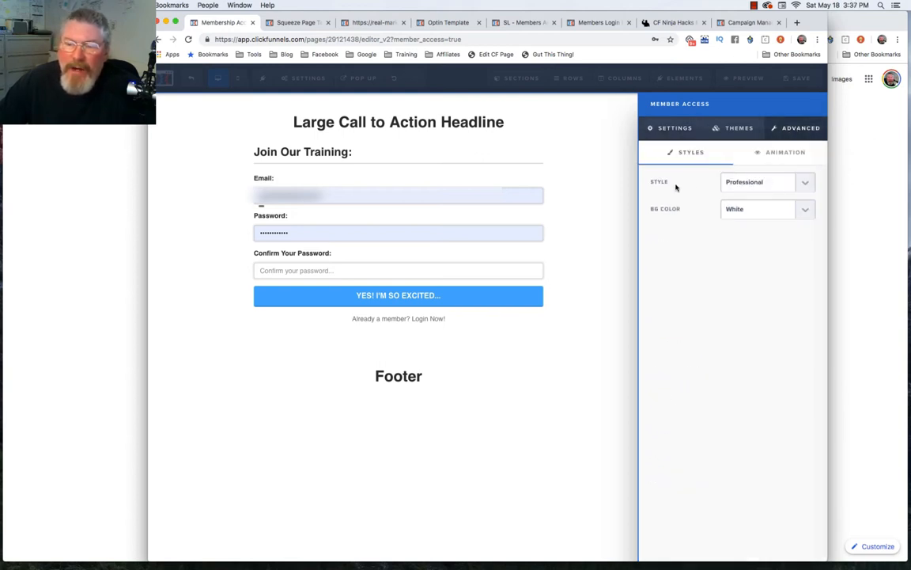
left_click(766, 182)
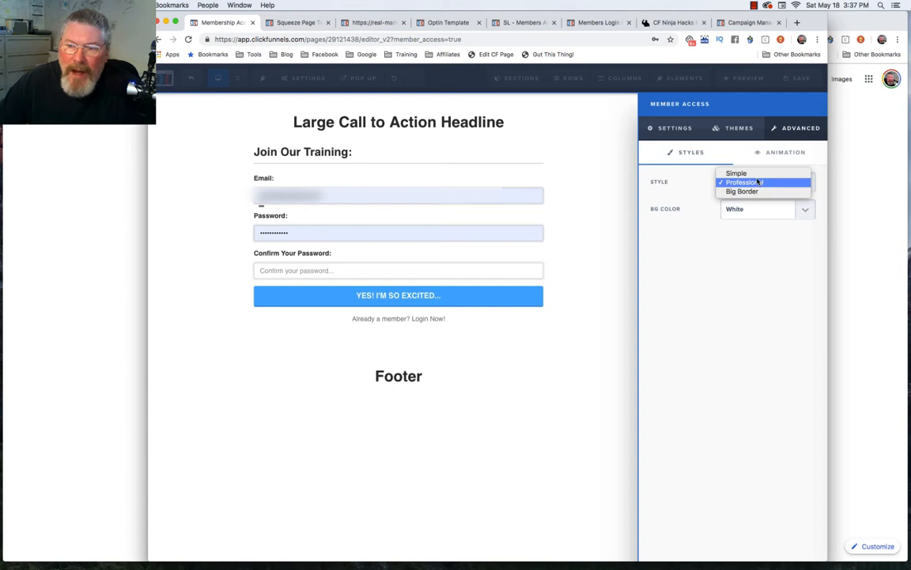
left_click(736, 173)
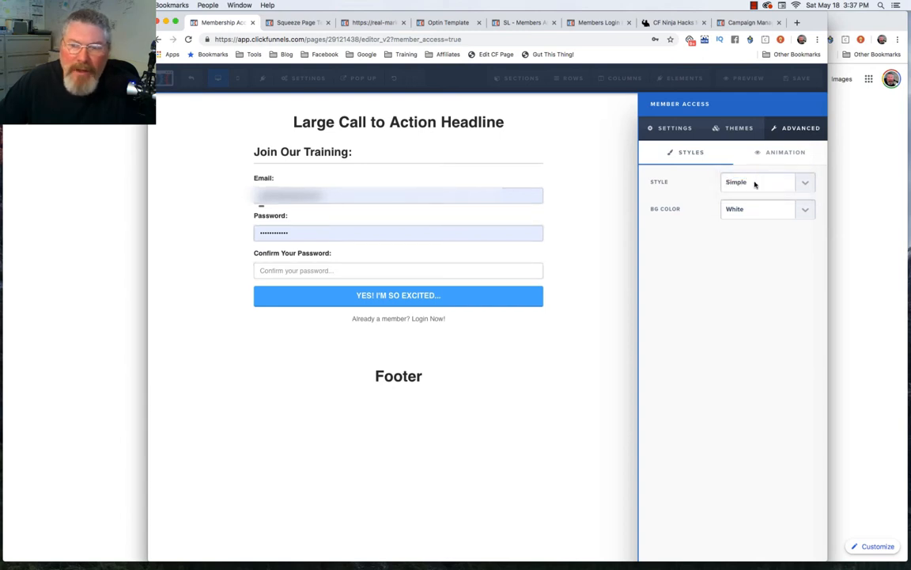
left_click(760, 182)
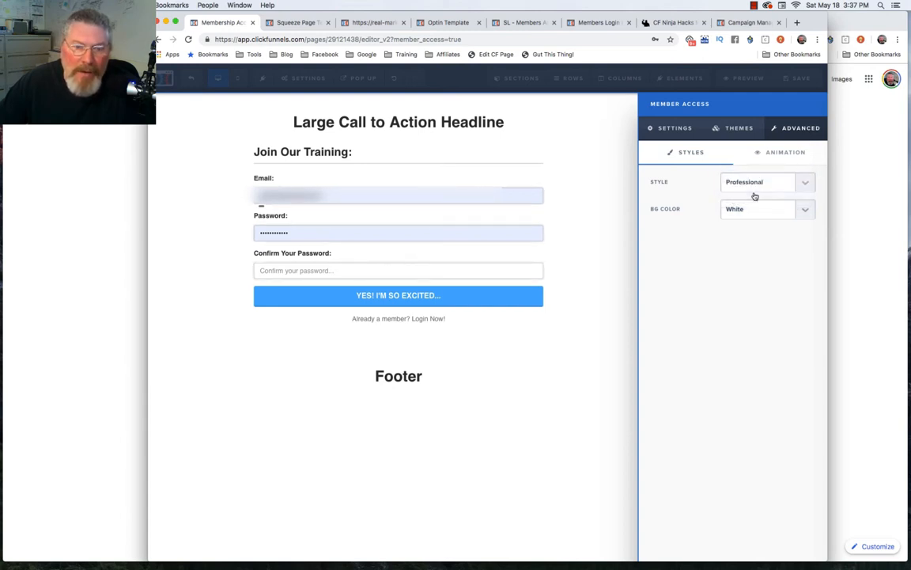
Try the Big Border style and other field background colours, keeping the Professional style.
left_click(762, 182)
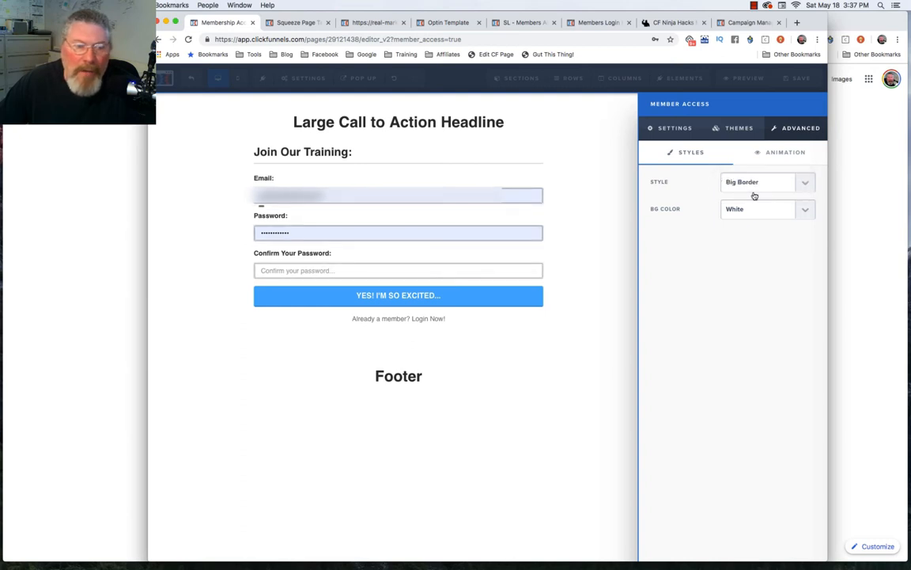
left_click(766, 182)
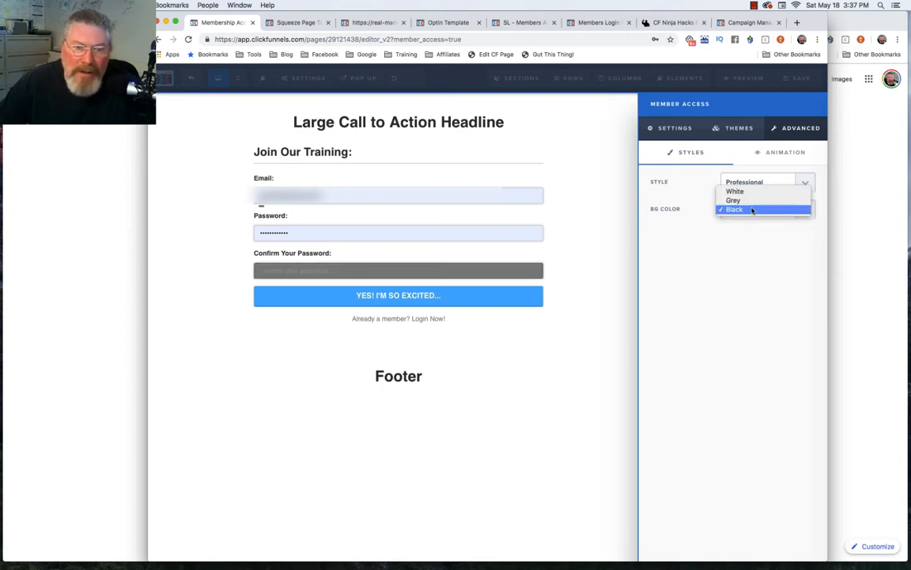
left_click(734, 199)
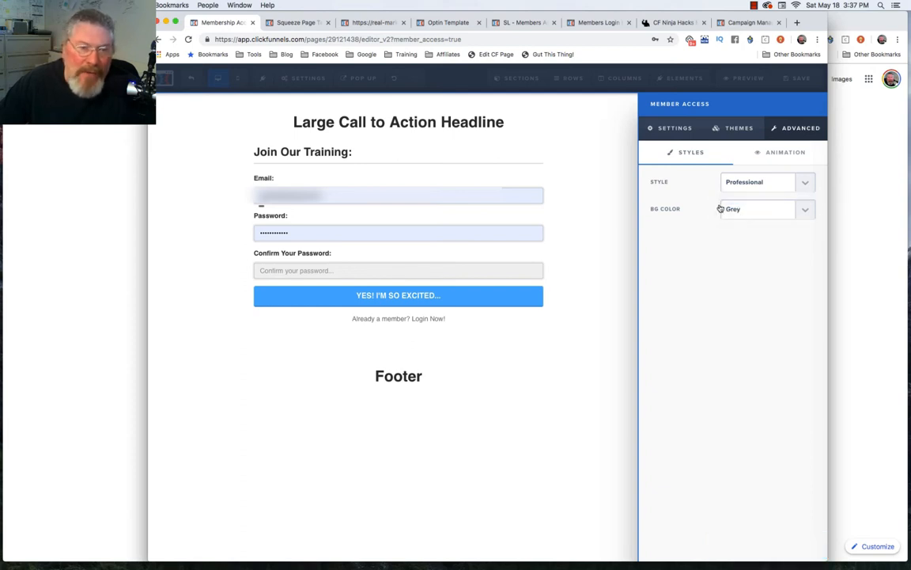
left_click(760, 208)
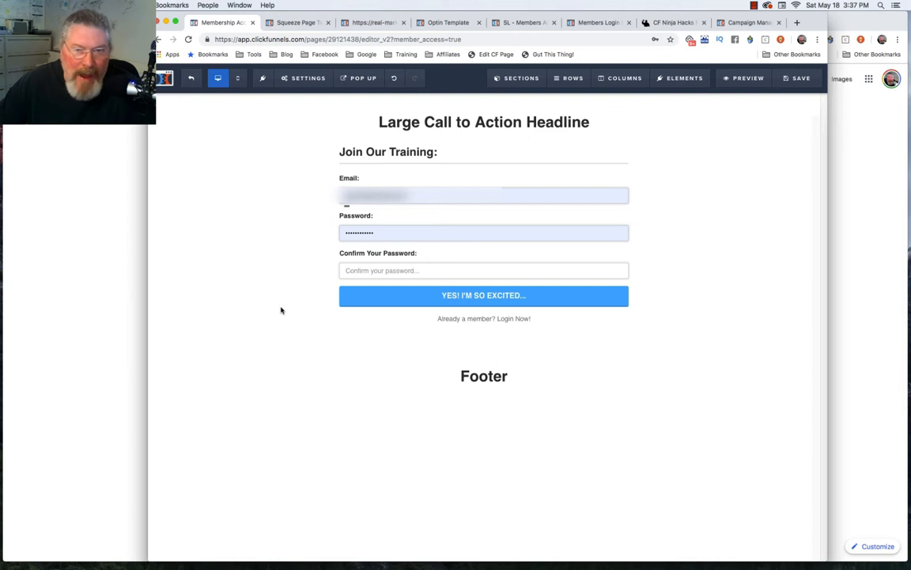
Delete the section holding the headline and account form from the sections list.
left_click(516, 77)
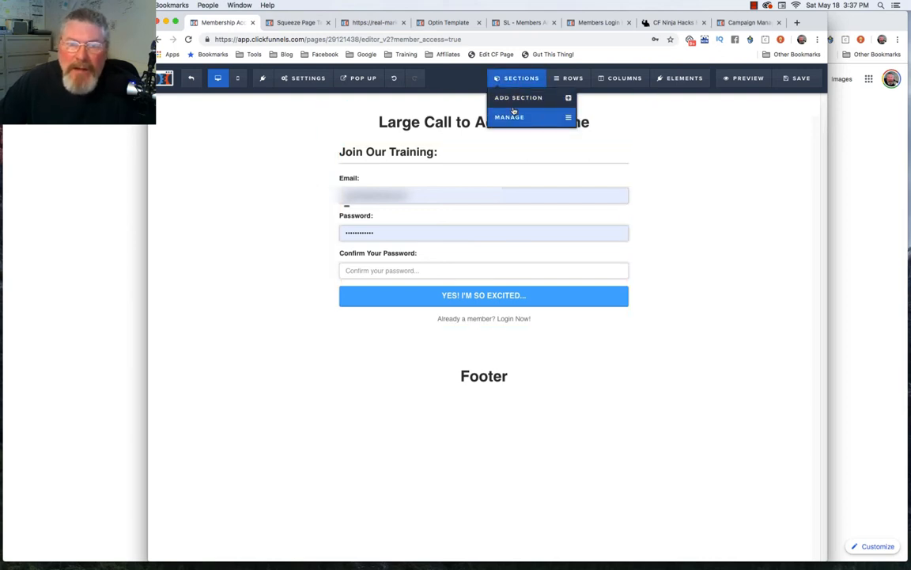
left_click(509, 117)
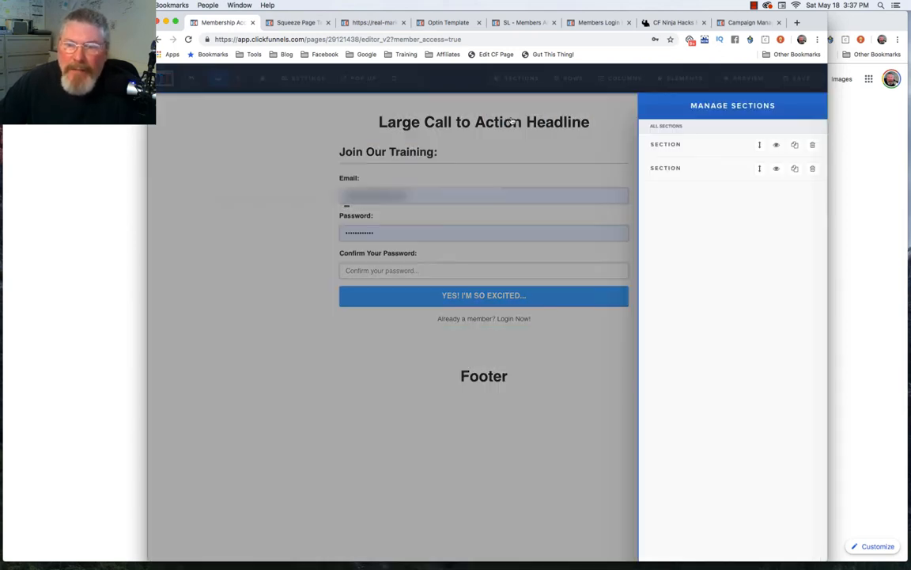
left_click(813, 146)
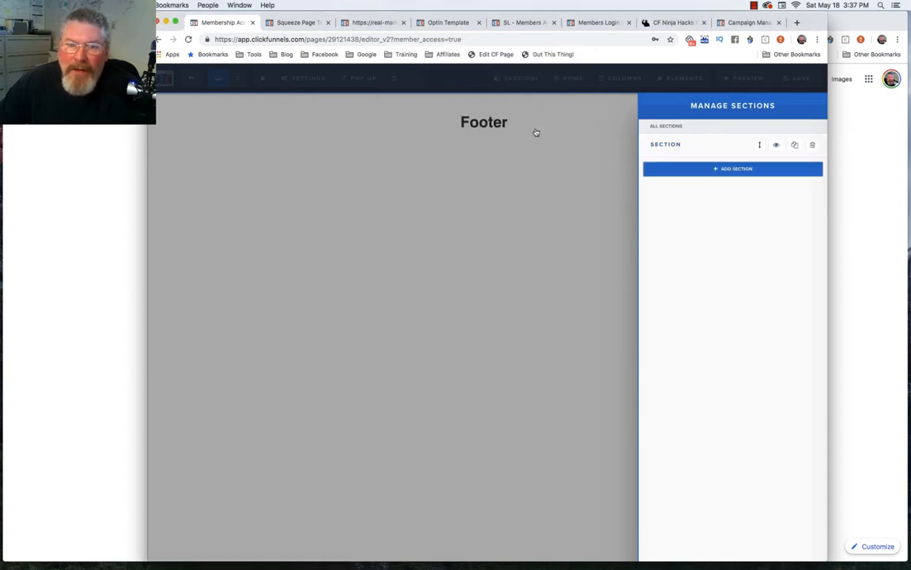
left_click(521, 78)
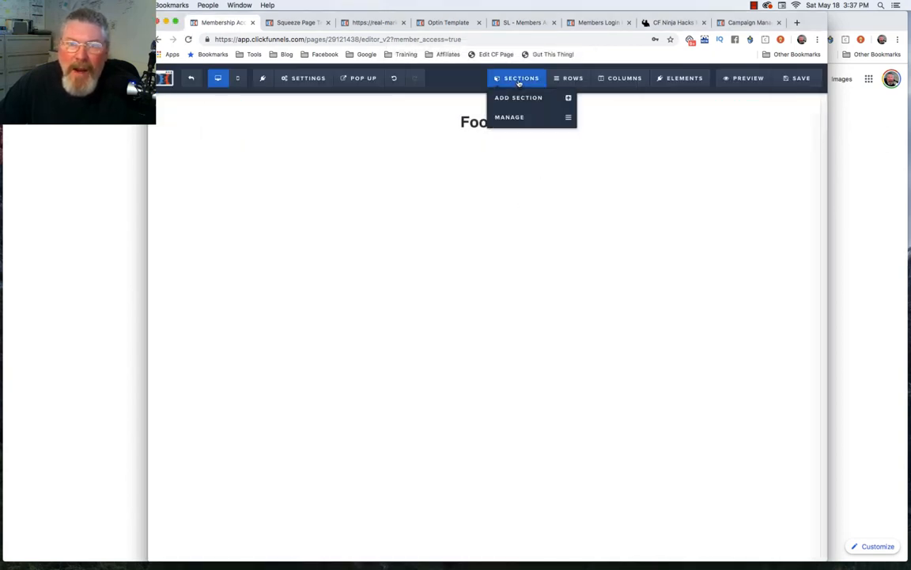
left_click(519, 98)
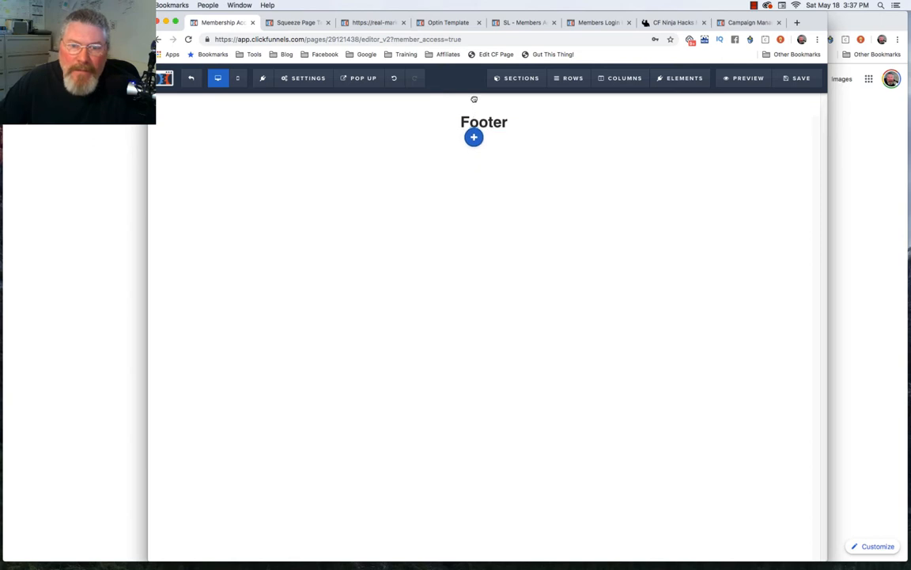
Add a new full-width section above the Footer heading.
left_click(521, 77)
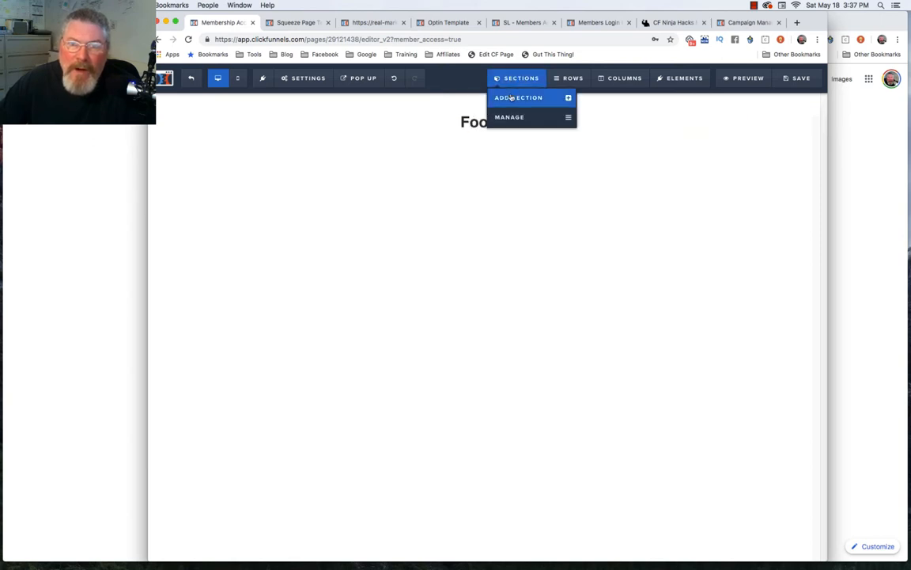
left_click(519, 97)
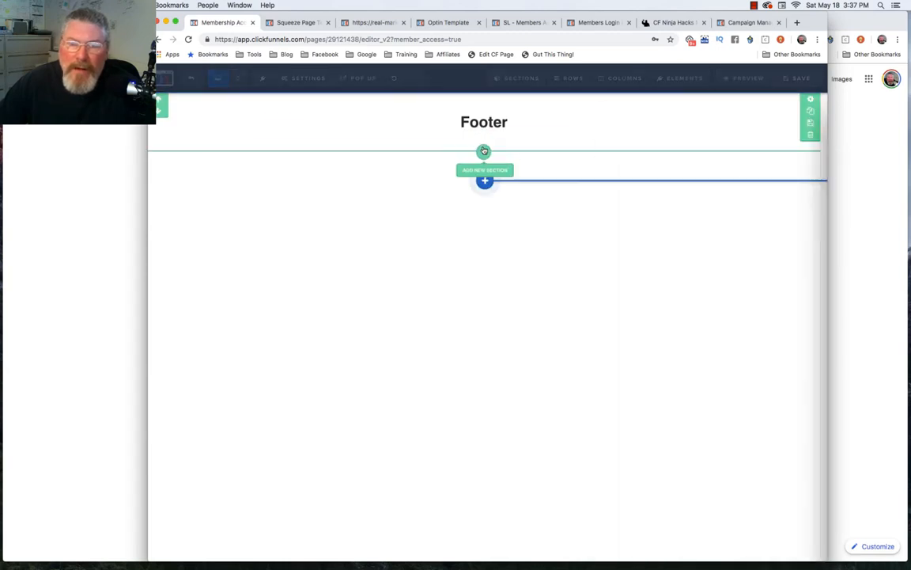
left_click(484, 180)
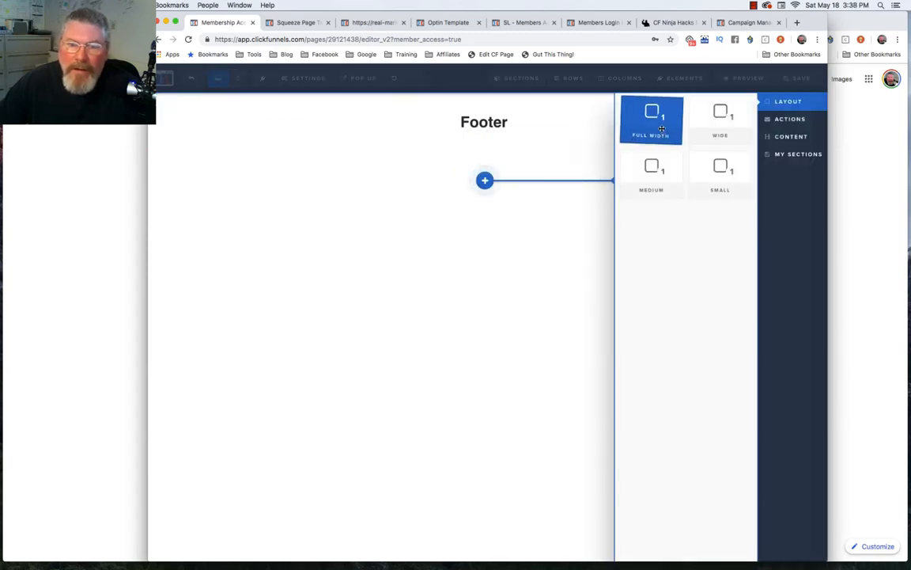
left_click(652, 119)
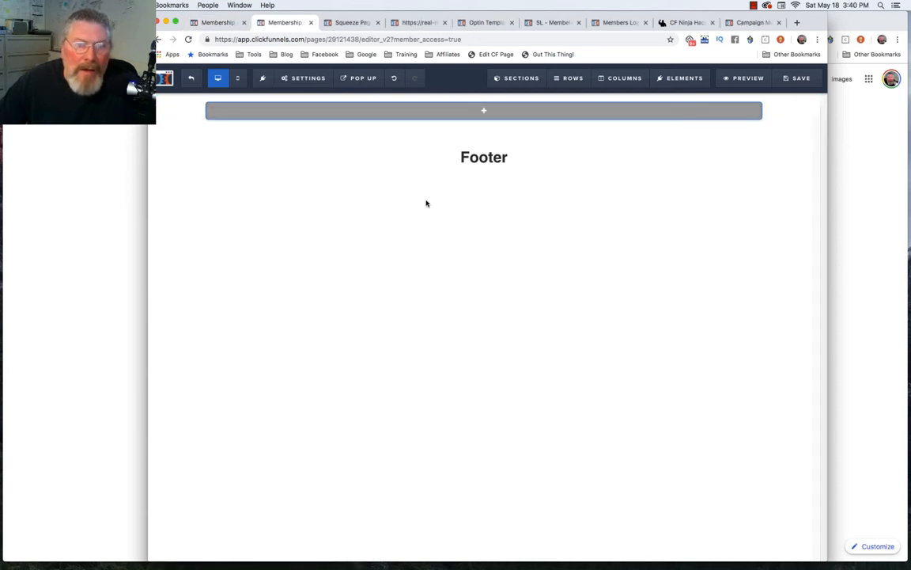
mouse_move(323, 218)
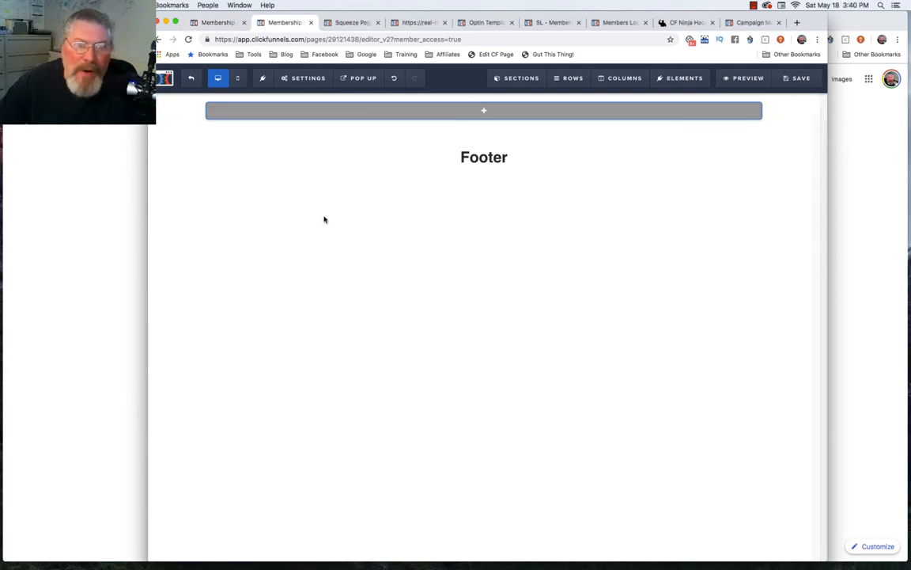
Set the page background to the wooden fence landscape photo found by searching 'bg-'.
left_click(307, 78)
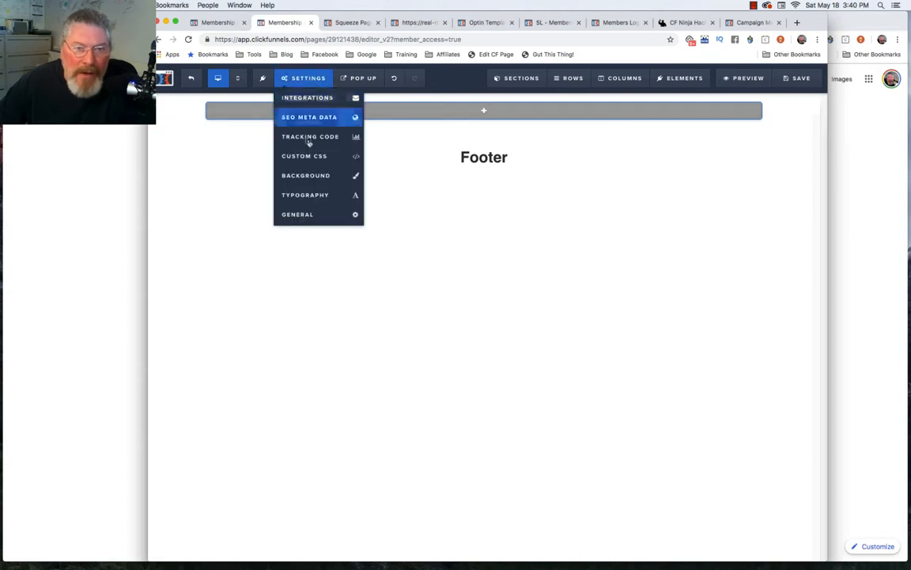
left_click(311, 117)
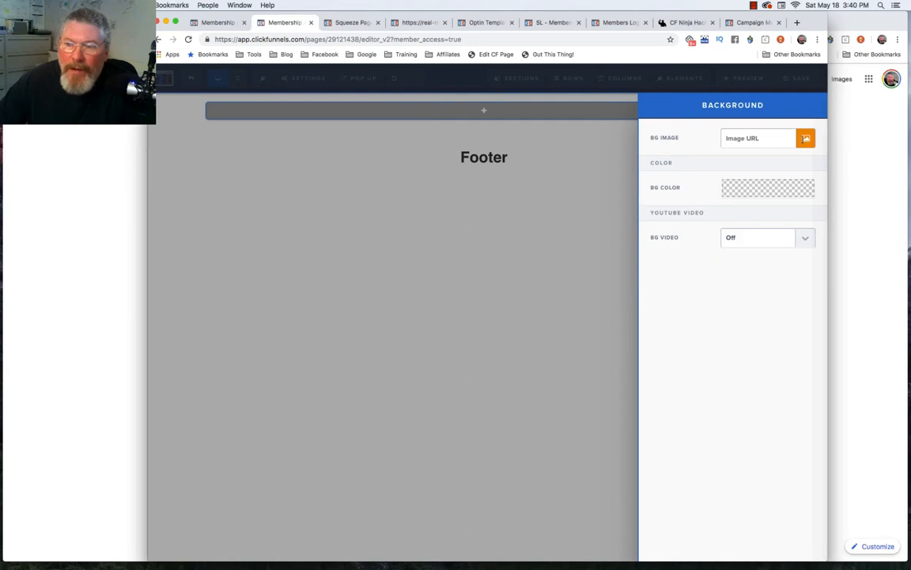
left_click(805, 138)
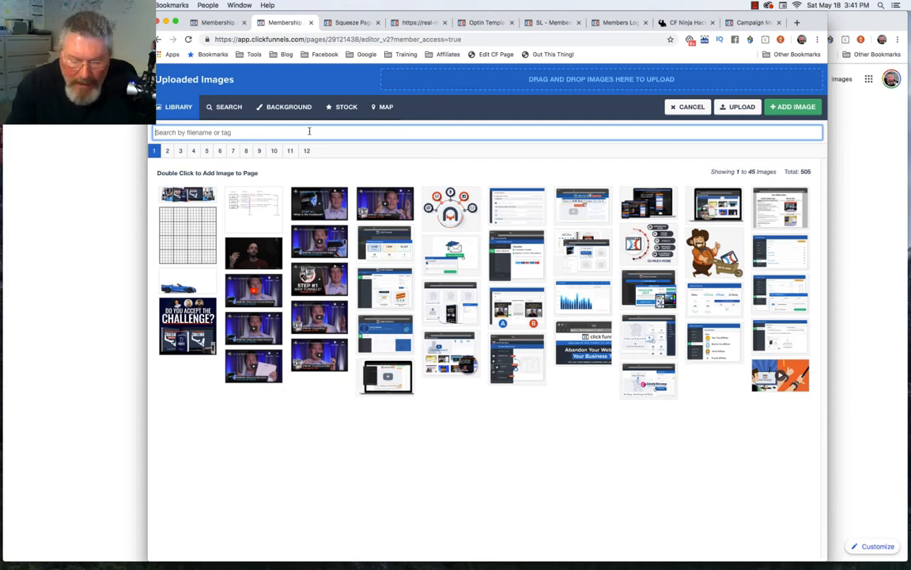
type("bg-")
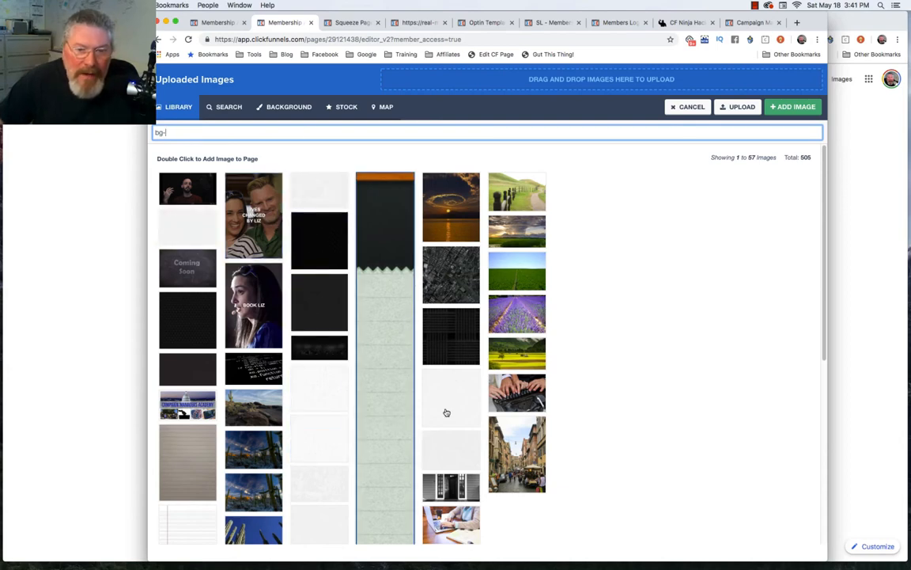
scroll("down", 3)
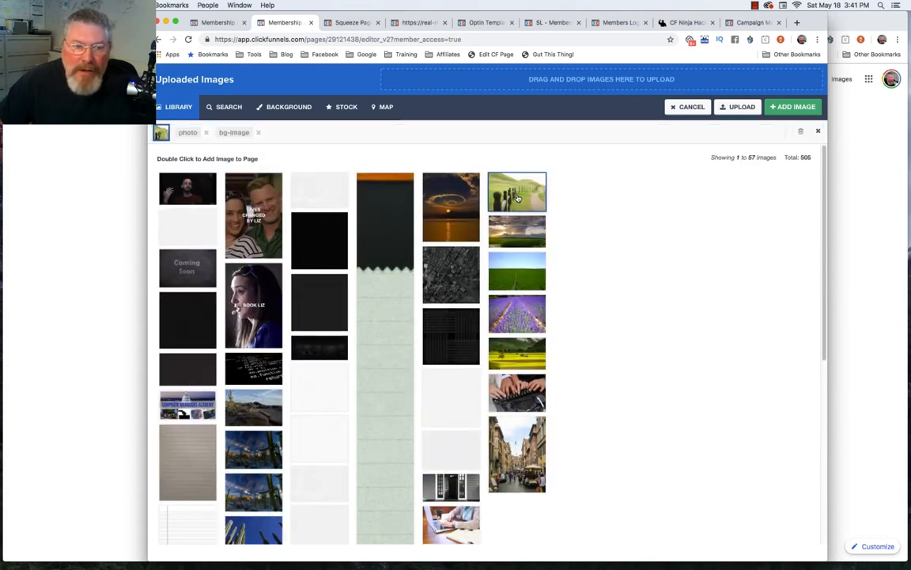
double_click(516, 191)
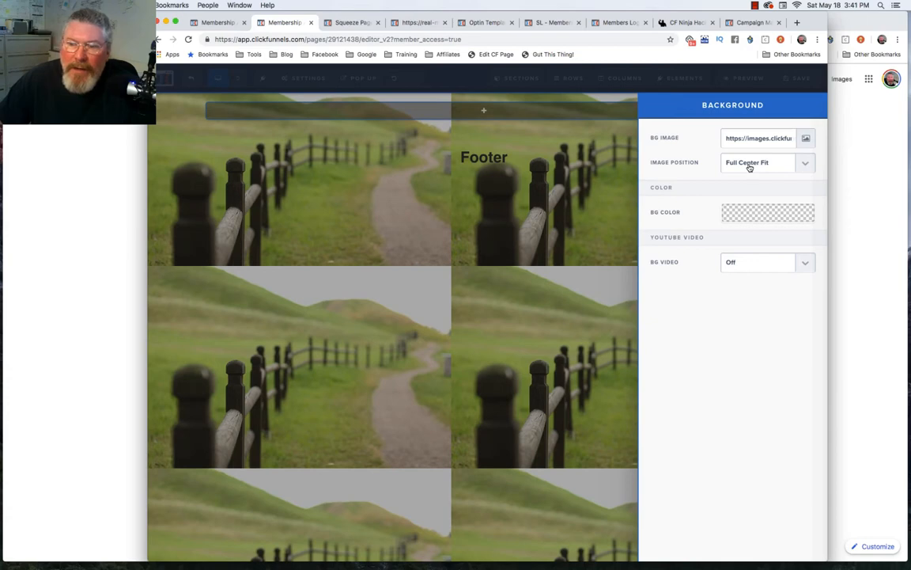
Set the background image position to Fill 100% Width after trying the centred option.
left_click(762, 161)
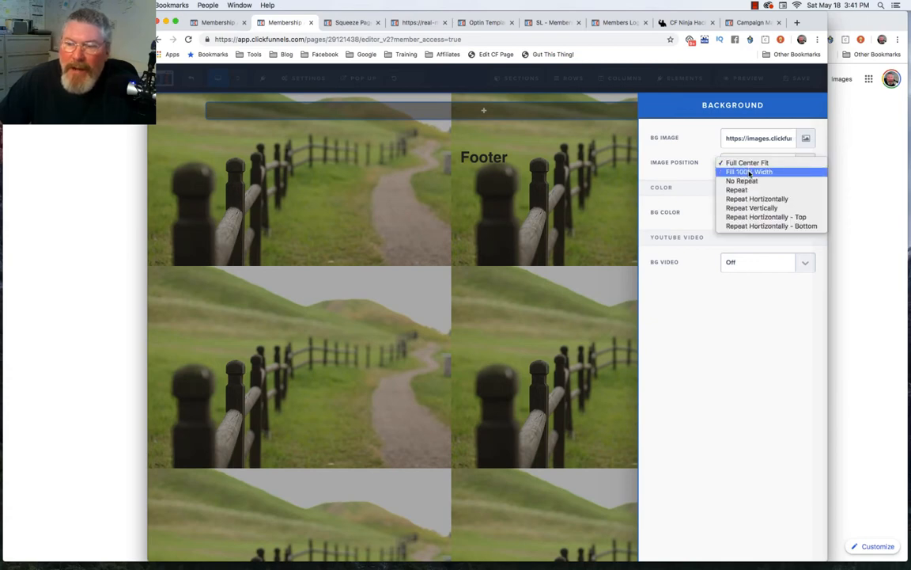
left_click(750, 171)
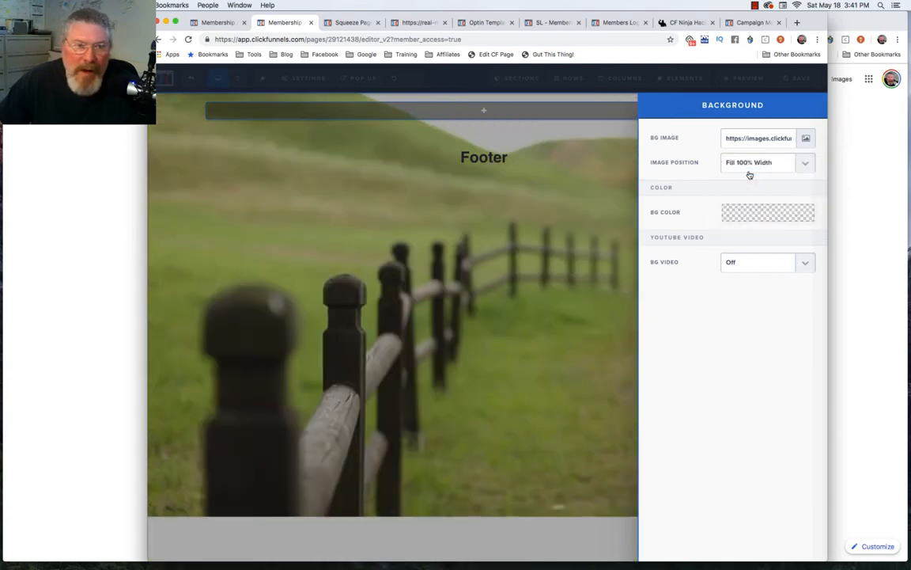
left_click(766, 162)
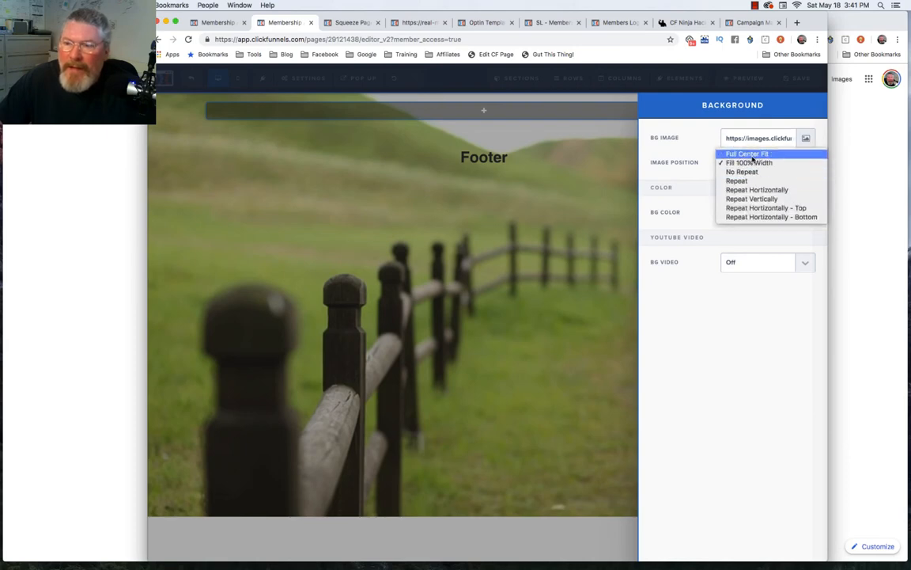
left_click(747, 162)
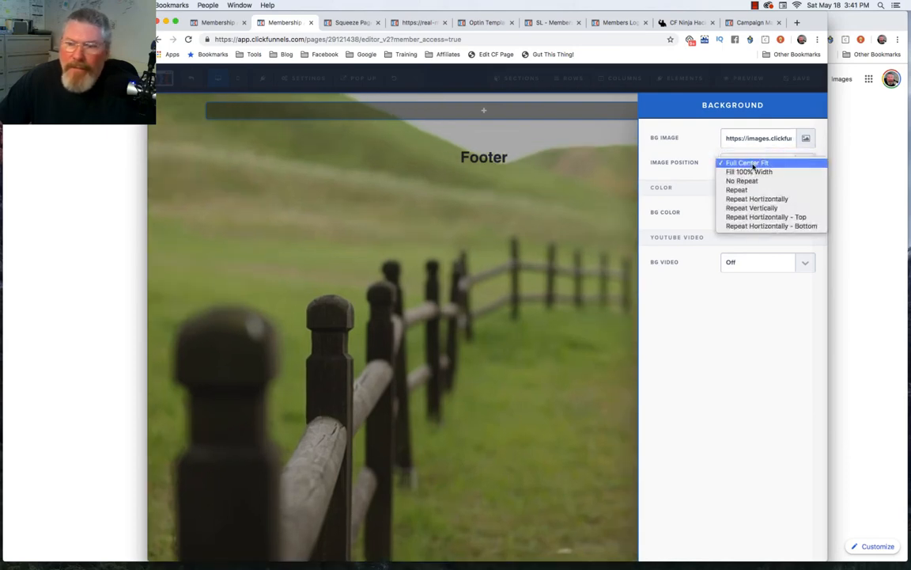
left_click(748, 171)
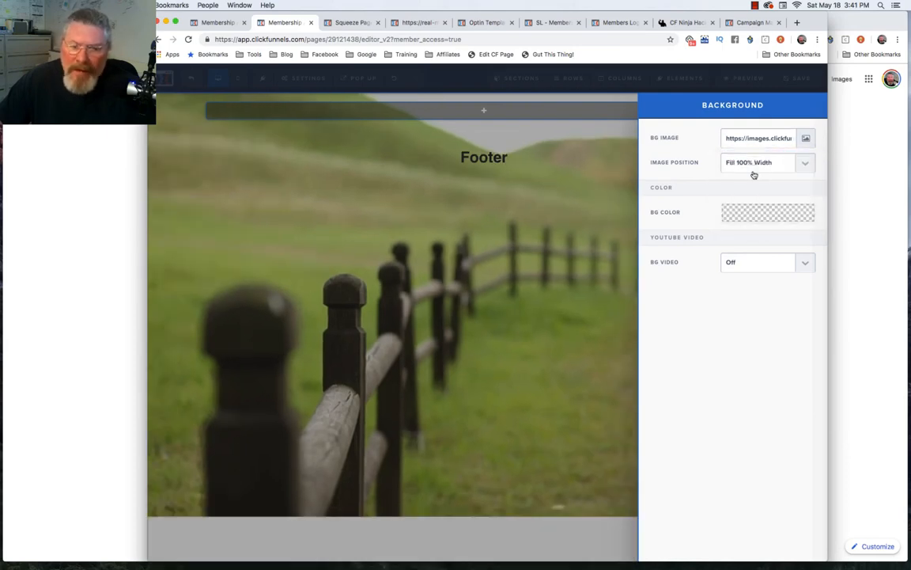
left_click(766, 161)
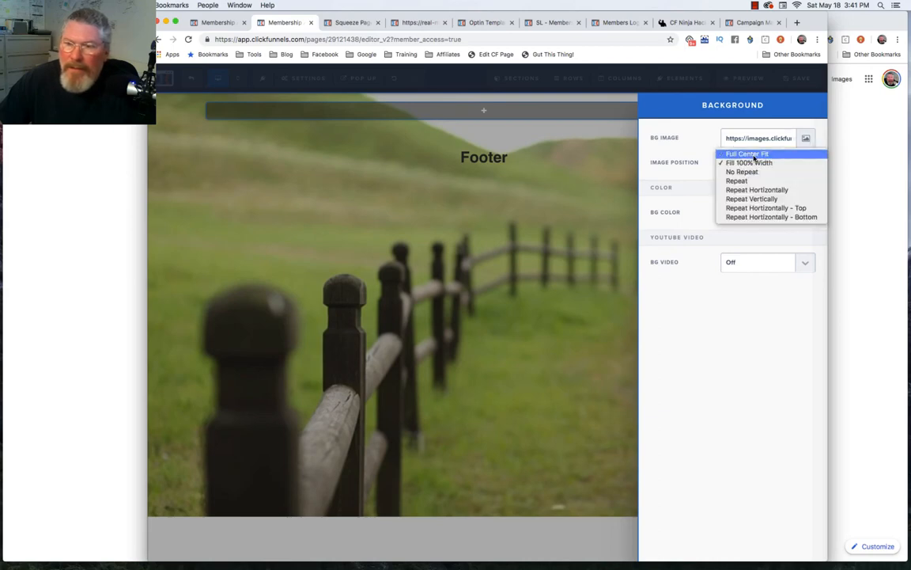
left_click(747, 153)
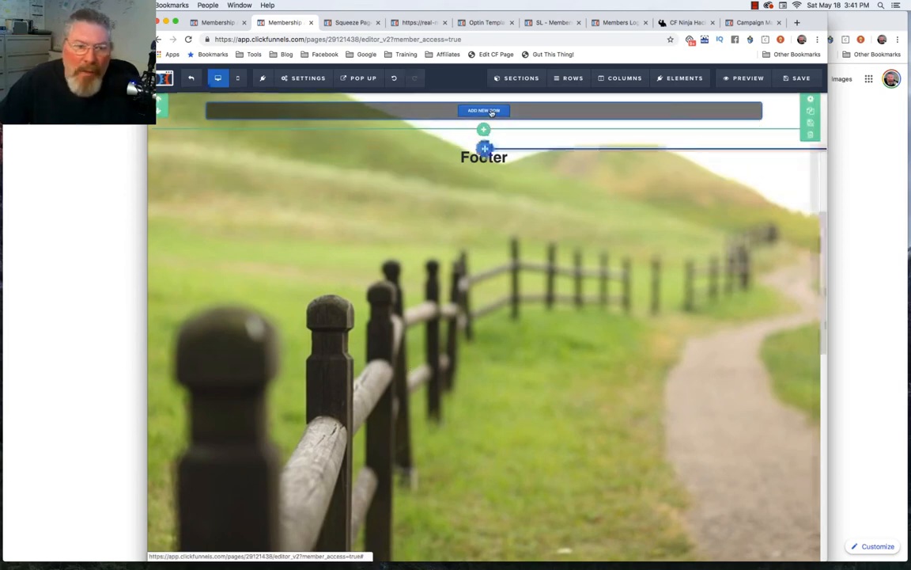
Add a two-column row with the video left and the create-account form right.
left_click(484, 111)
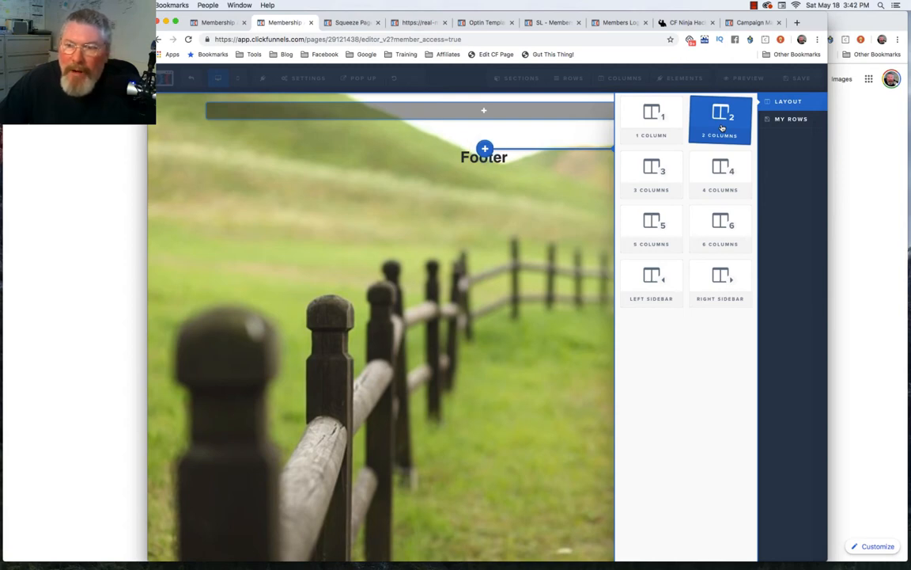
left_click(720, 118)
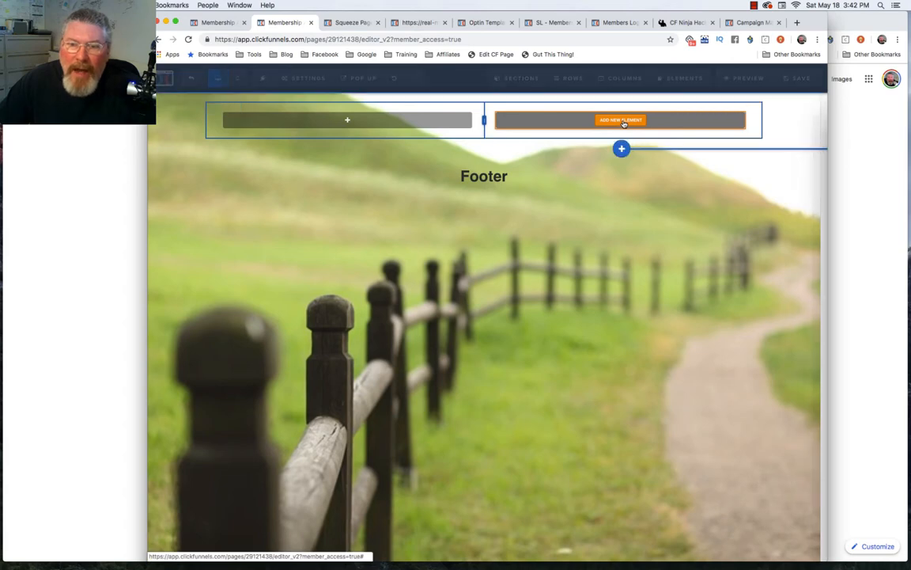
left_click(620, 120)
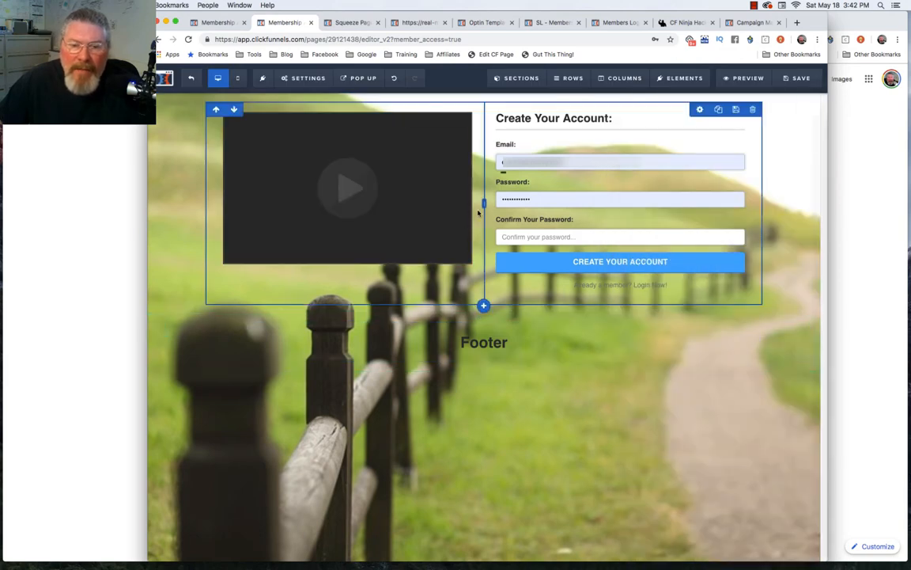
mouse_move(546, 123)
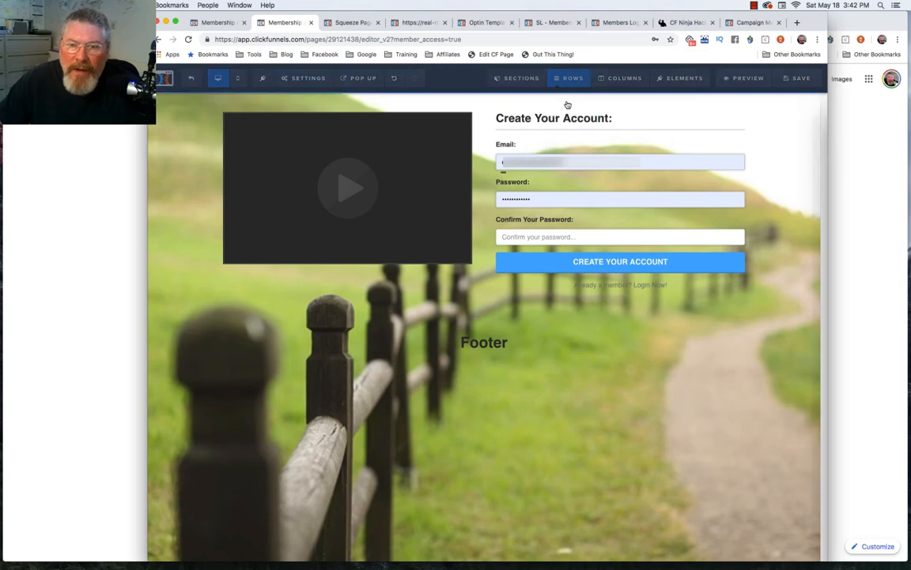
left_click(569, 77)
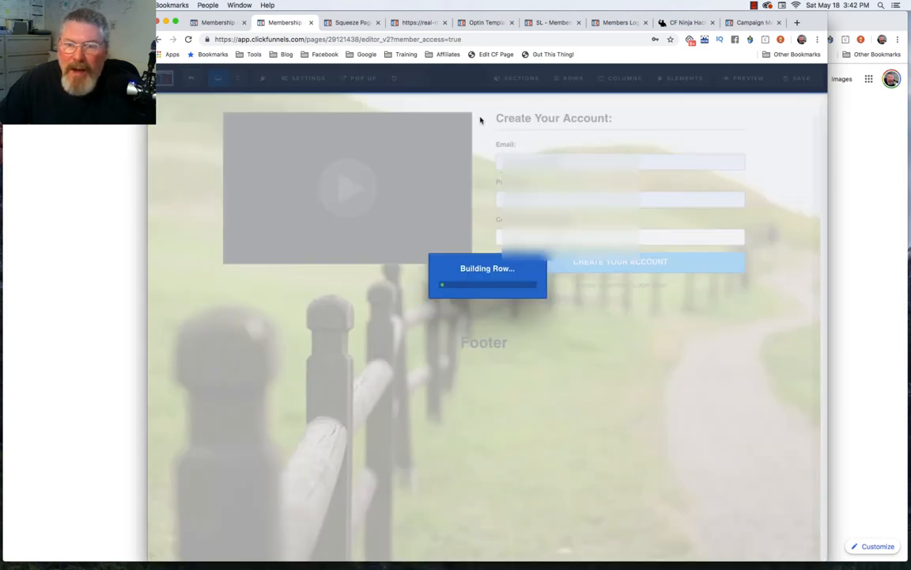
Insert a top section with a sub-headline reading "Our Pre-Headline Will Go Here".
left_click(516, 78)
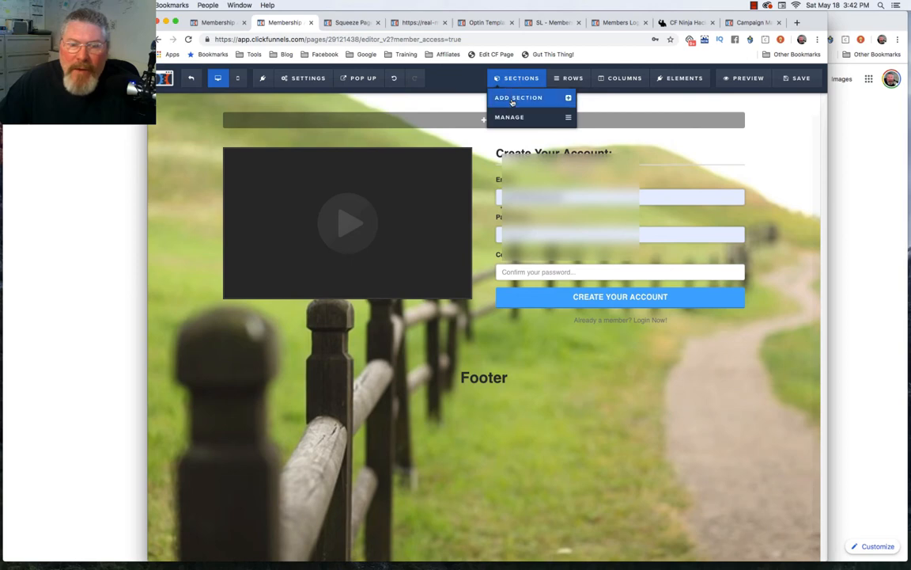
left_click(519, 98)
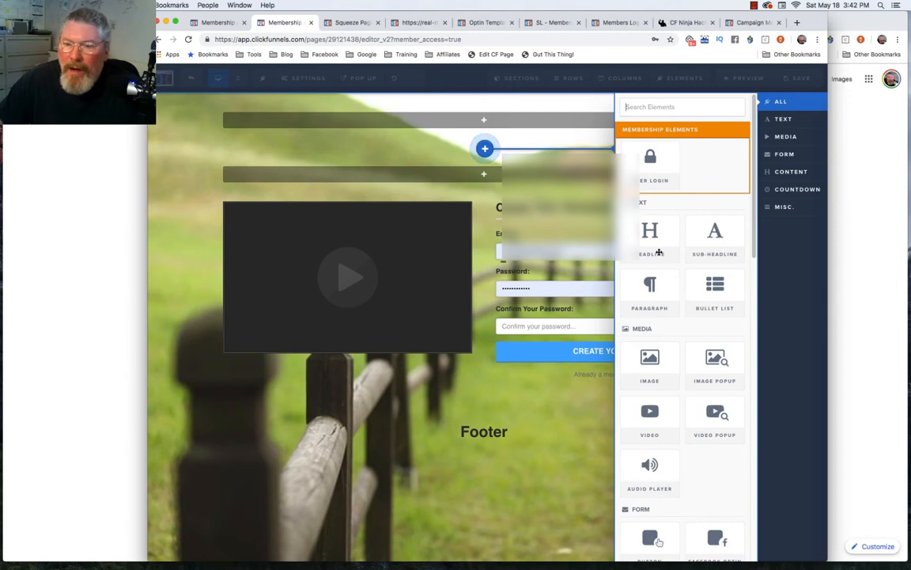
mouse_move(715, 237)
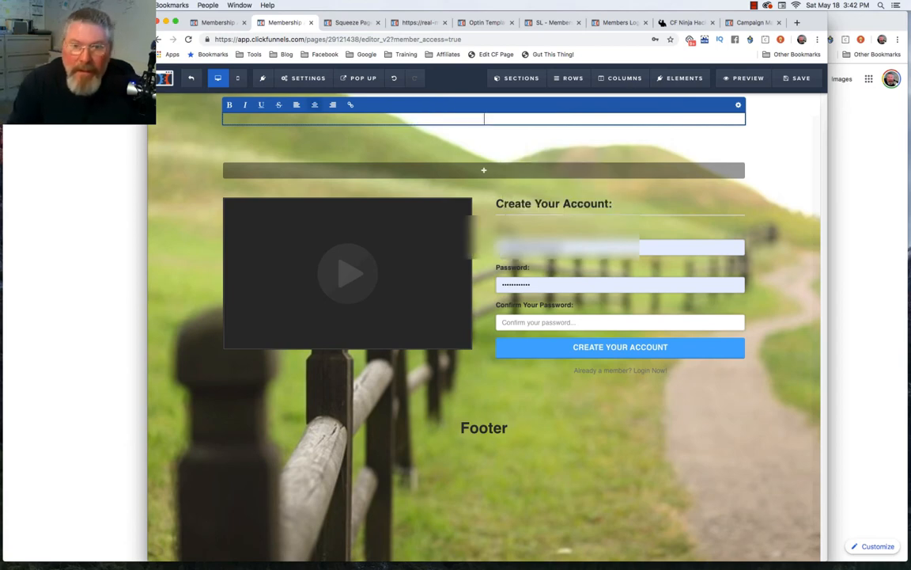
type("Our P")
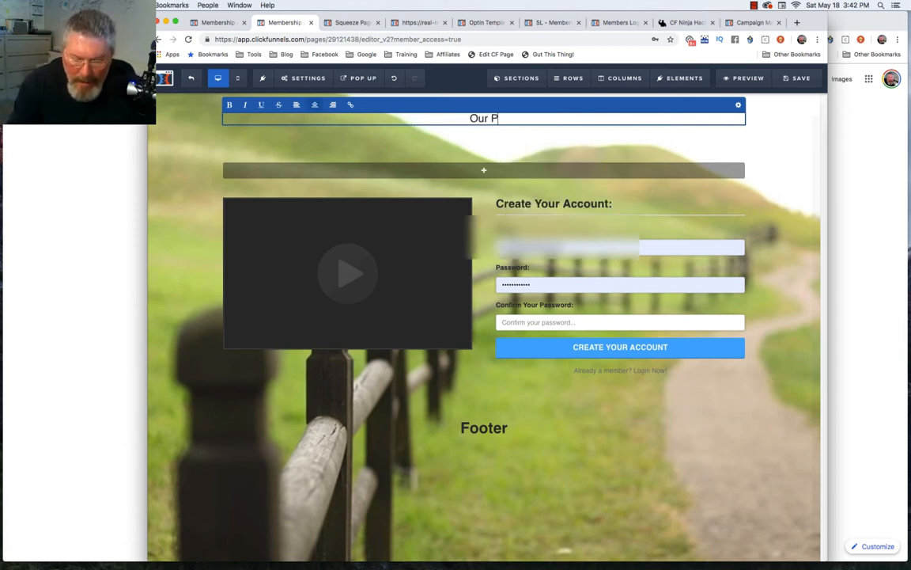
type("re-Headline Will Go Here")
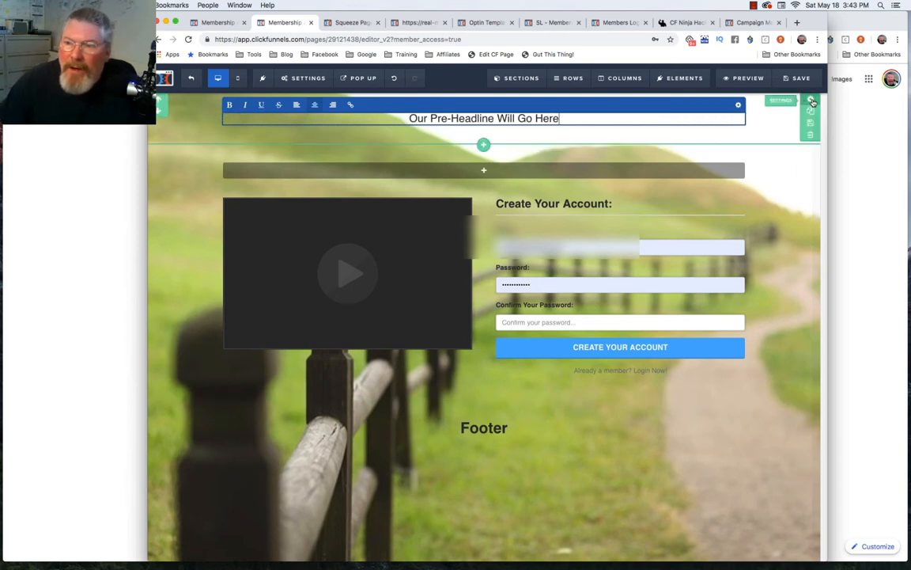
left_click(810, 101)
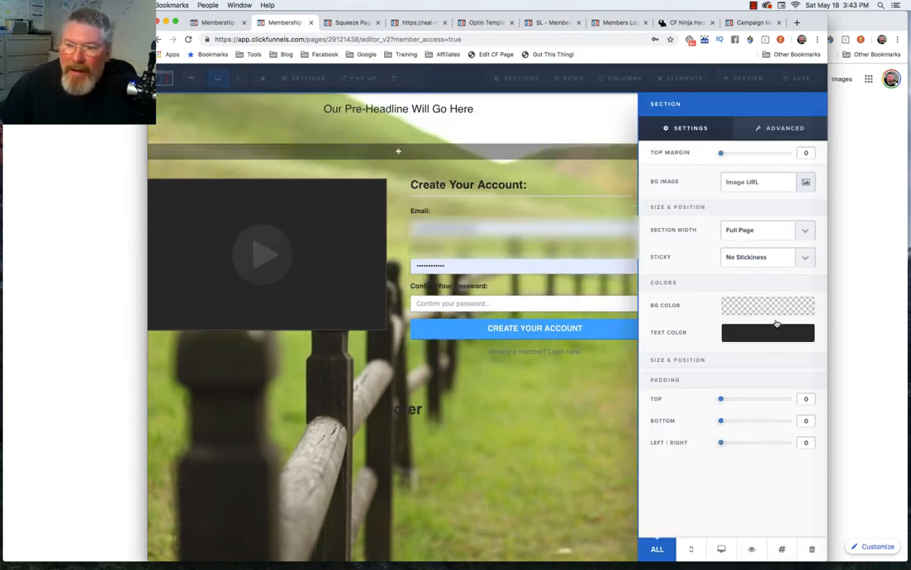
Give the pre-headline section a white background colour.
left_click(766, 306)
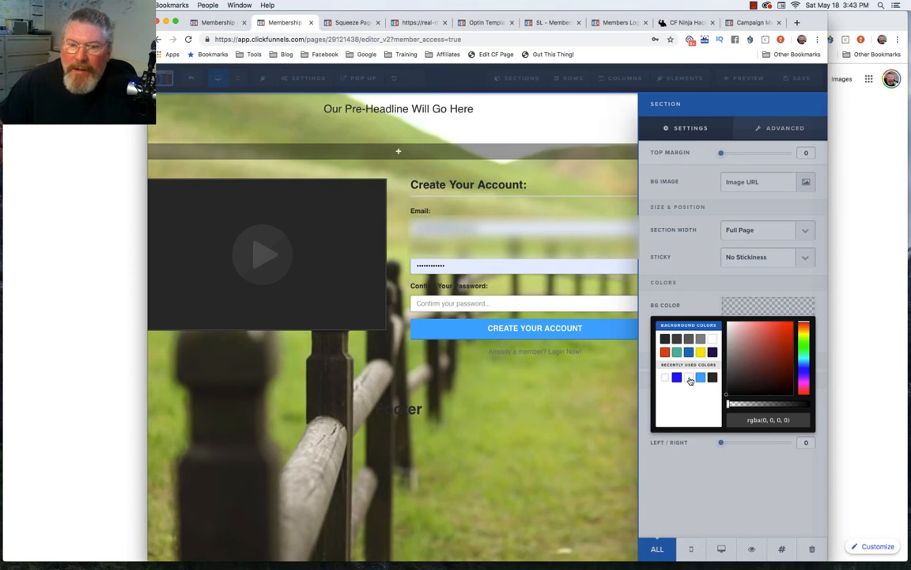
left_click(745, 371)
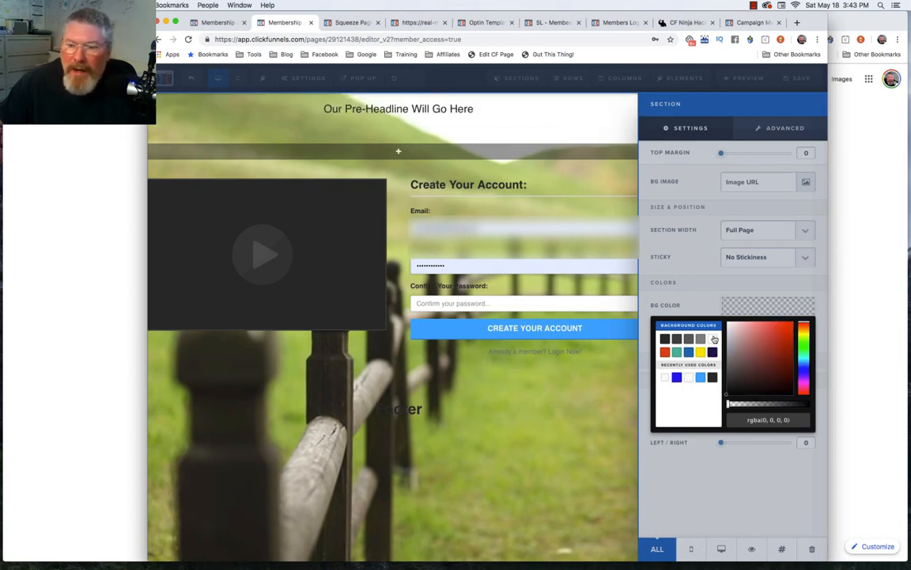
left_click(728, 323)
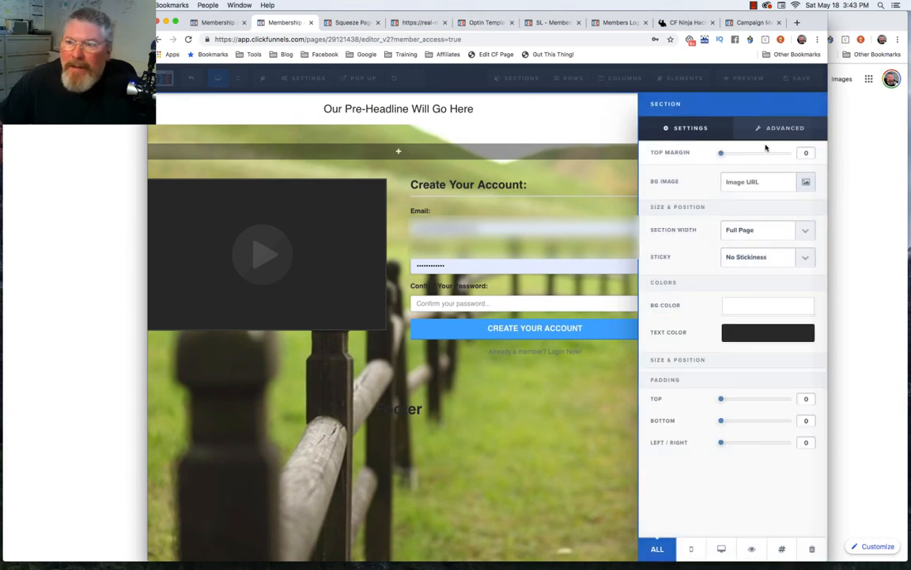
Add a bottom-only 2px border with a semi-transparent colour to the section.
left_click(784, 126)
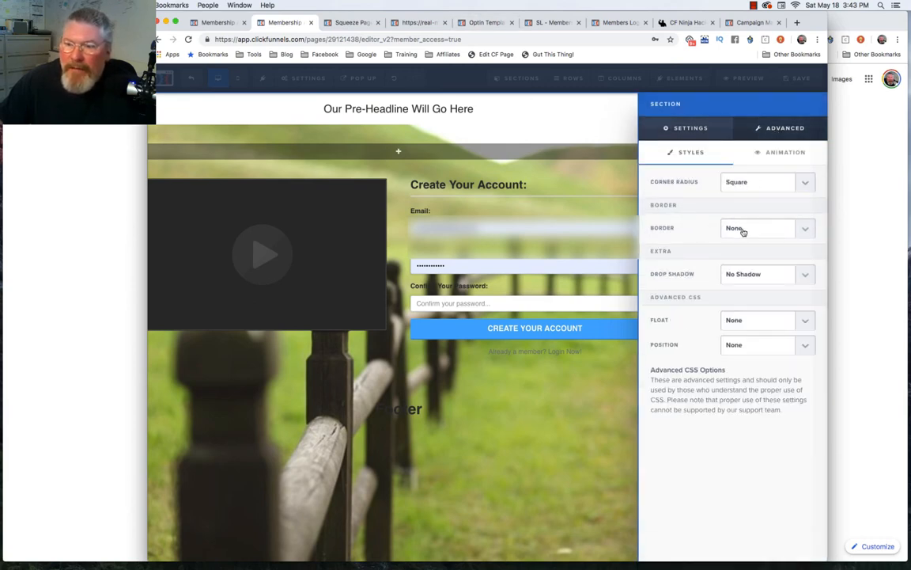
left_click(763, 228)
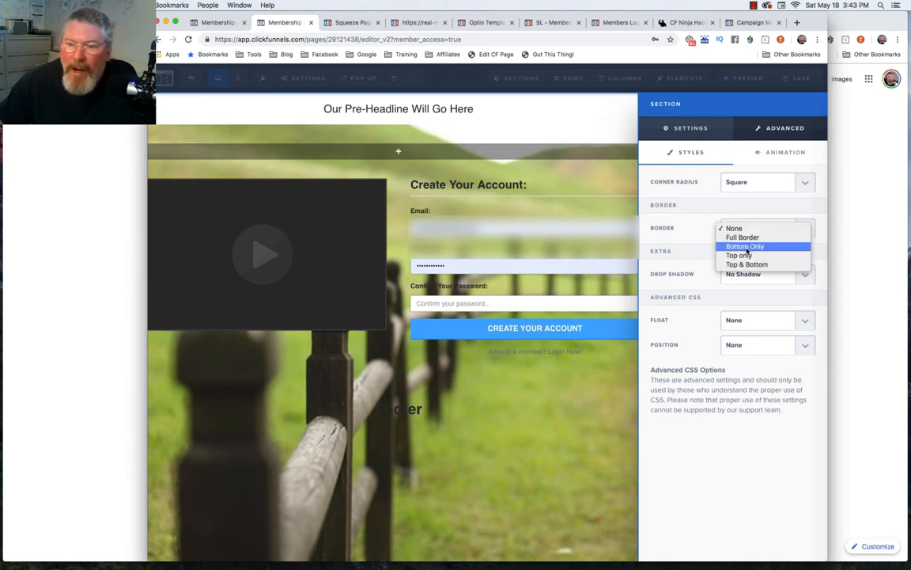
left_click(745, 247)
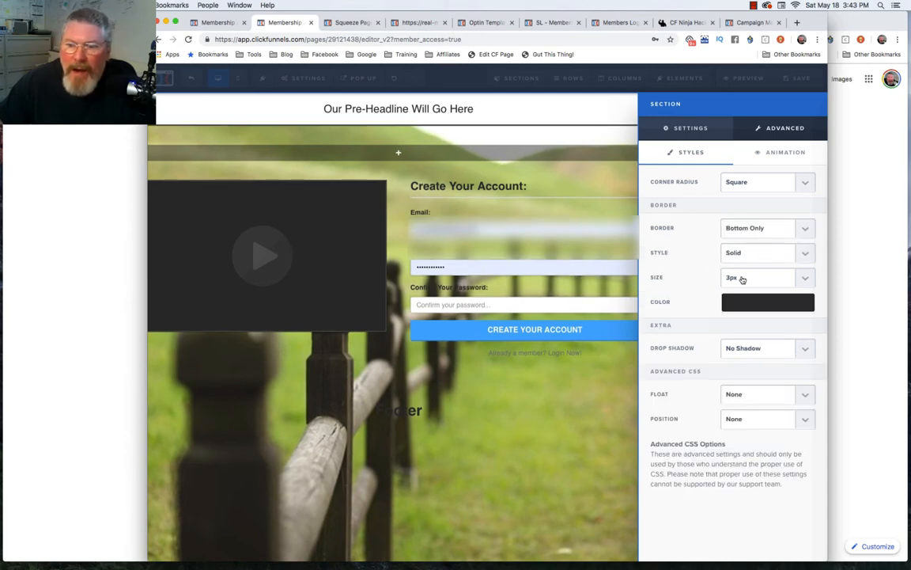
left_click(766, 276)
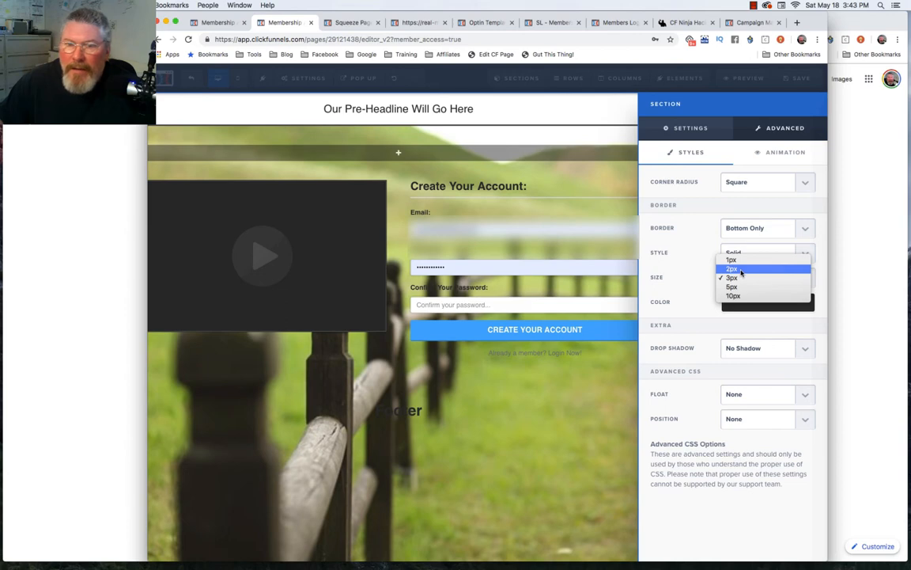
left_click(731, 269)
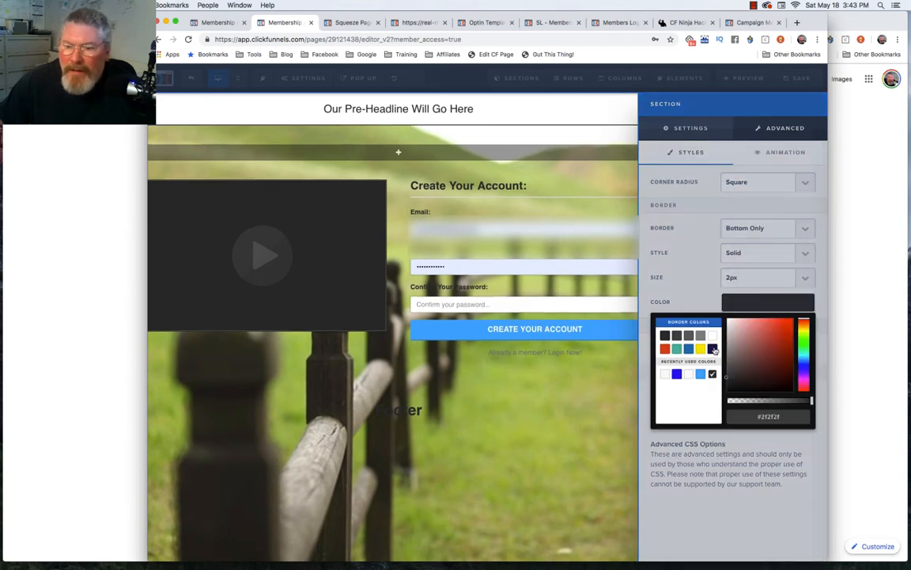
left_click_drag(810, 402, 798, 402)
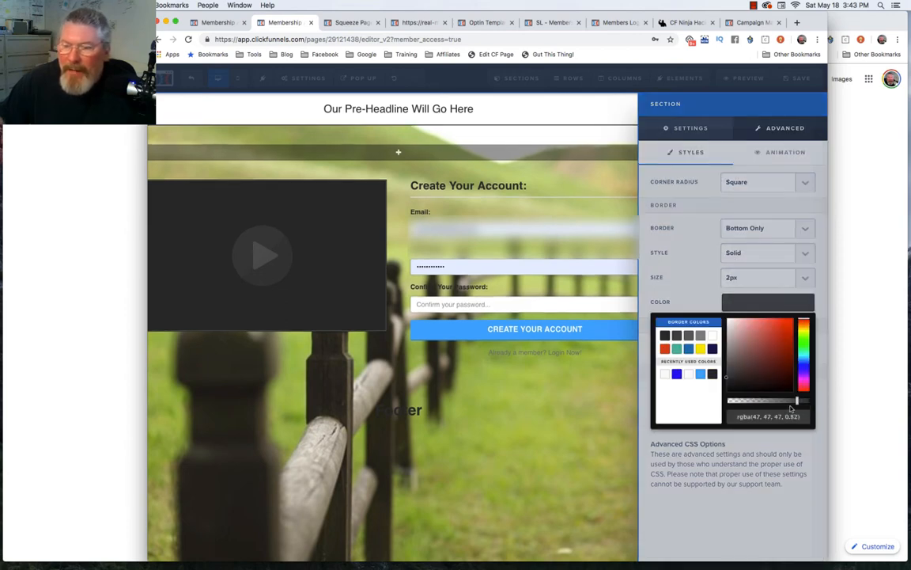
left_click_drag(798, 400, 775, 400)
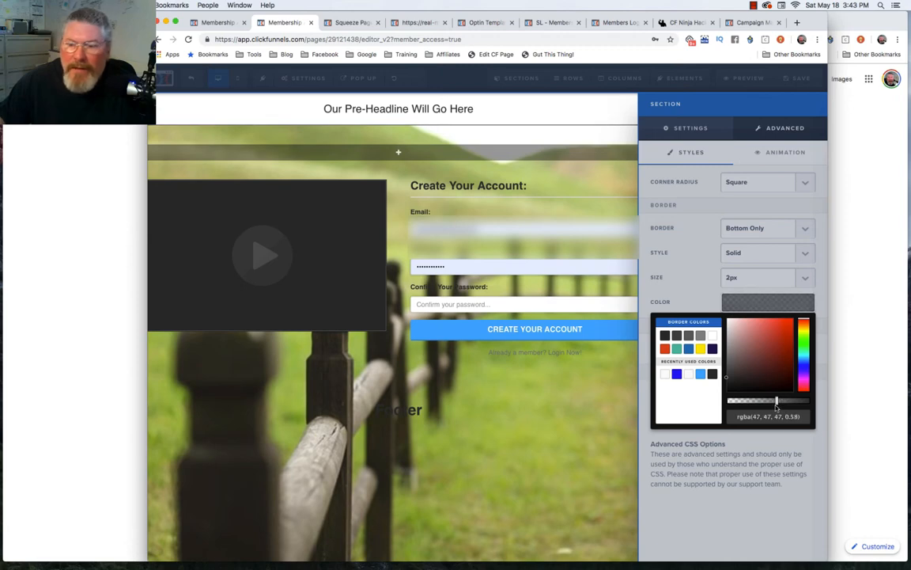
left_click(767, 301)
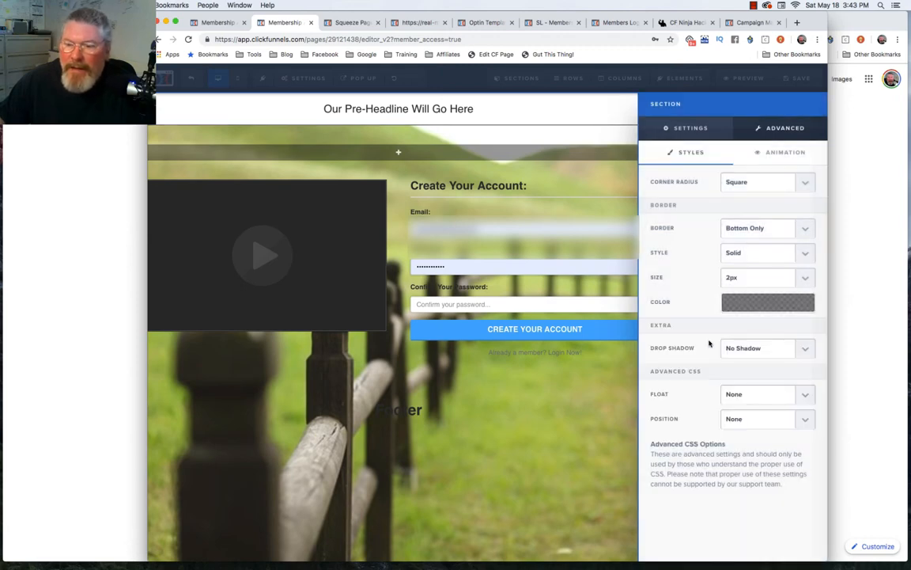
Apply a 40% drop shadow to the section and close its settings.
left_click(765, 349)
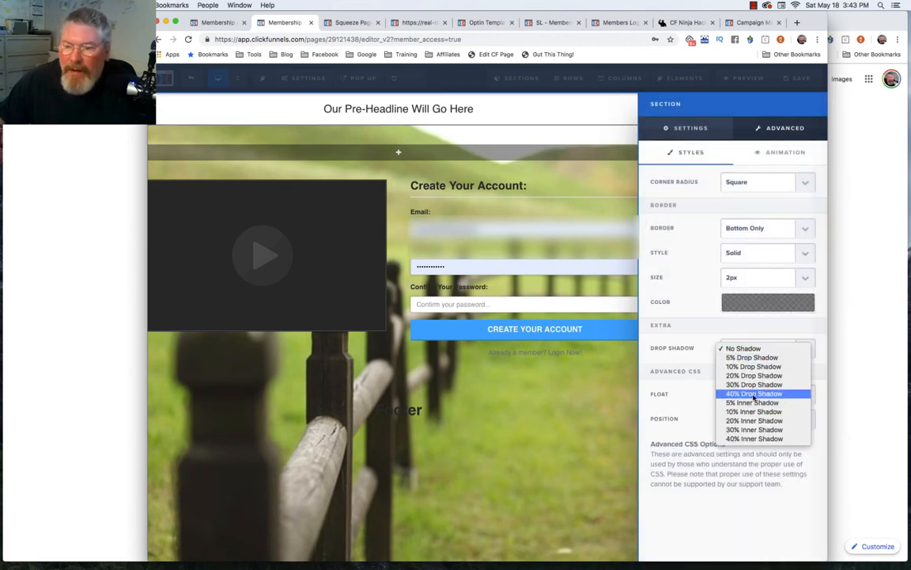
left_click(753, 393)
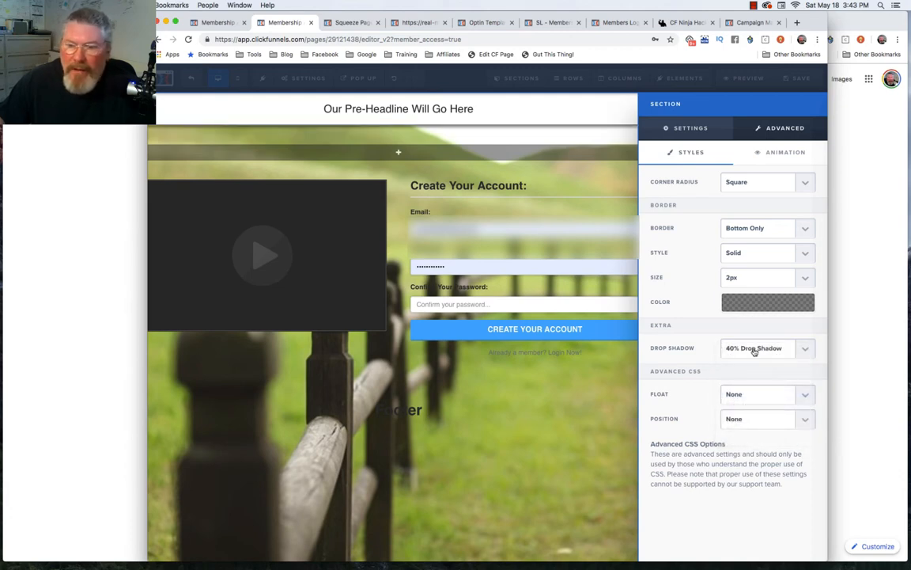
left_click(754, 348)
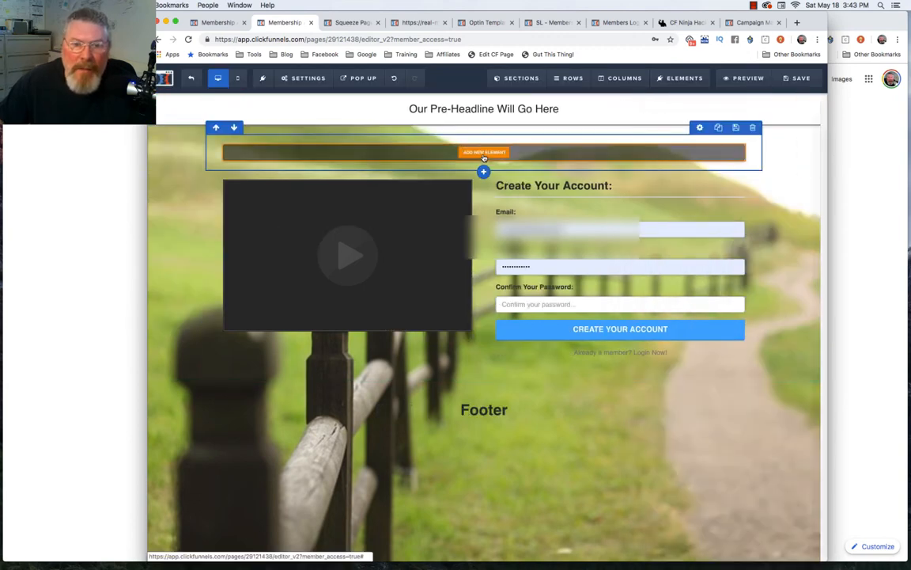
Place a Large Call to Action Headline above the video and account form.
left_click(484, 152)
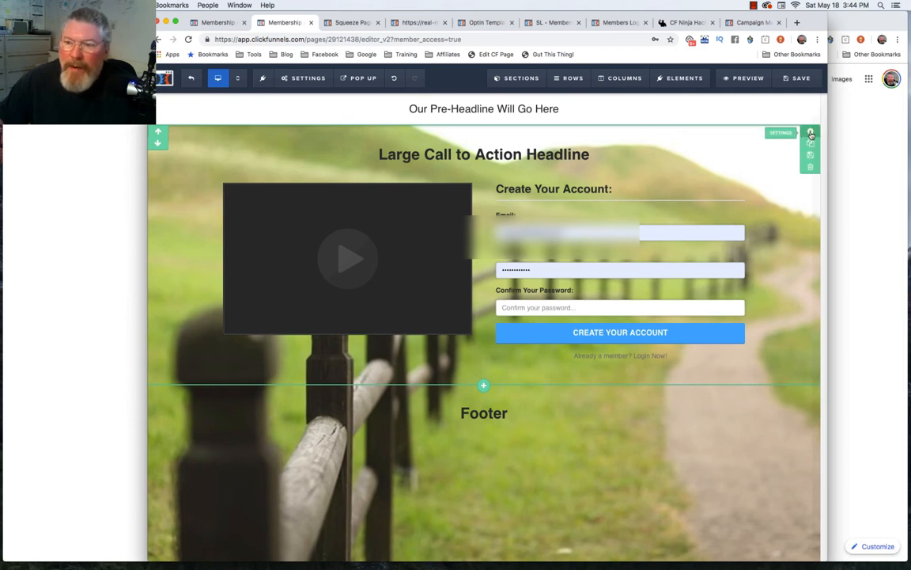
Narrow the content section's width and preview the change.
left_click(811, 133)
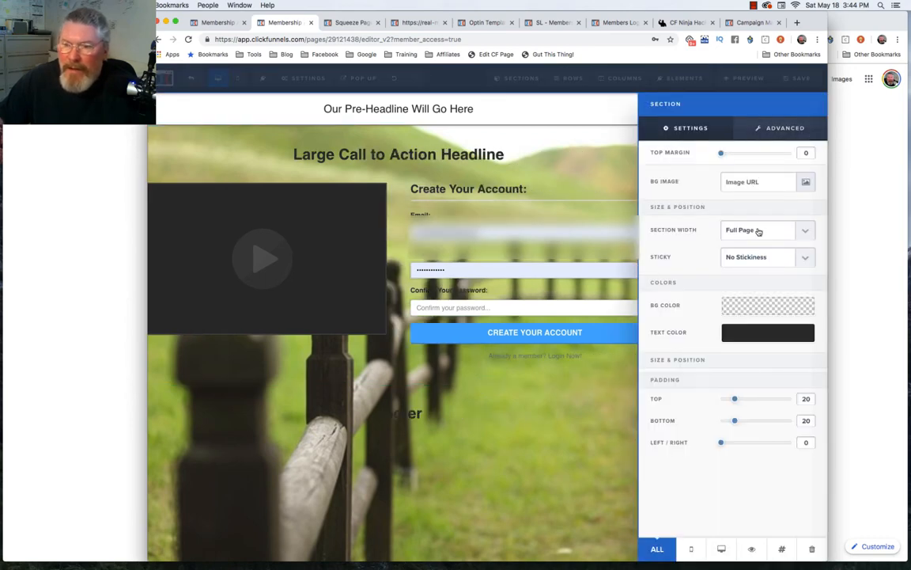
left_click(758, 229)
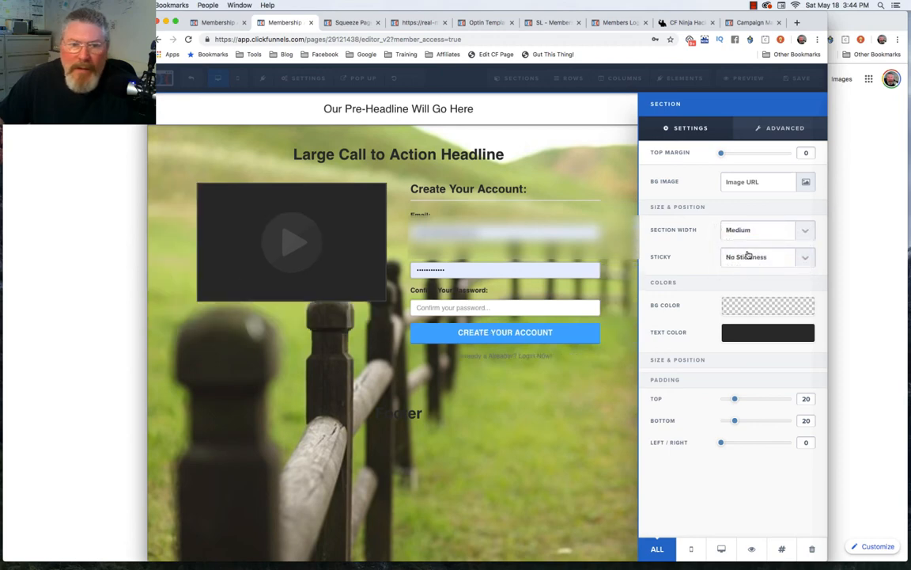
left_click(766, 229)
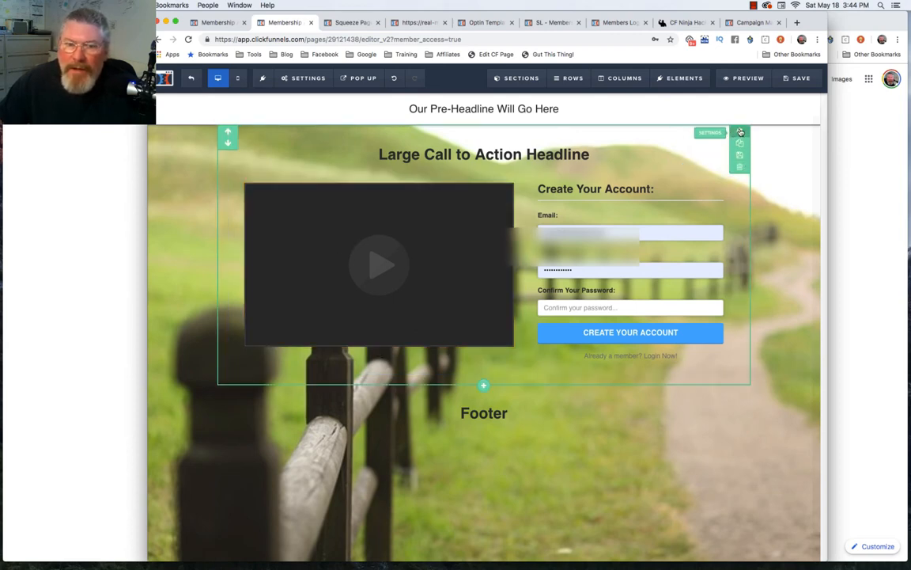
Give the content section a semi-transparent white background colour.
left_click(741, 133)
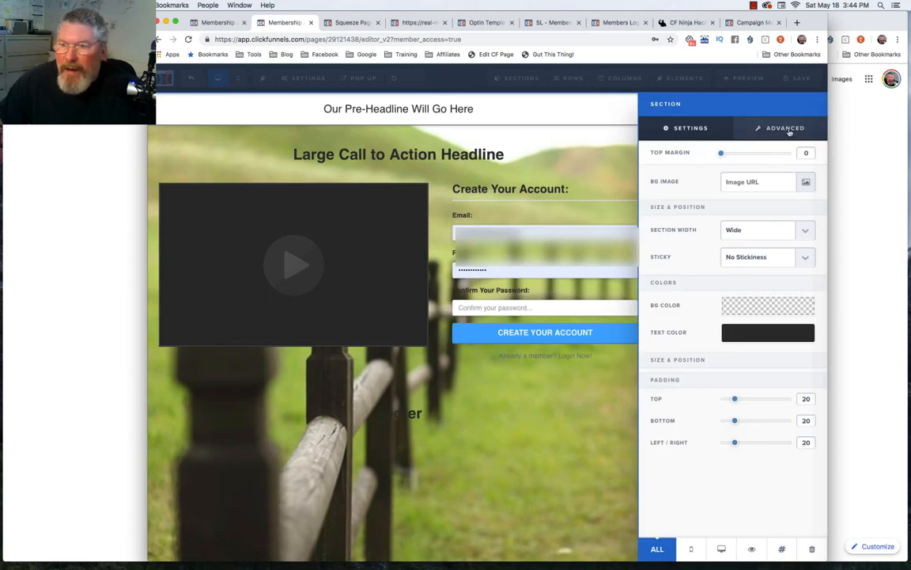
left_click(785, 127)
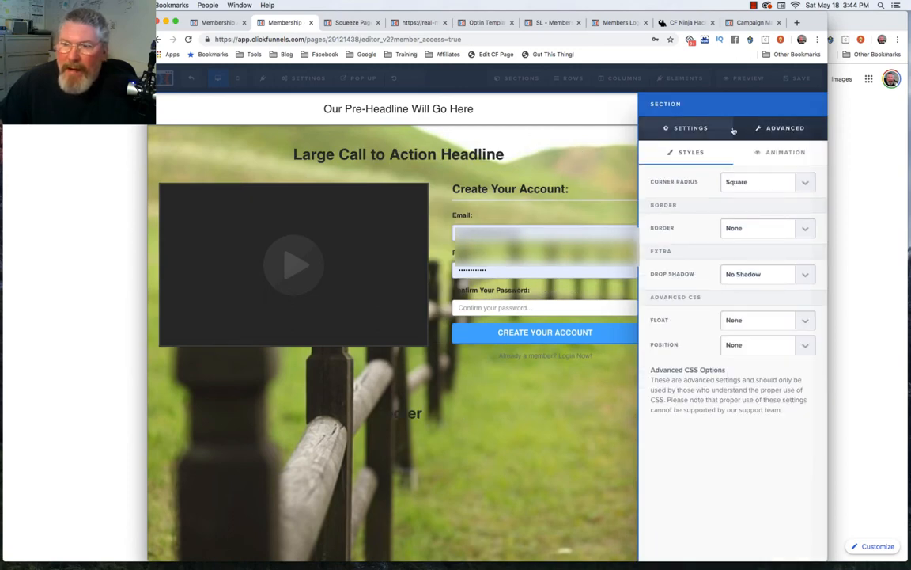
left_click(685, 126)
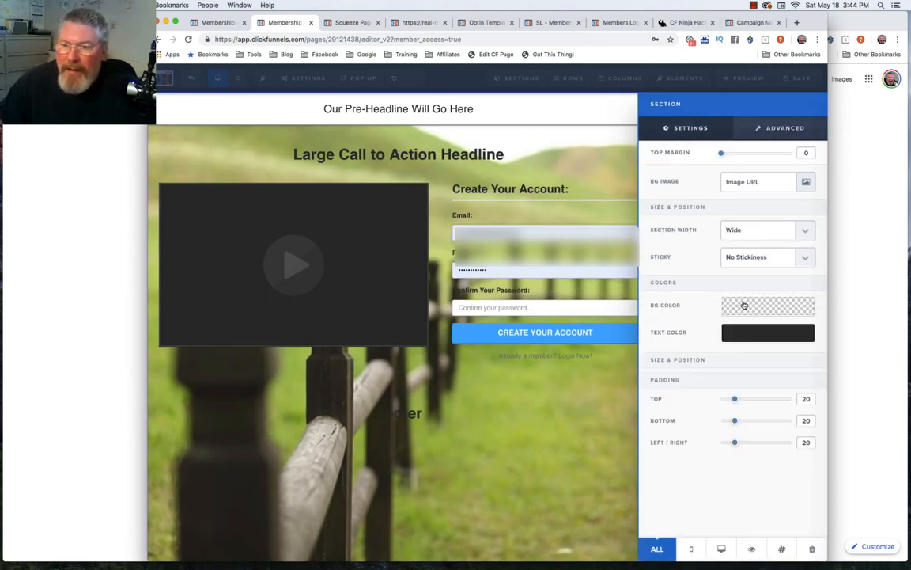
left_click(766, 305)
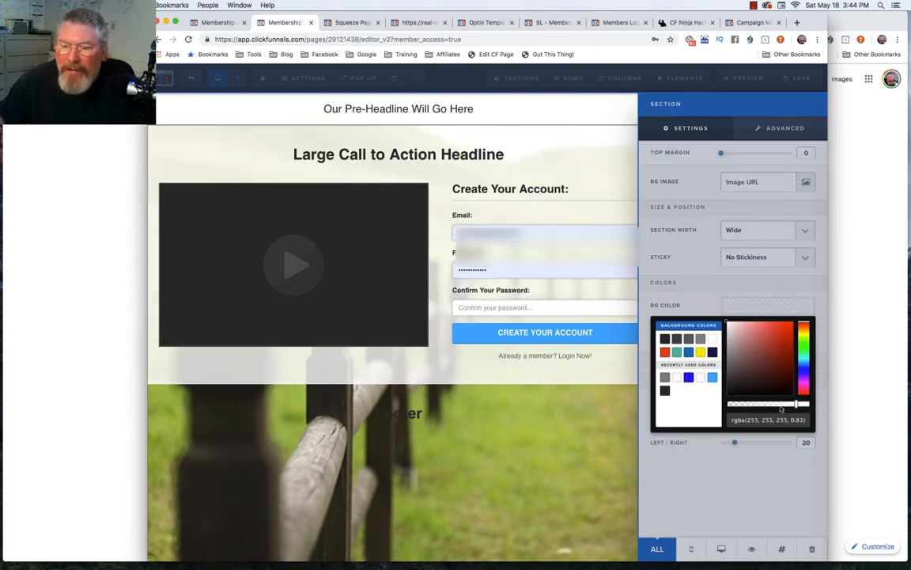
left_click_drag(804, 403, 778, 404)
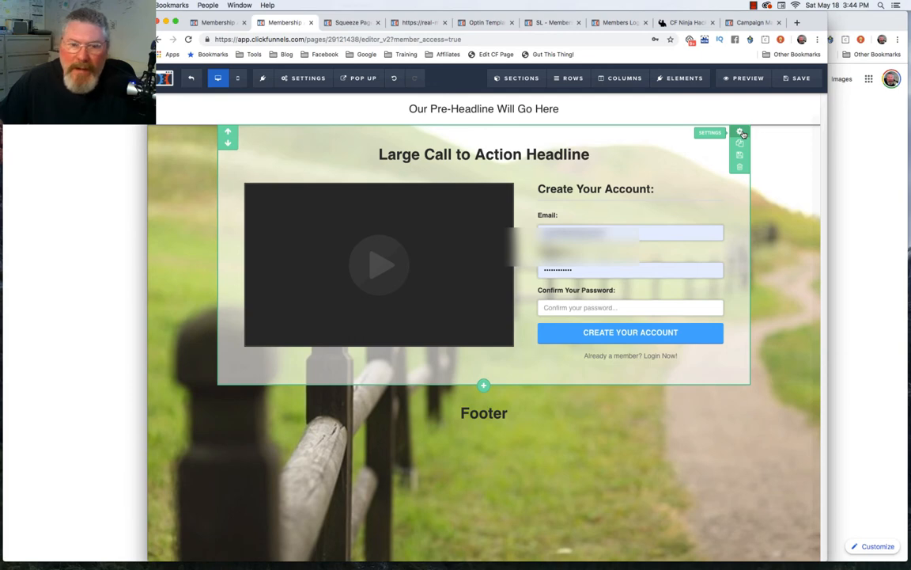
Set the content section's top margin to 50.
left_click(740, 133)
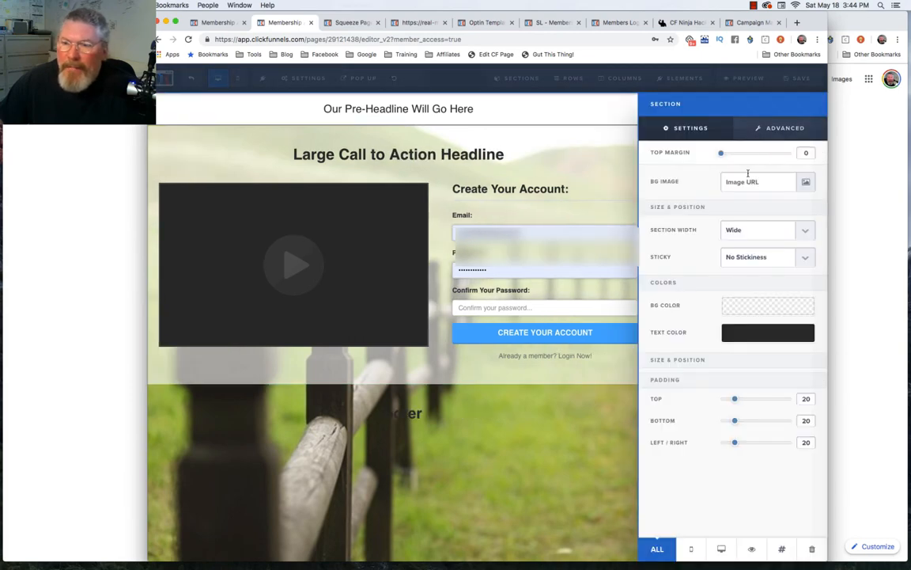
left_click_drag(720, 152, 750, 152)
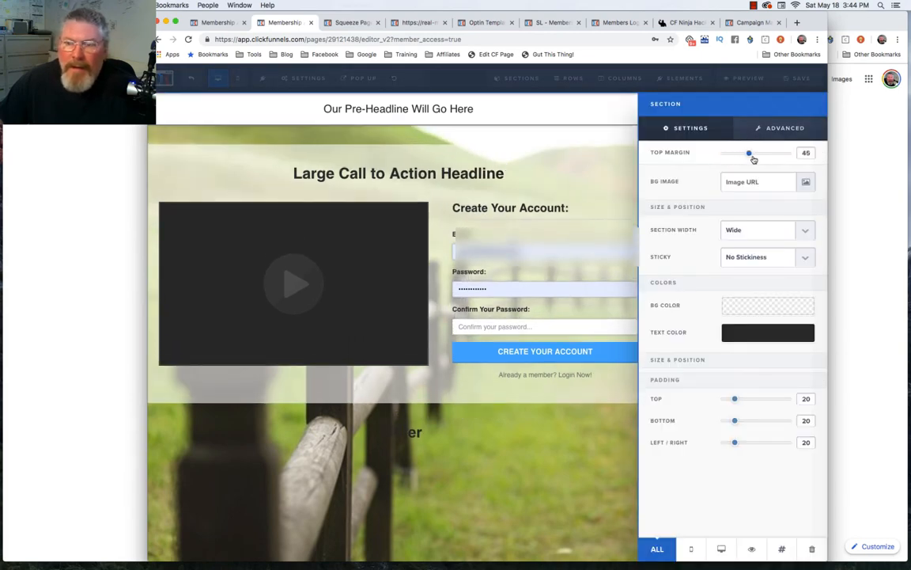
left_click_drag(750, 152, 756, 151)
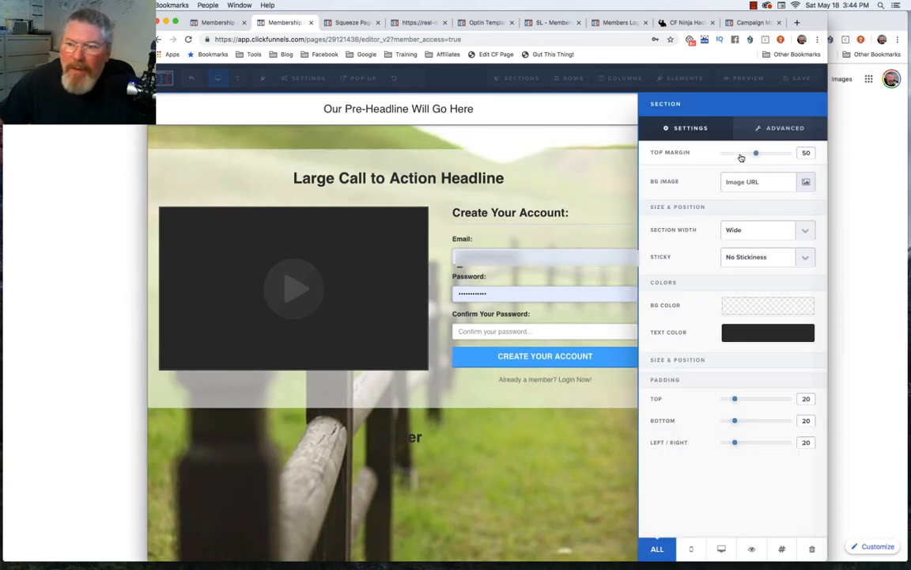
Give the content section a 40% inner shadow.
left_click(782, 126)
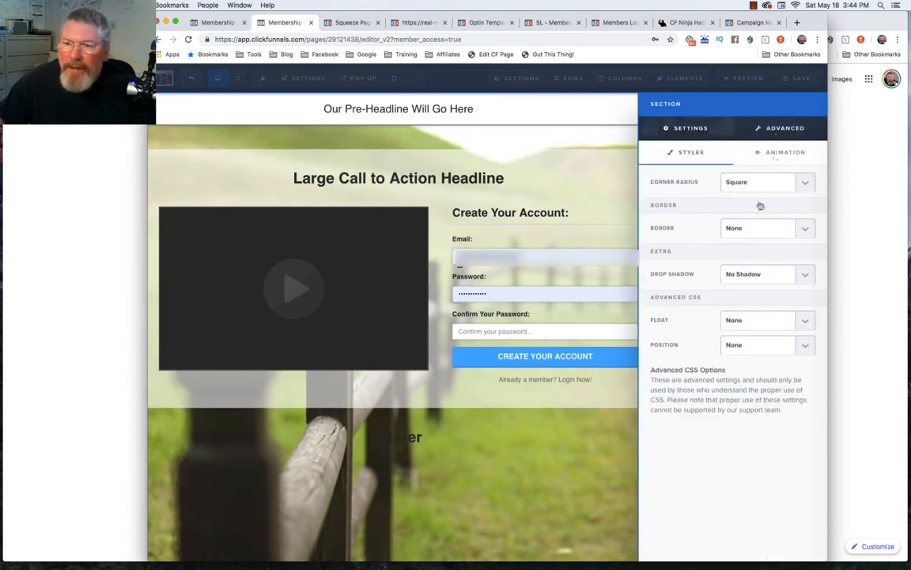
left_click(763, 274)
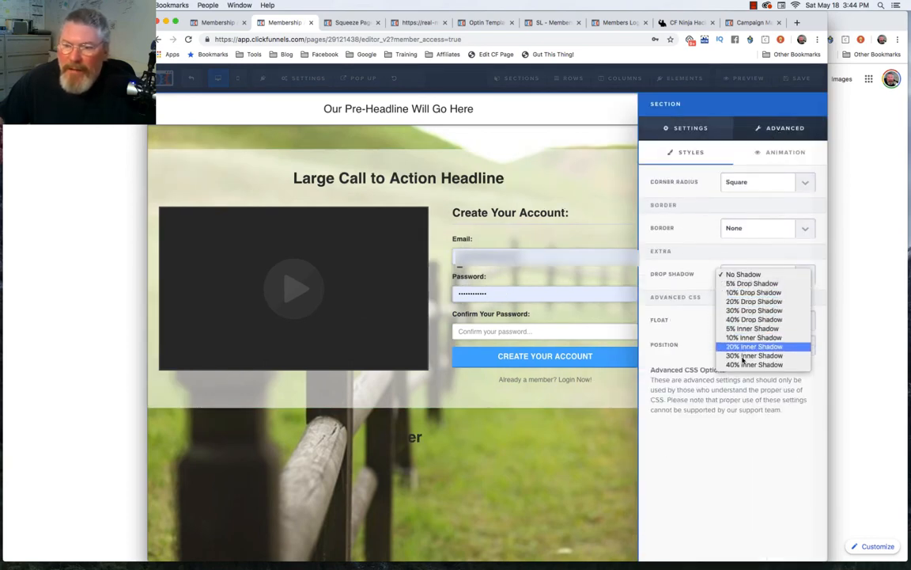
left_click(755, 364)
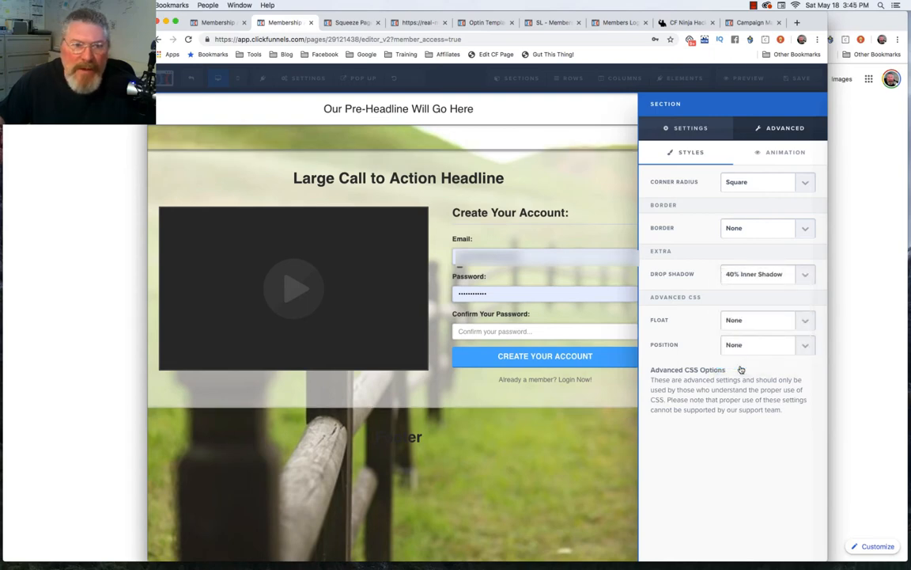
Add a full semi-transparent border and rounded corners to the content section.
left_click(766, 227)
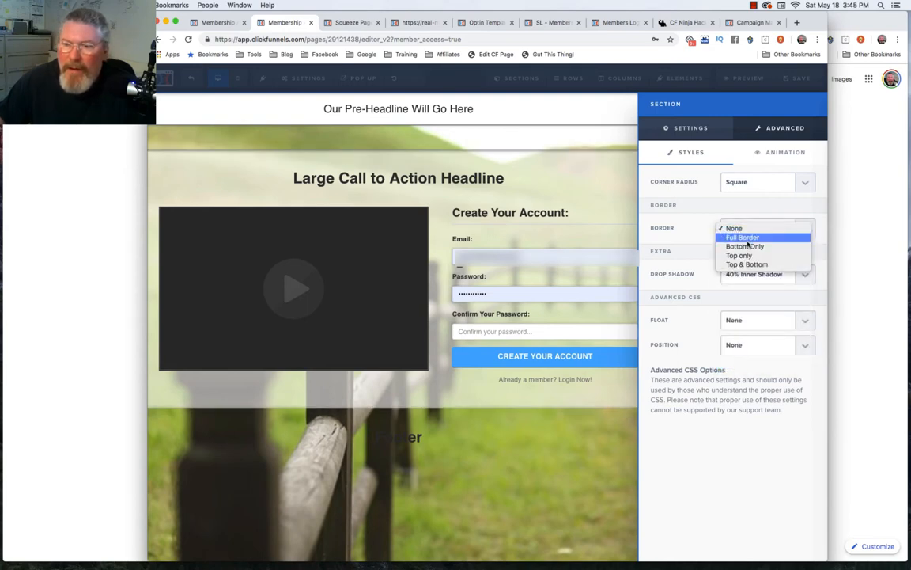
left_click(742, 237)
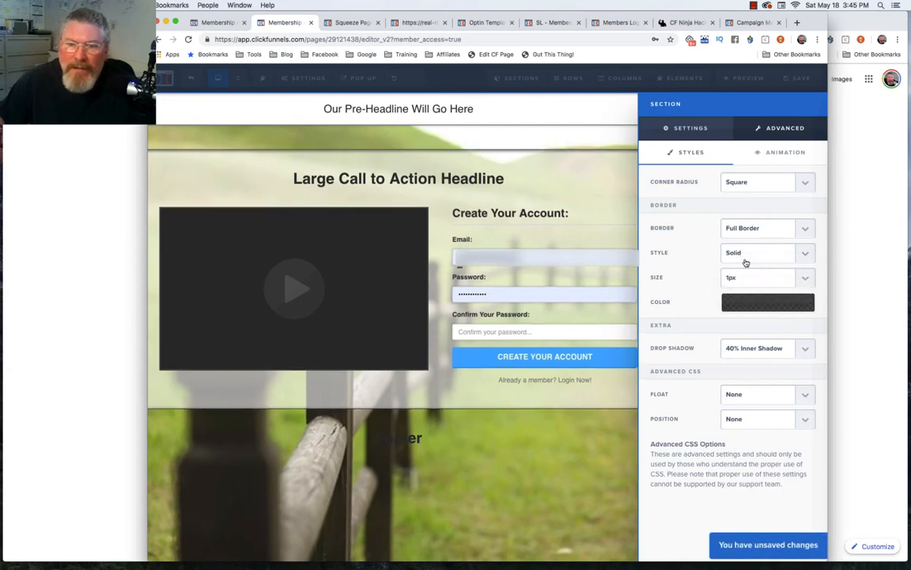
left_click(768, 300)
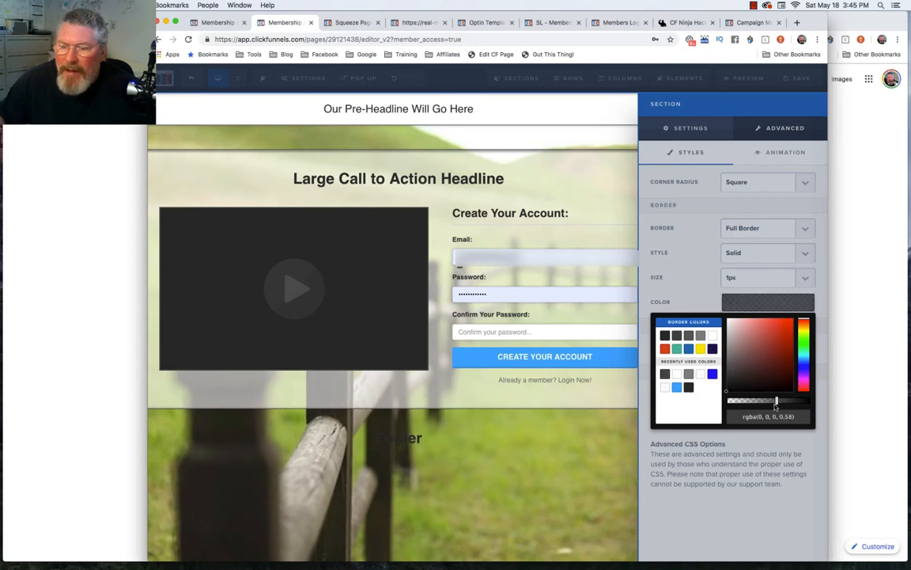
left_click_drag(775, 402, 766, 405)
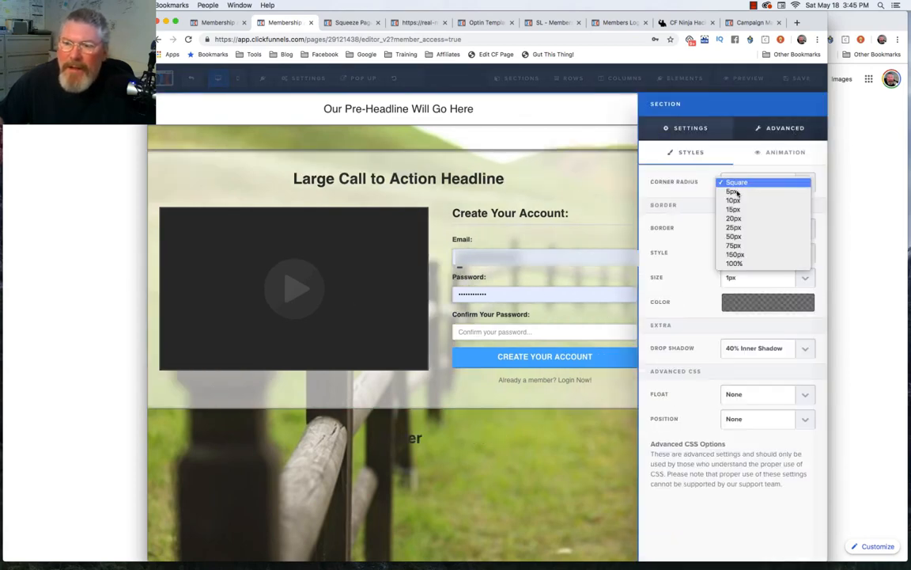
left_click(732, 192)
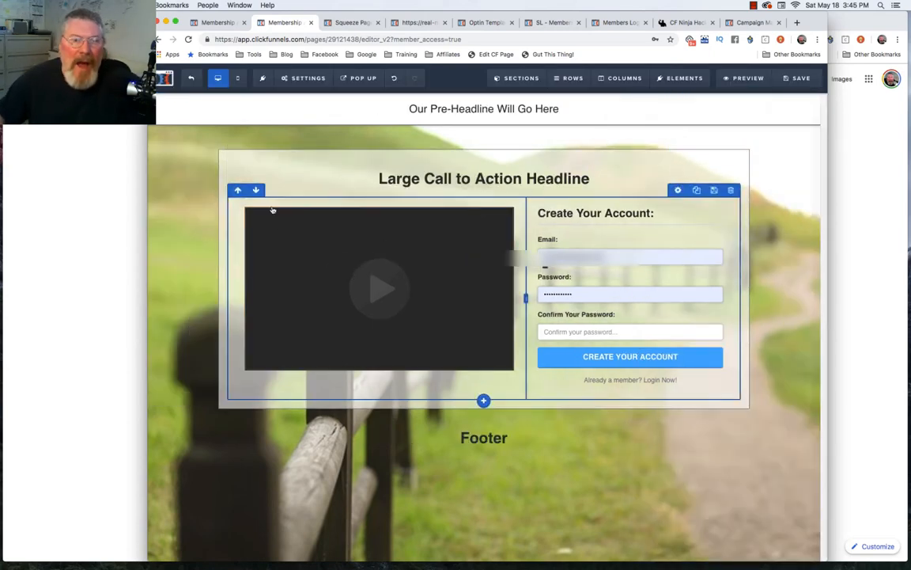
Adjust the content section's white background transparency.
left_click(630, 293)
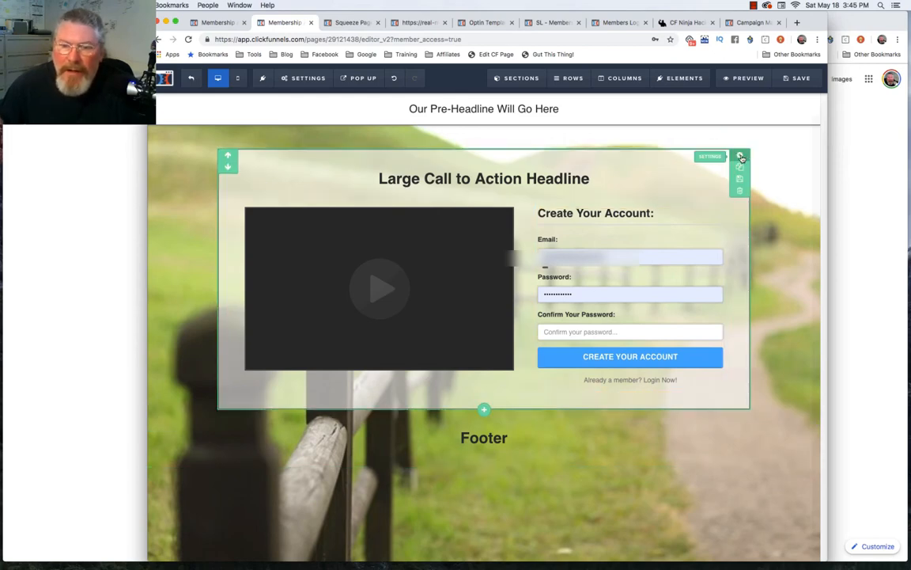
left_click(740, 157)
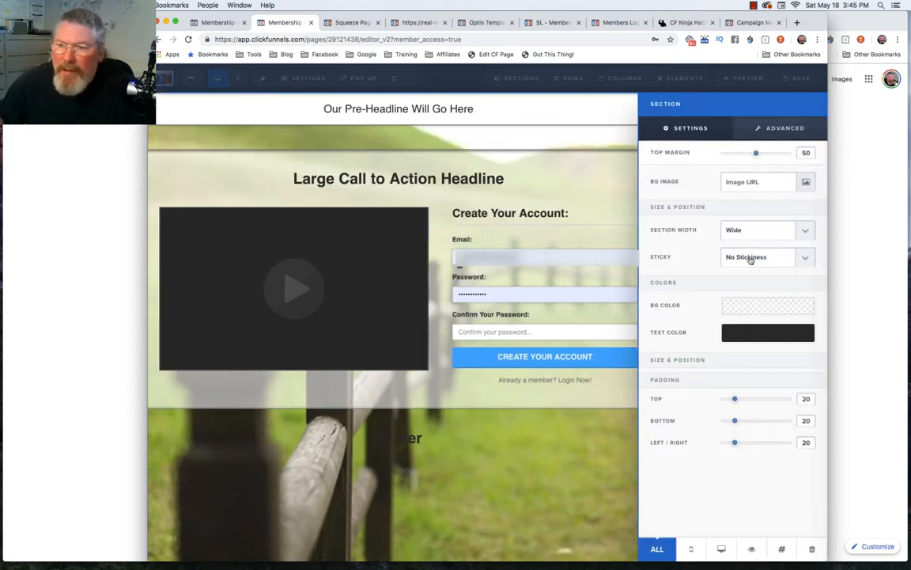
left_click(768, 305)
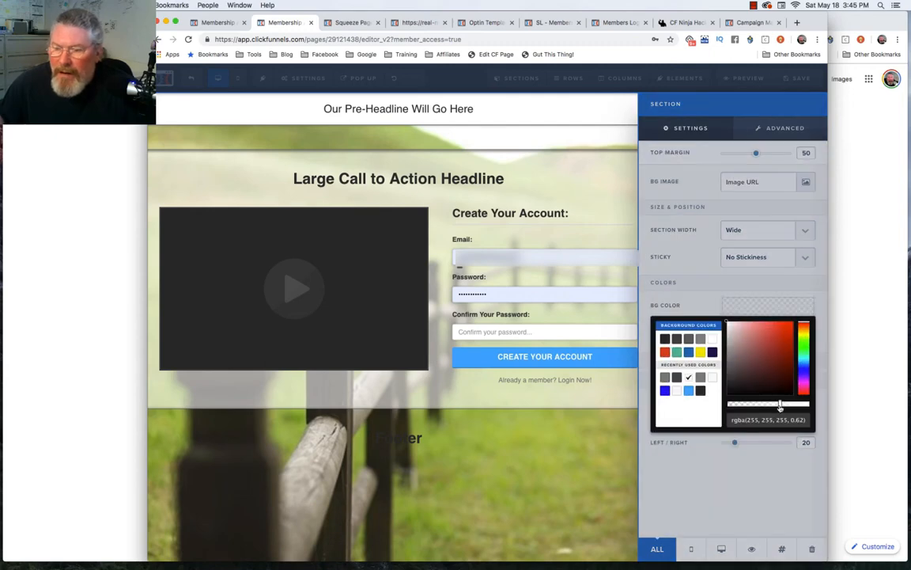
left_click_drag(778, 405, 791, 405)
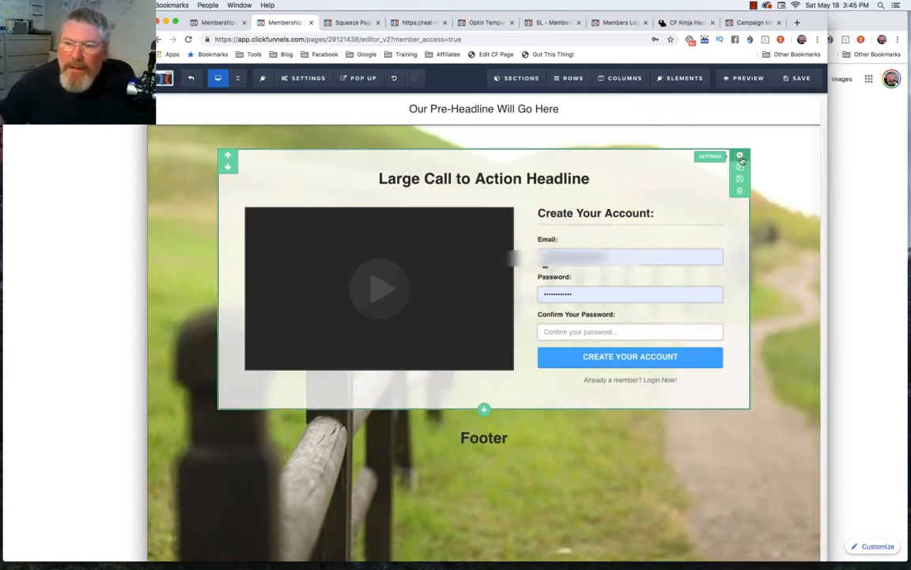
Make the content box background partly transparent white so the landscape shows through.
left_click(741, 157)
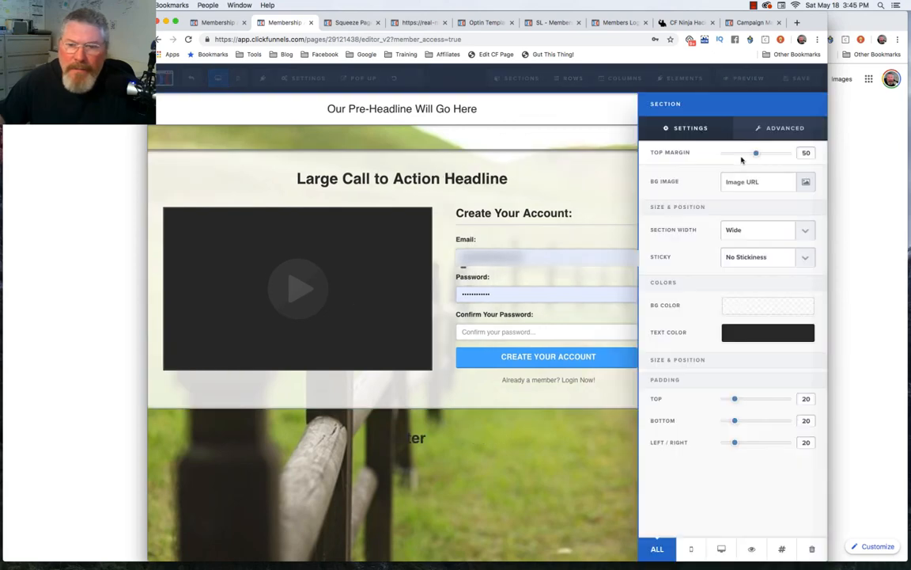
left_click(768, 305)
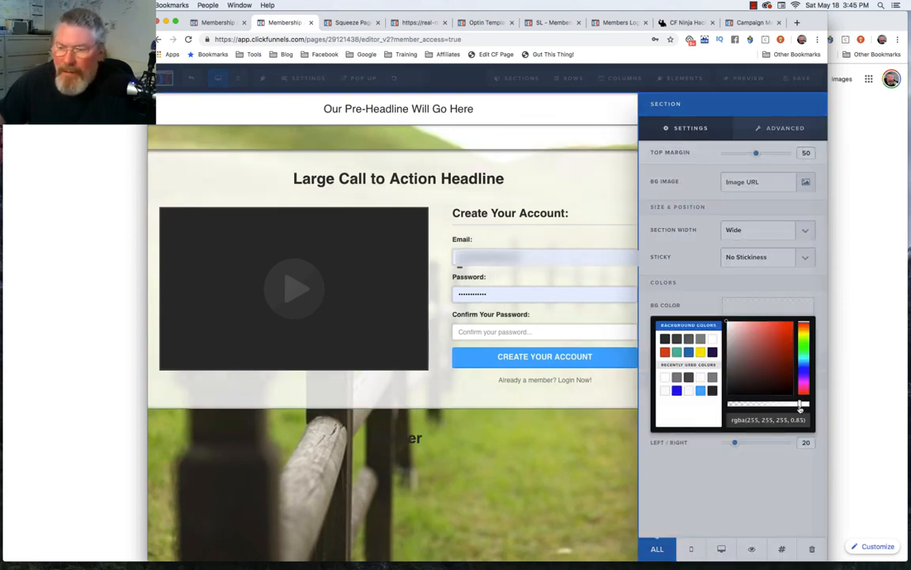
left_click_drag(799, 406, 804, 404)
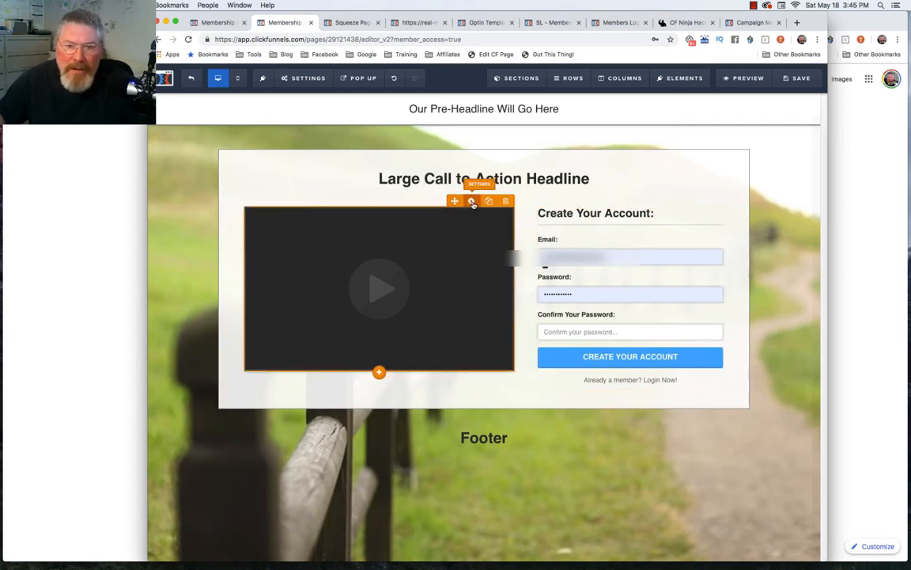
Browse the video player themes for a framed, dark-bordered style.
left_click(472, 199)
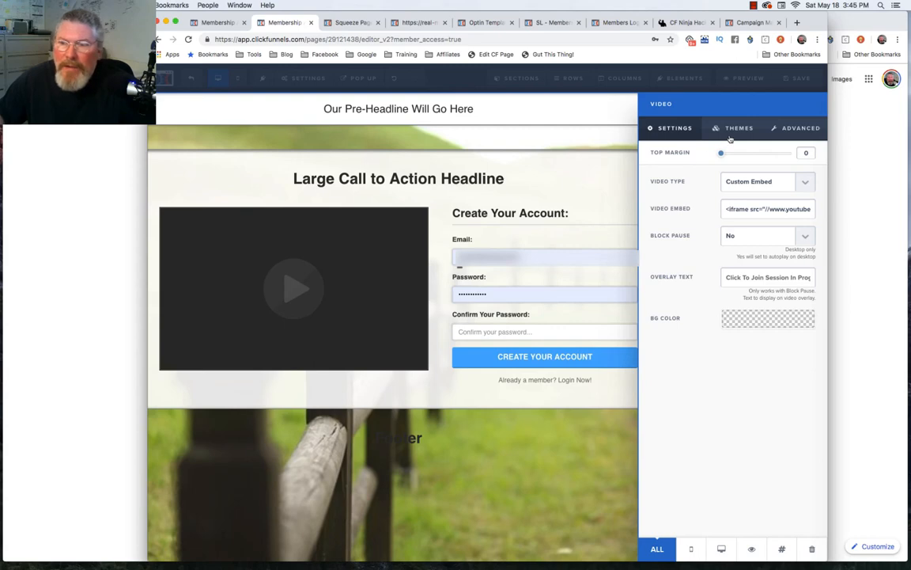
left_click(735, 127)
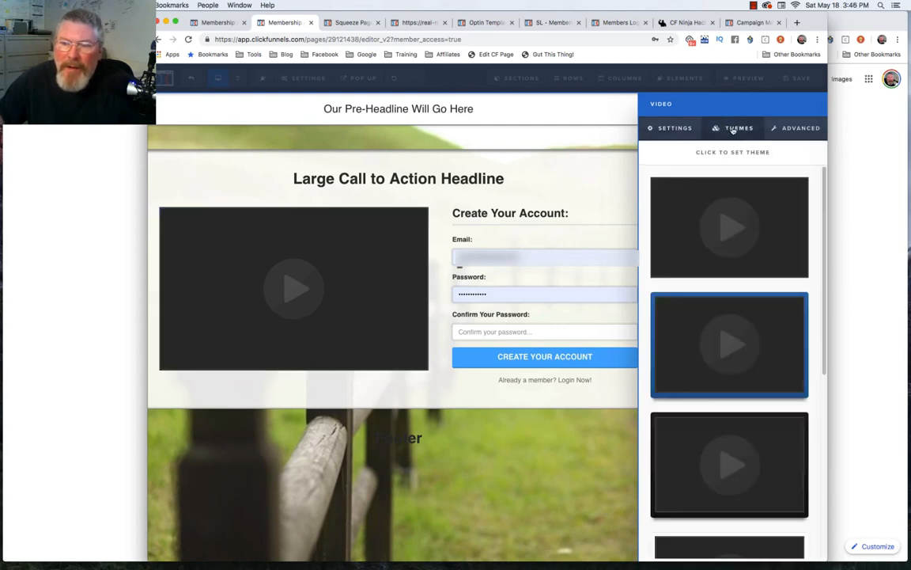
scroll("down", 3)
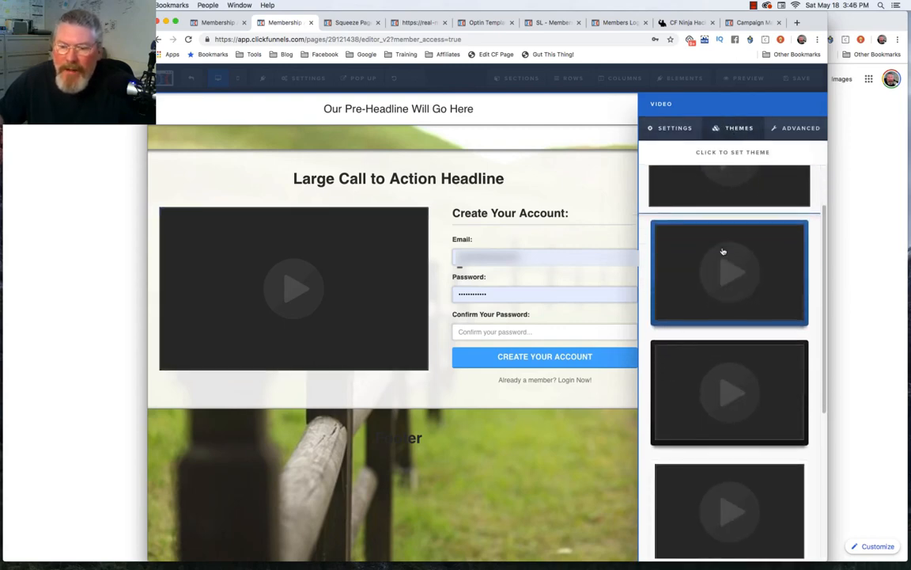
scroll("down", 3)
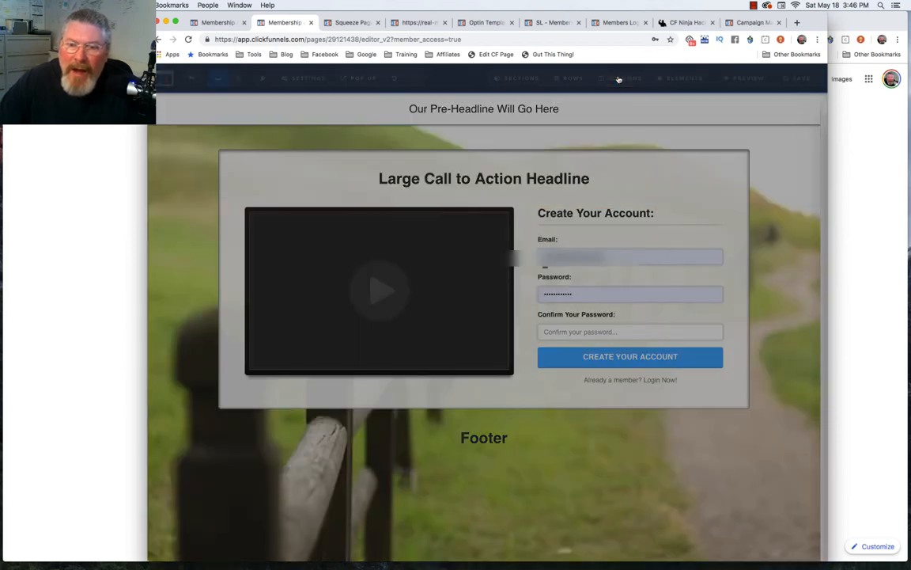
Give the account form column a 40% inner shadow.
left_click(621, 77)
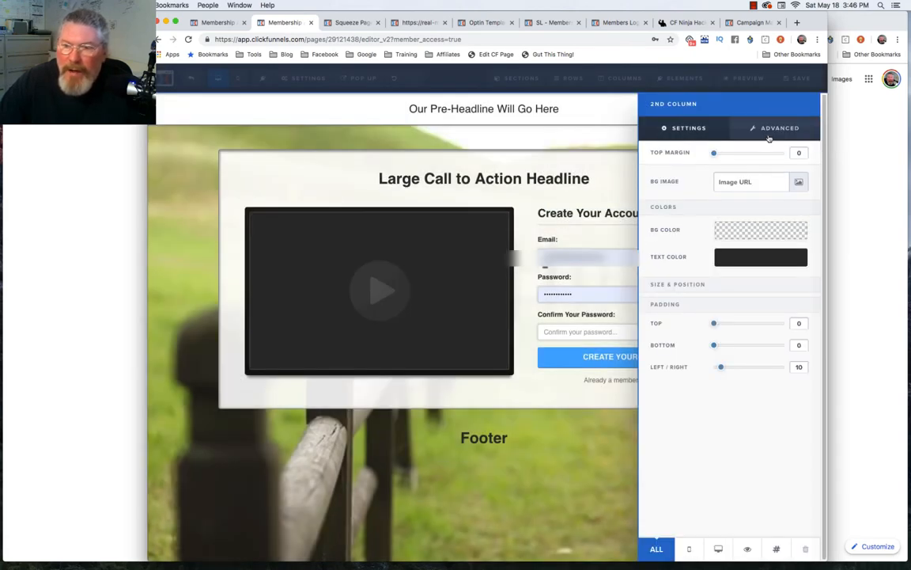
left_click(780, 127)
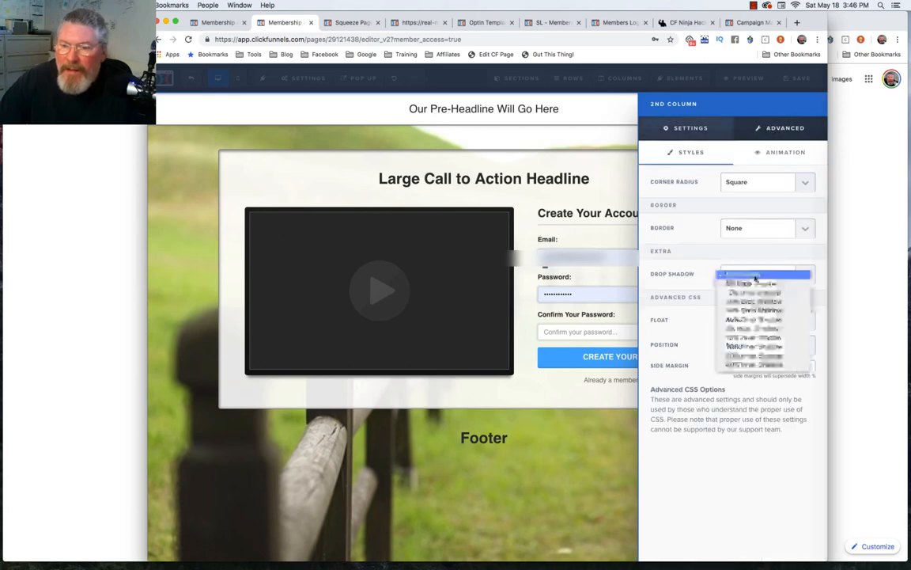
left_click(753, 283)
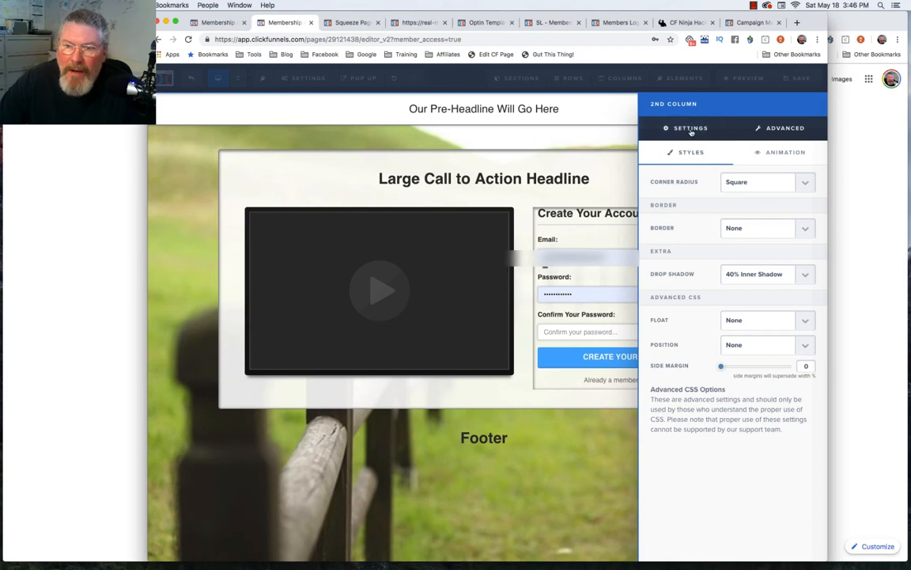
Set the form column's padding to 20 top, 10 bottom and 30 on the sides.
left_click(690, 126)
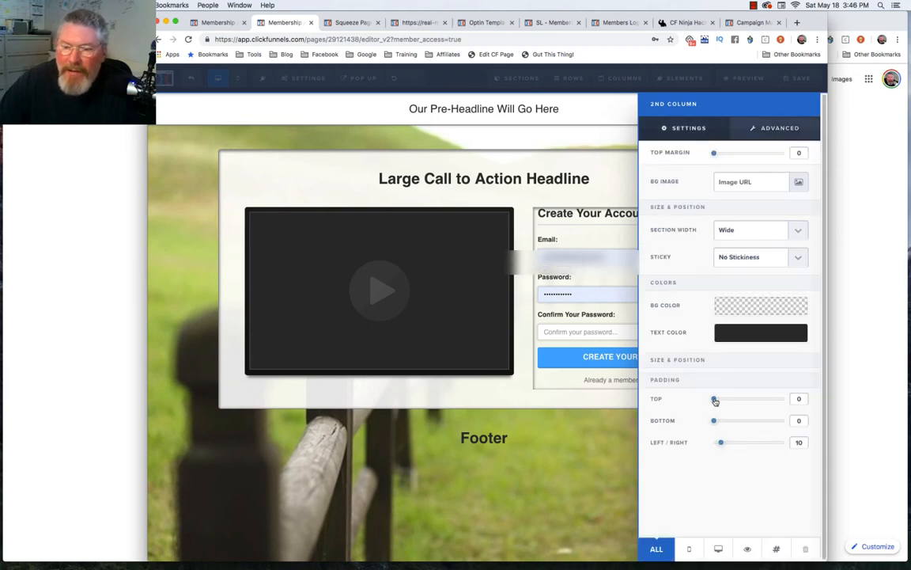
left_click_drag(714, 399, 731, 399)
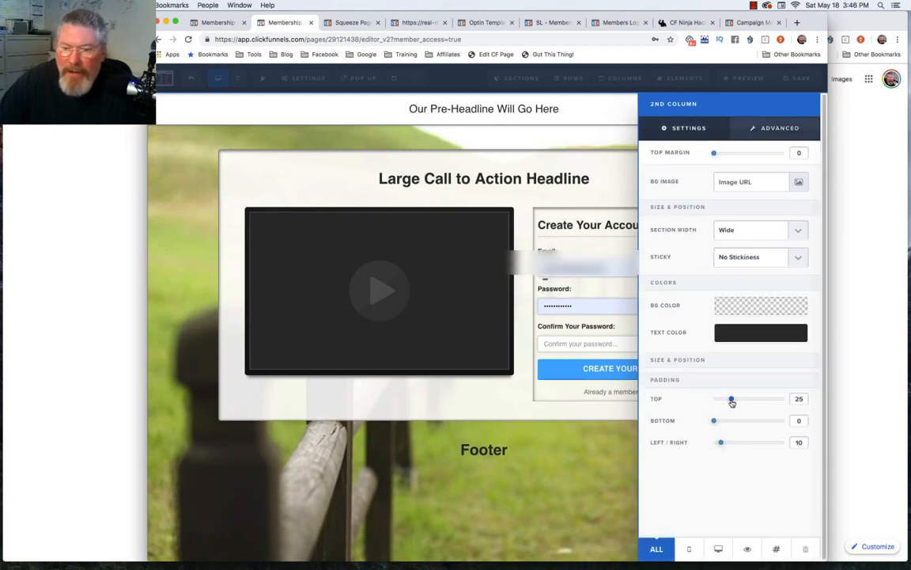
left_click_drag(731, 398, 727, 399)
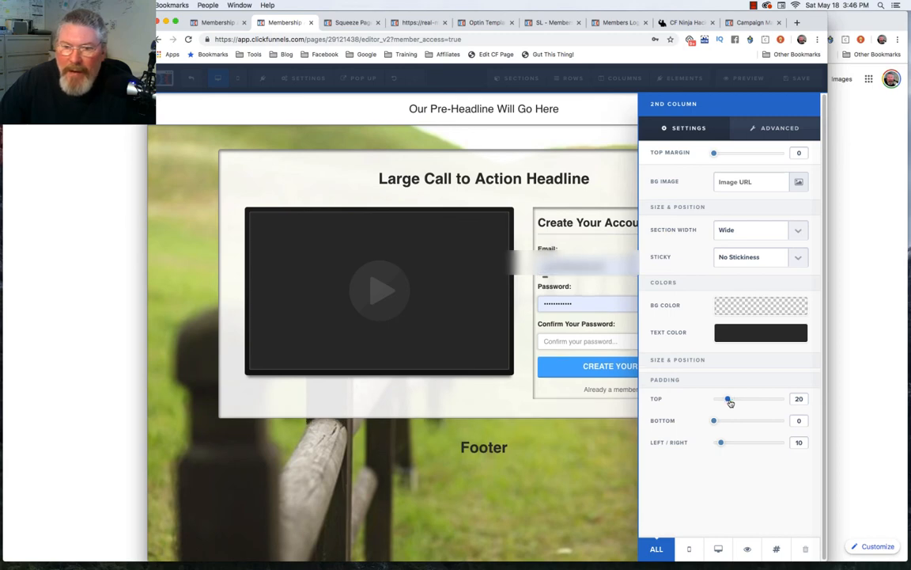
left_click_drag(715, 420, 722, 421)
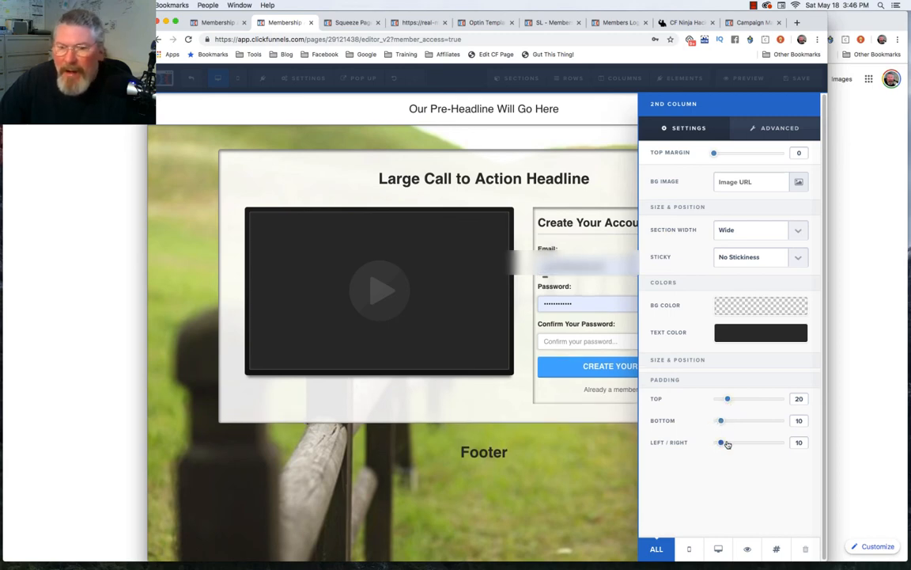
left_click_drag(720, 443, 731, 443)
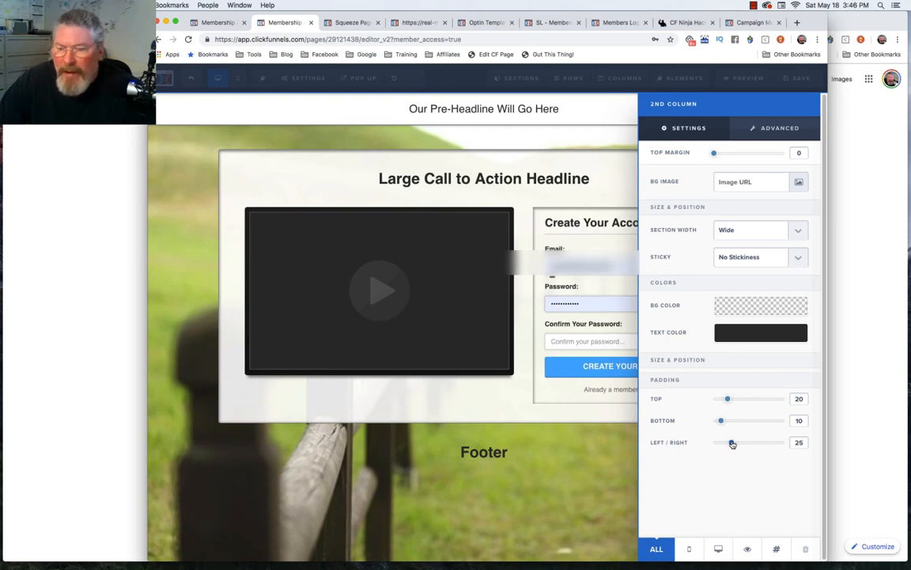
left_click_drag(731, 443, 728, 443)
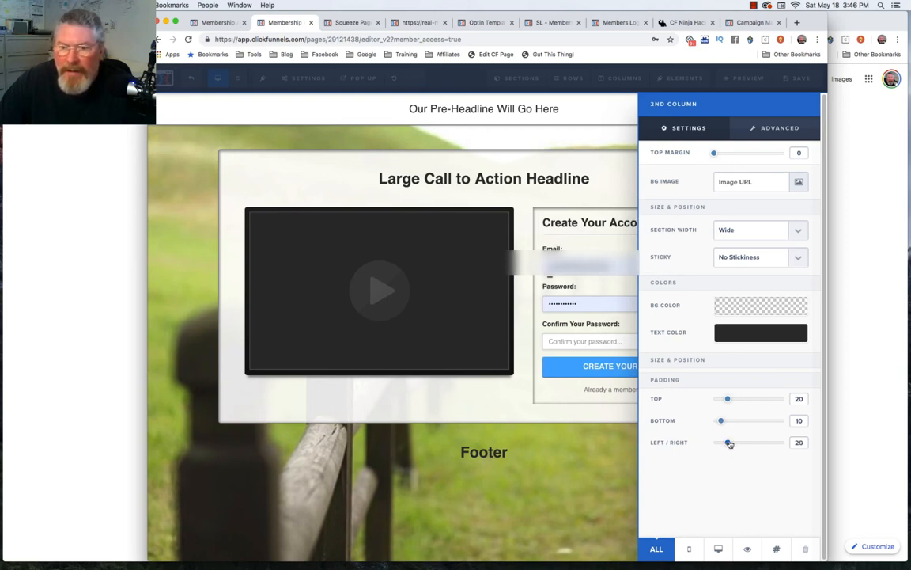
left_click_drag(728, 443, 736, 443)
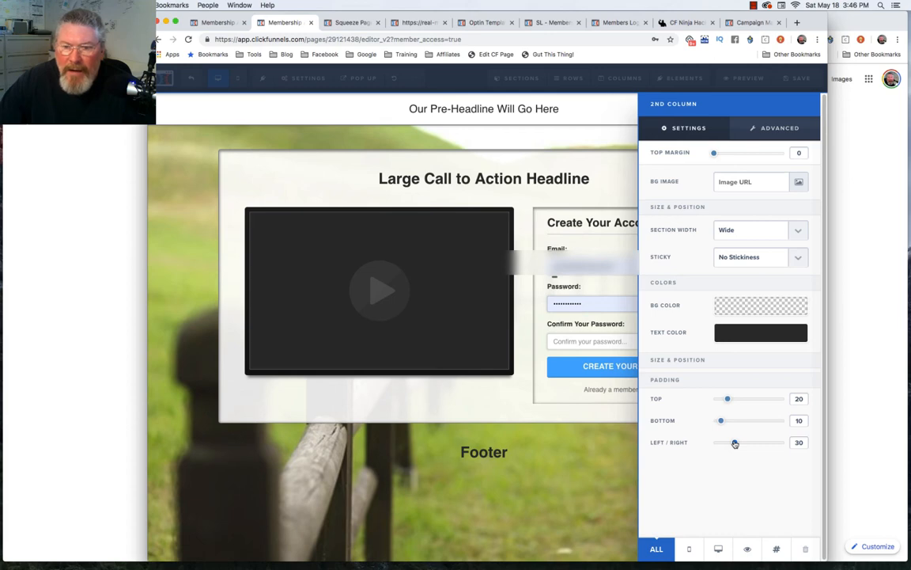
Round the form column's corners slightly.
left_click(785, 127)
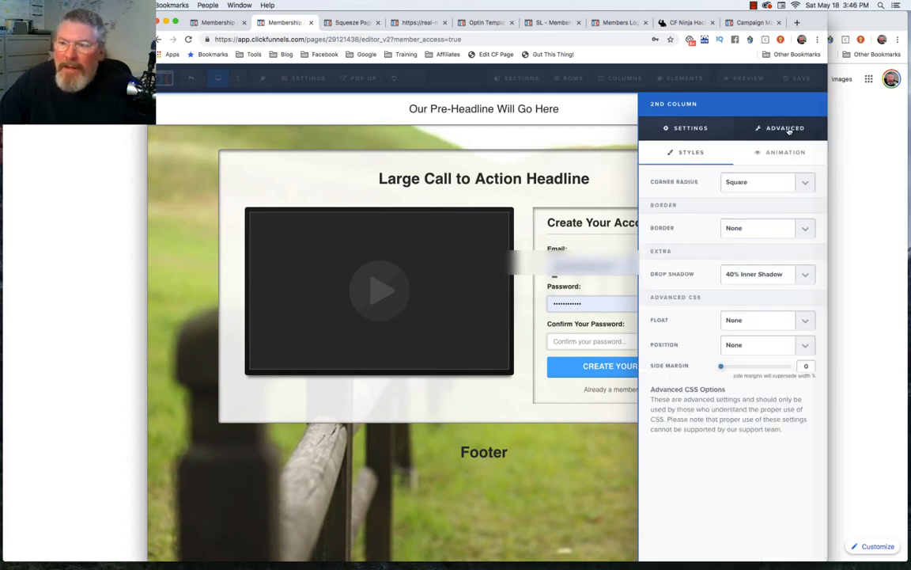
left_click(766, 181)
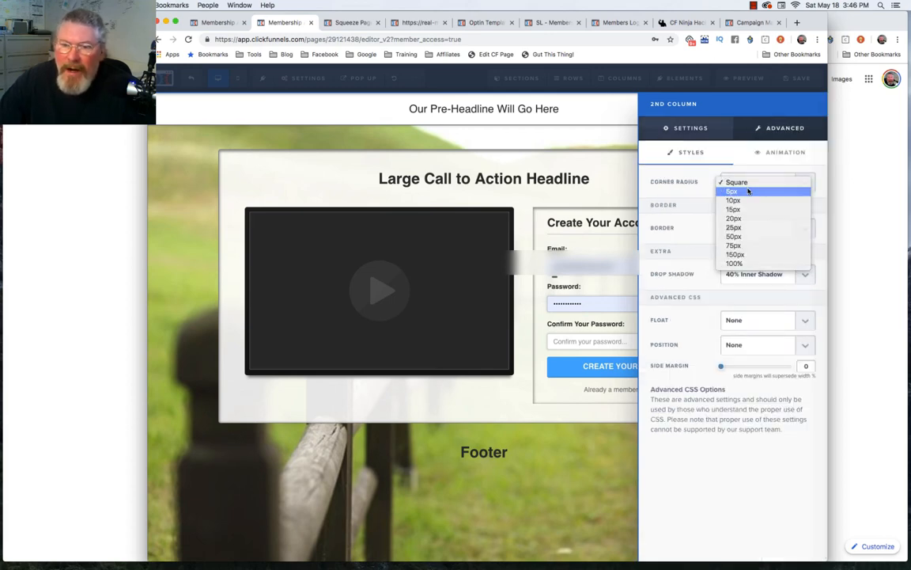
left_click(731, 190)
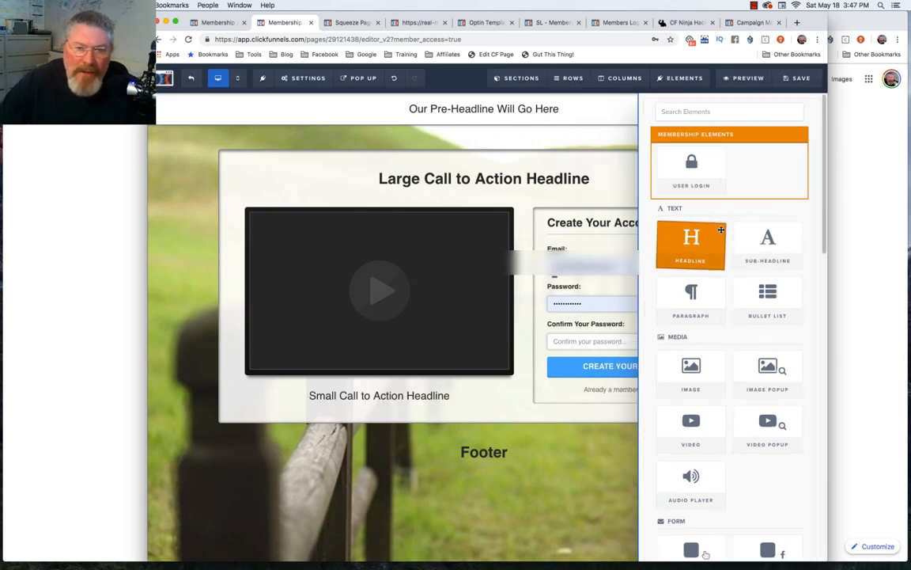
Close the Elements panel and bring up the footer section's settings.
left_click(380, 396)
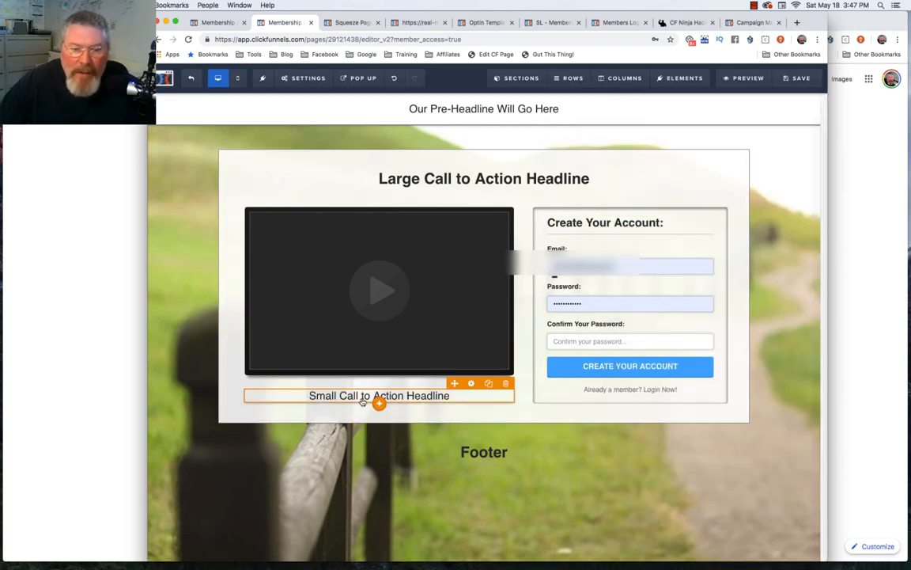
mouse_move(312, 359)
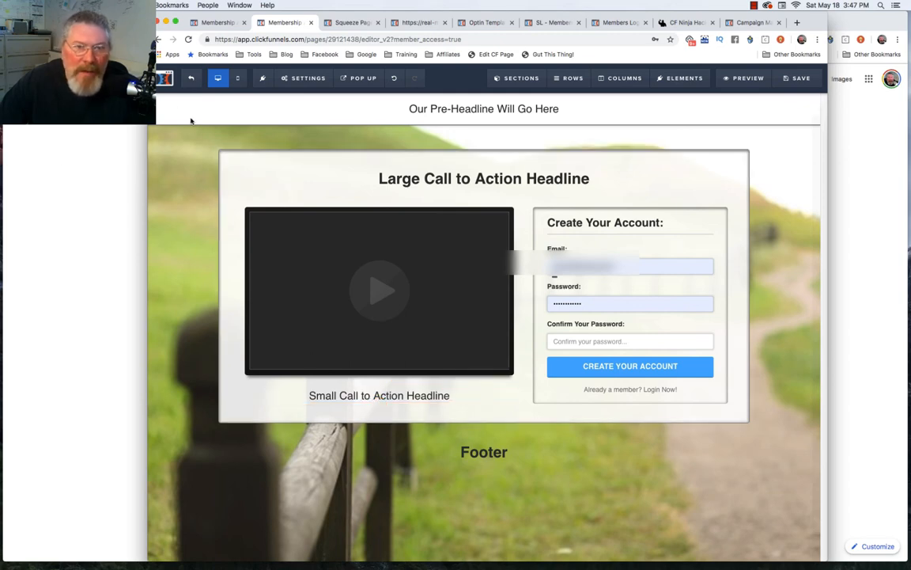
left_click(484, 108)
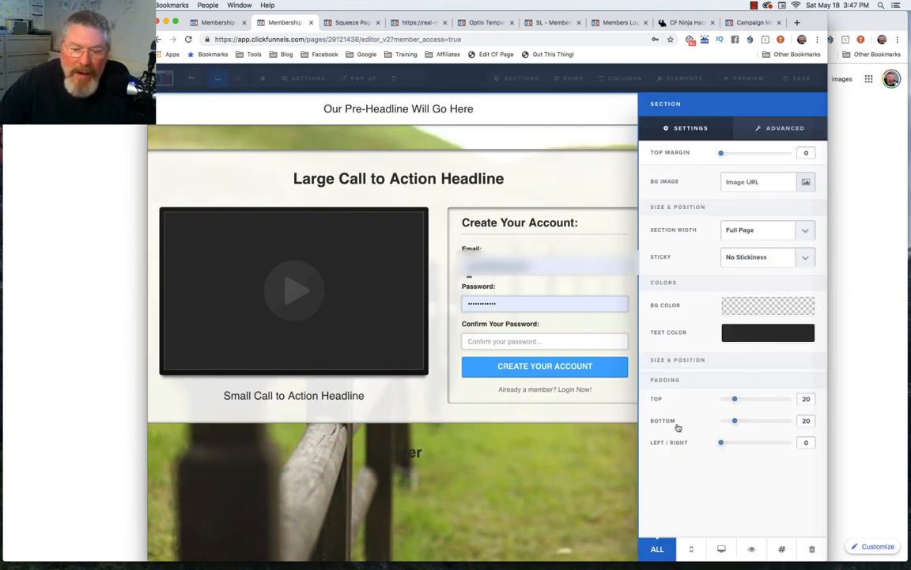
mouse_move(769, 277)
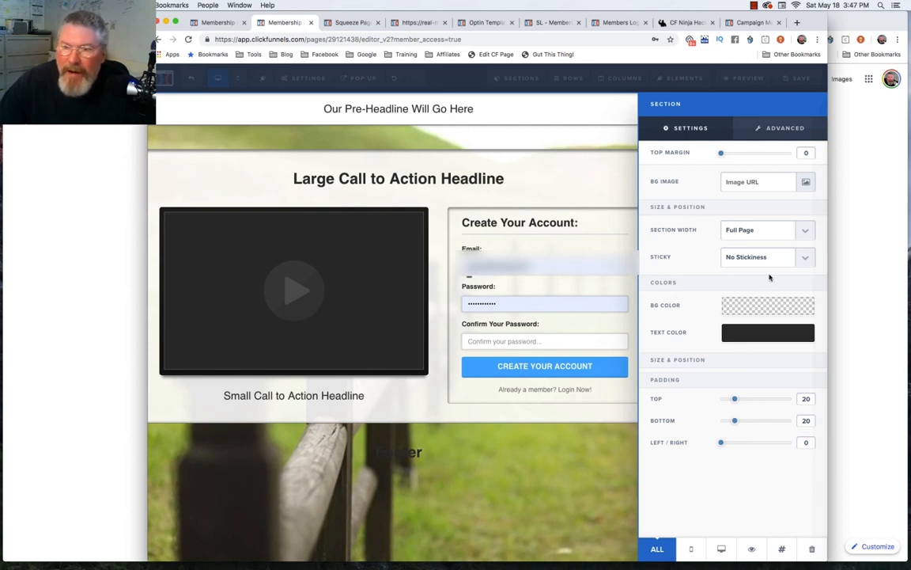
Give the footer section a 100 top margin and larger top padding.
left_click_drag(722, 152, 783, 152)
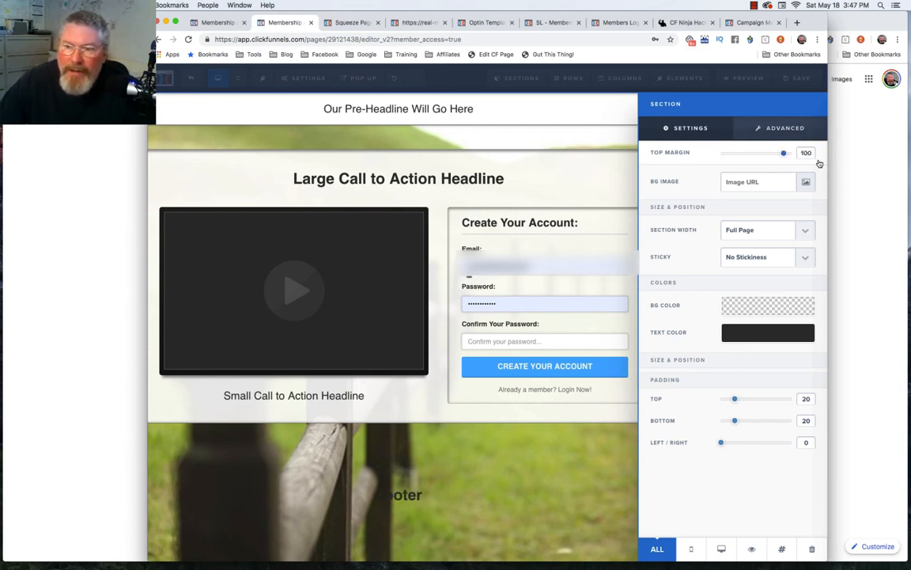
left_click_drag(734, 399, 779, 399)
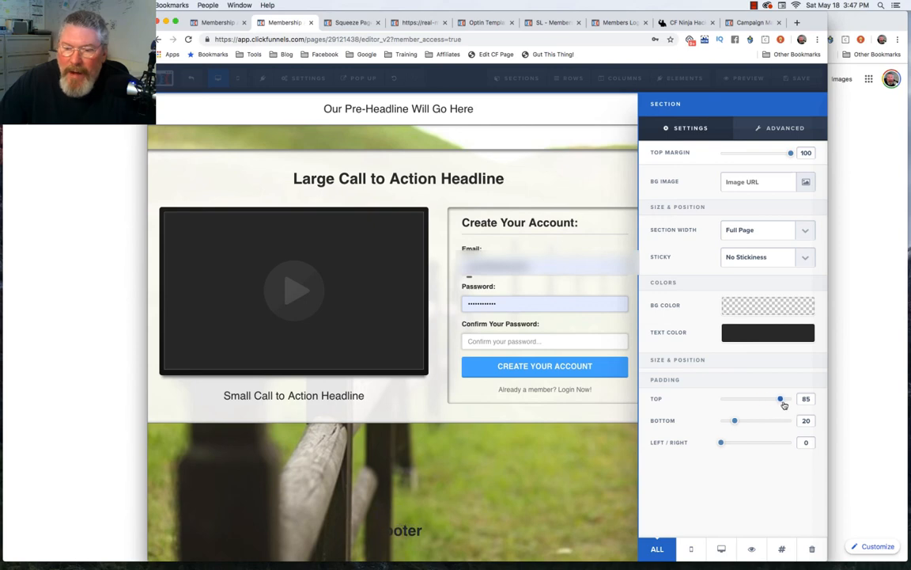
left_click_drag(780, 399, 791, 399)
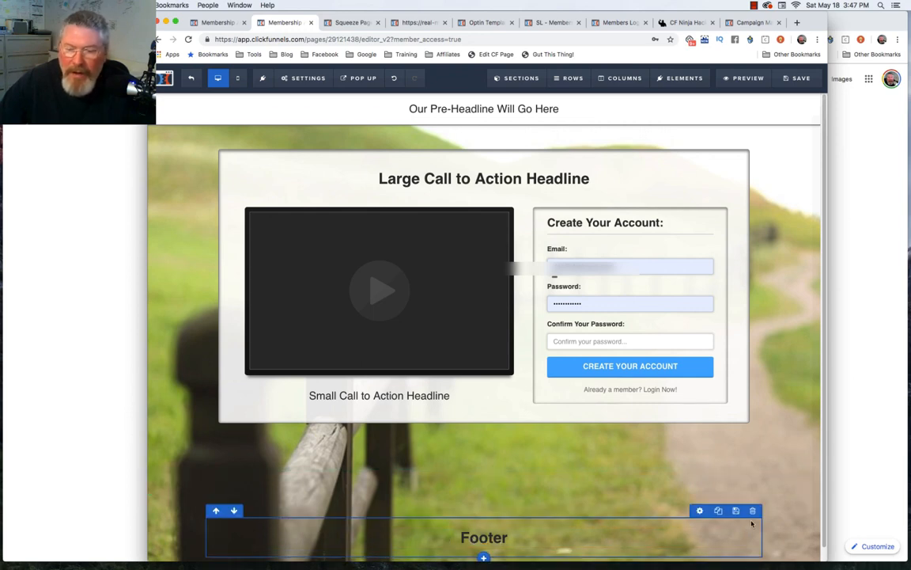
mouse_move(699, 509)
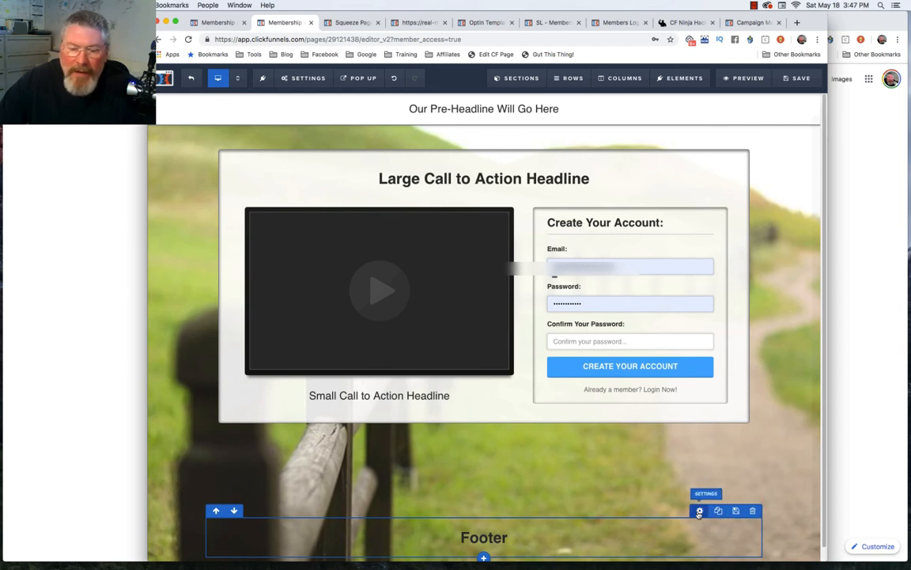
Start choosing a translucent background colour for the footer row.
left_click(699, 510)
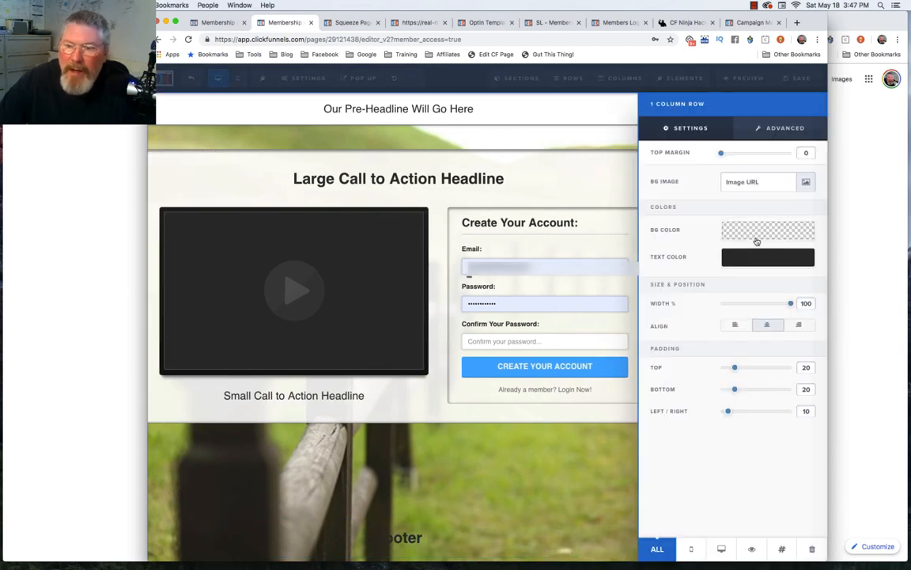
left_click(767, 230)
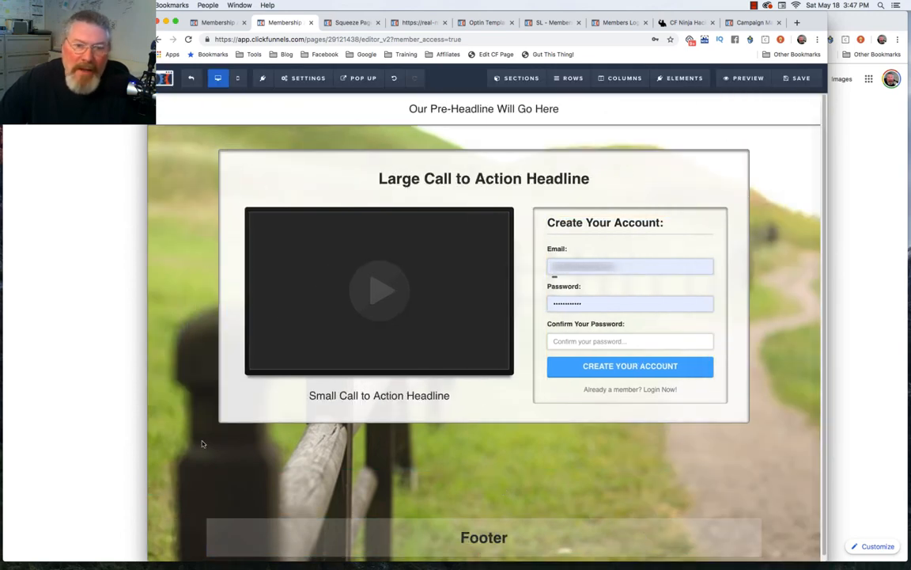
mouse_move(193, 266)
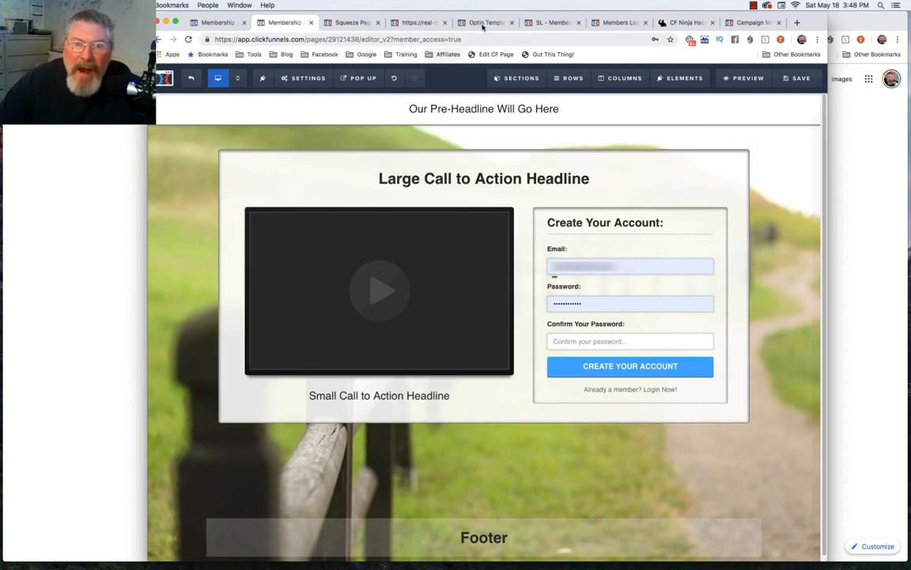
left_click(553, 22)
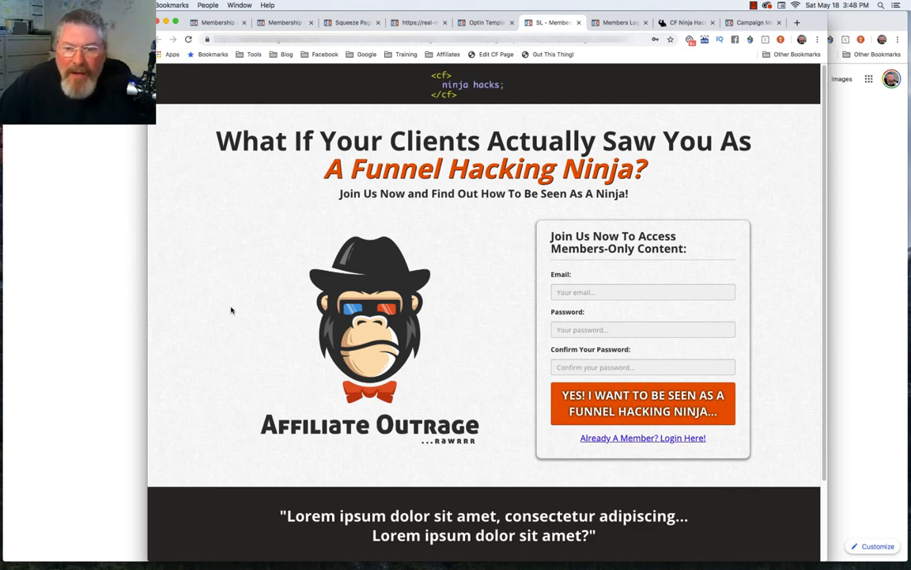
Switch to the How To Become An Expert members login page tab.
scroll("down", 3)
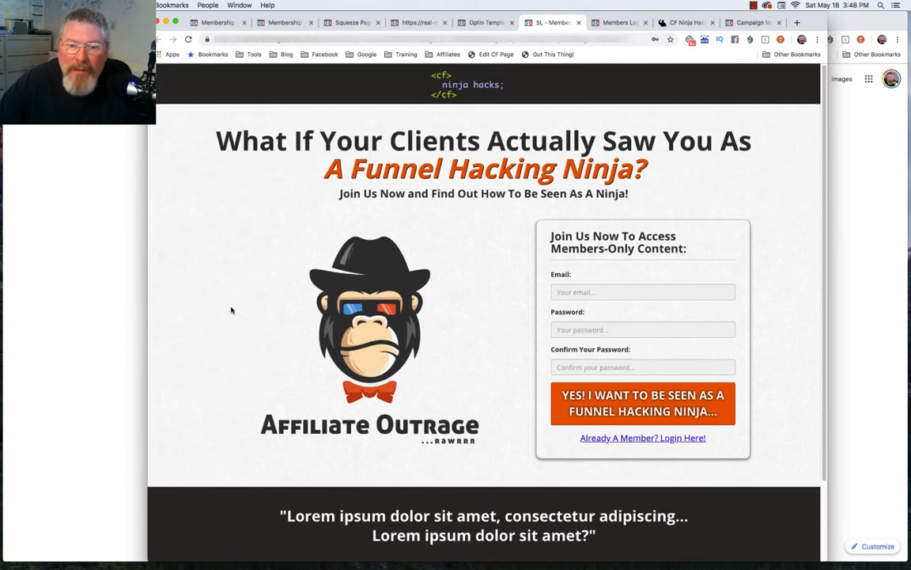
mouse_move(240, 216)
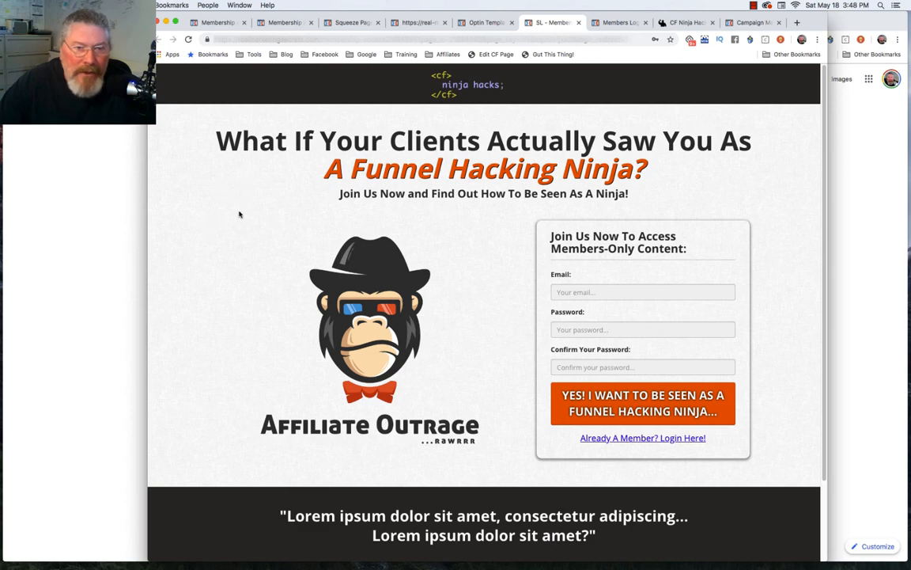
mouse_move(471, 264)
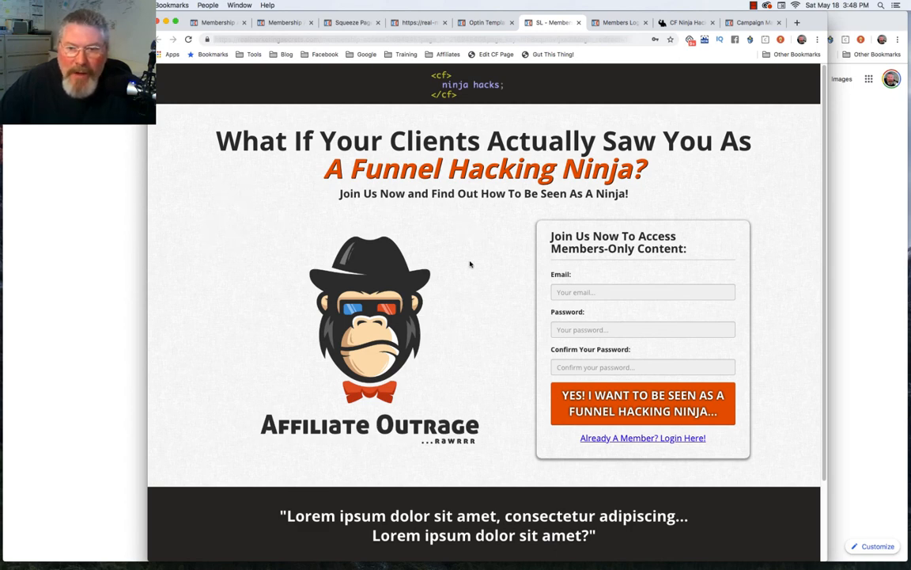
mouse_move(655, 465)
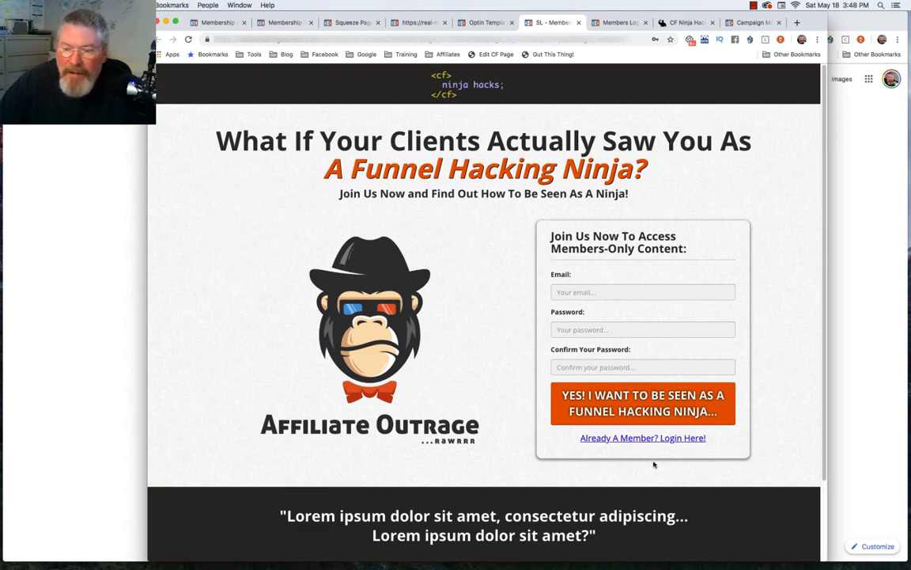
mouse_move(747, 231)
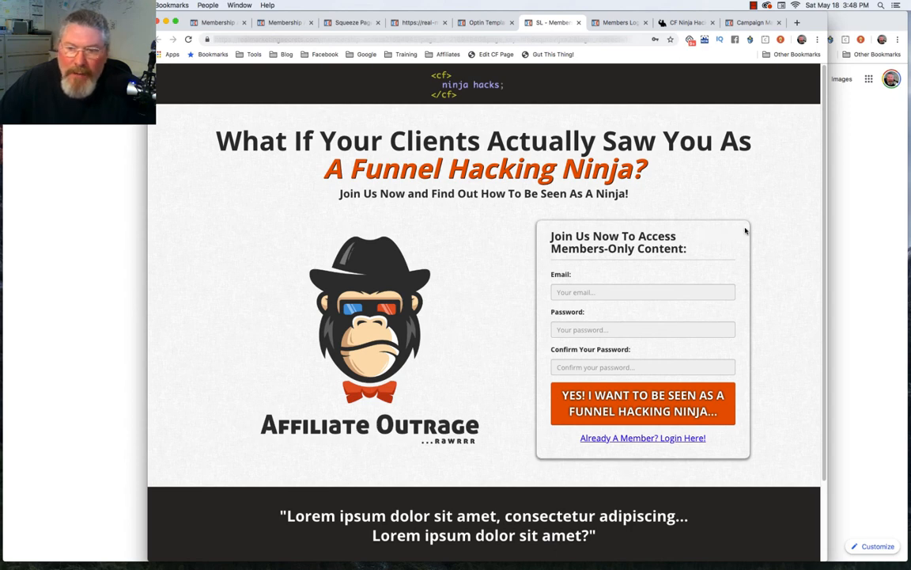
mouse_move(766, 184)
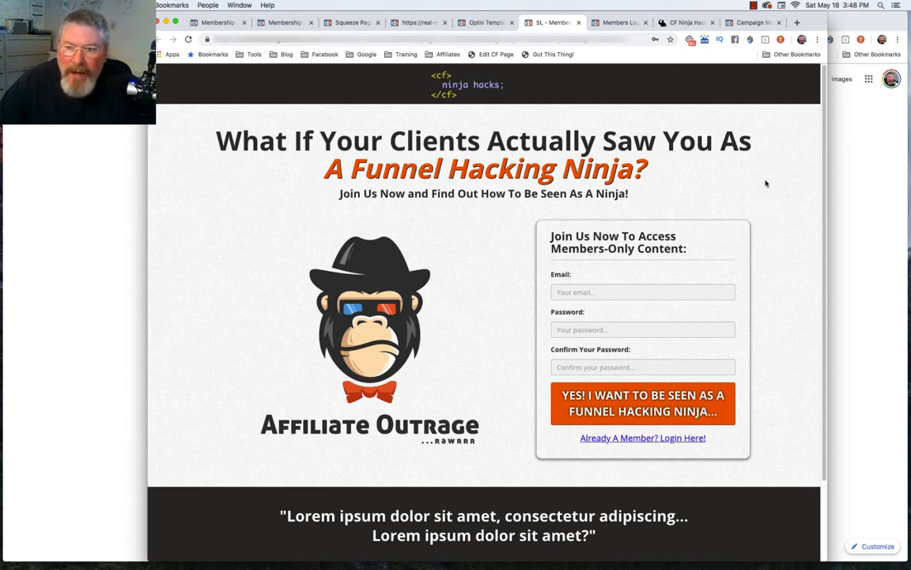
mouse_move(513, 468)
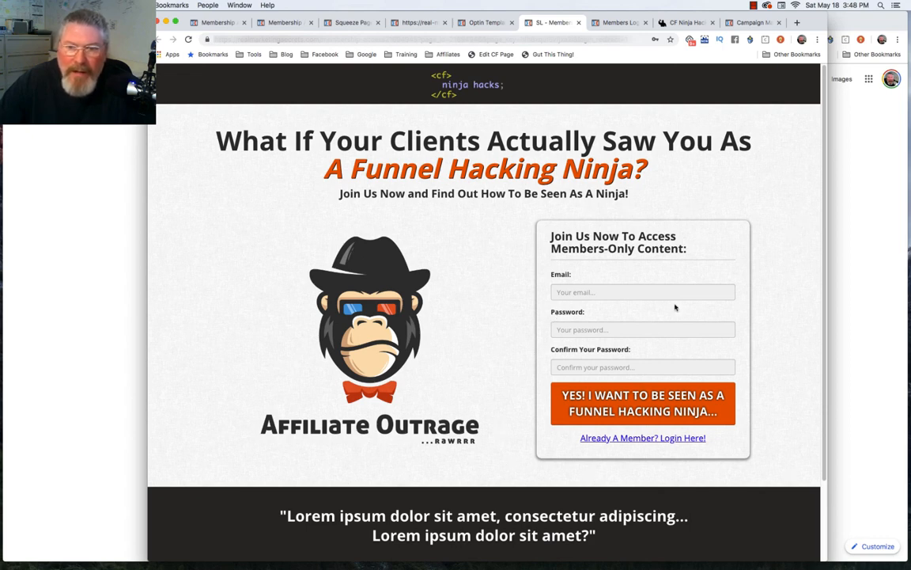
left_click(620, 23)
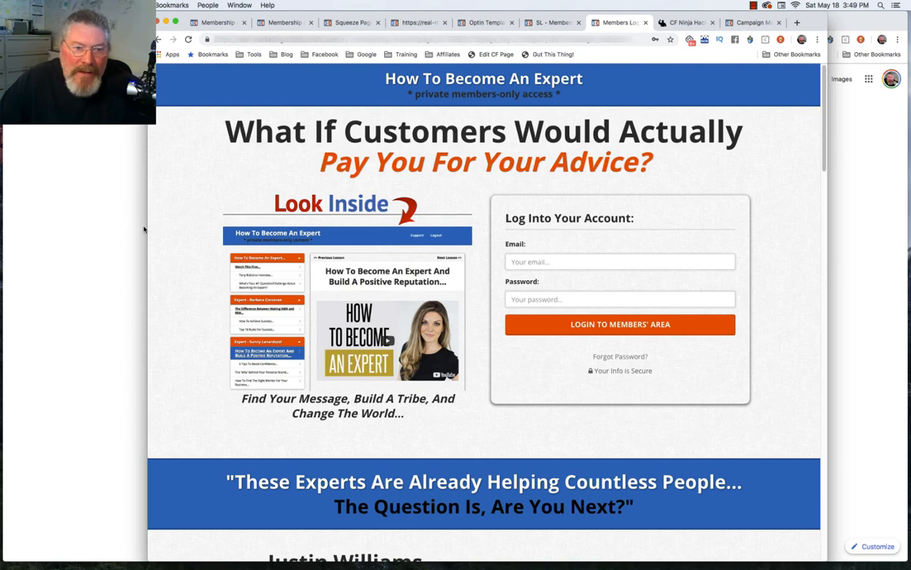
mouse_move(324, 300)
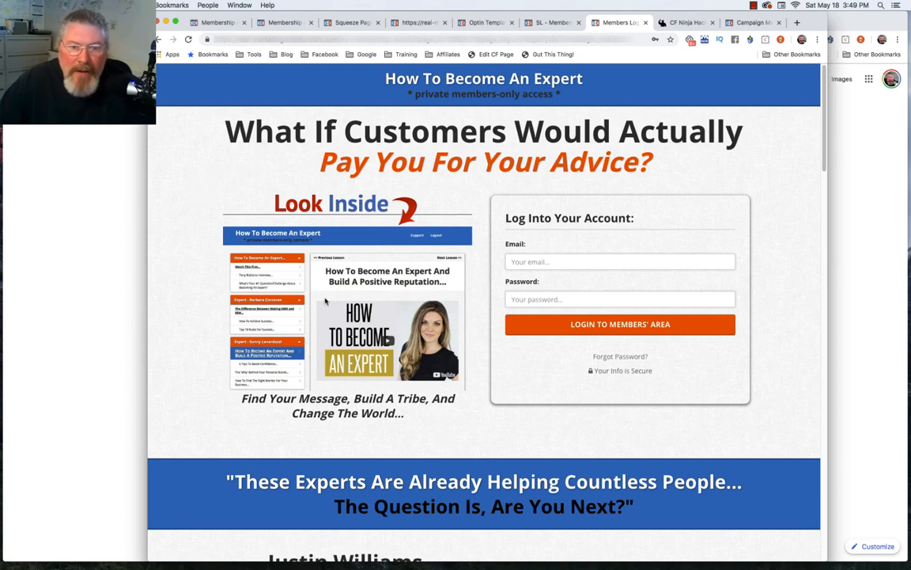
mouse_move(703, 386)
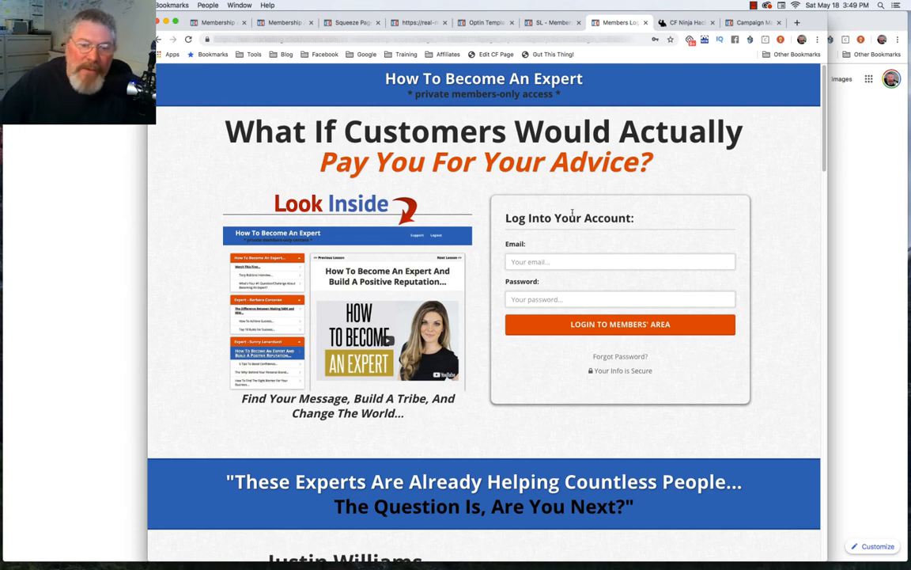
mouse_move(484, 253)
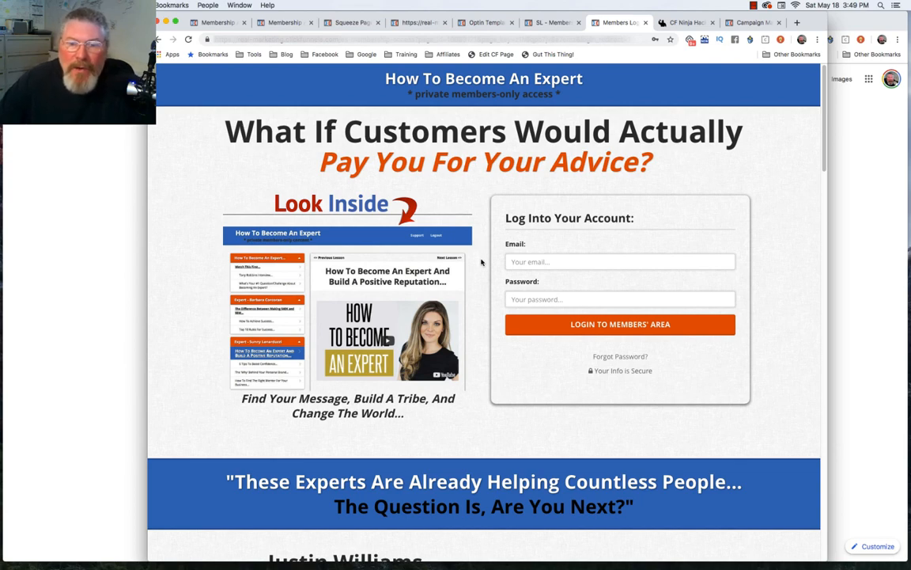
Scroll through the expert members page, return to the top, then switch to the ninja-themed login example tab.
scroll("down", 3)
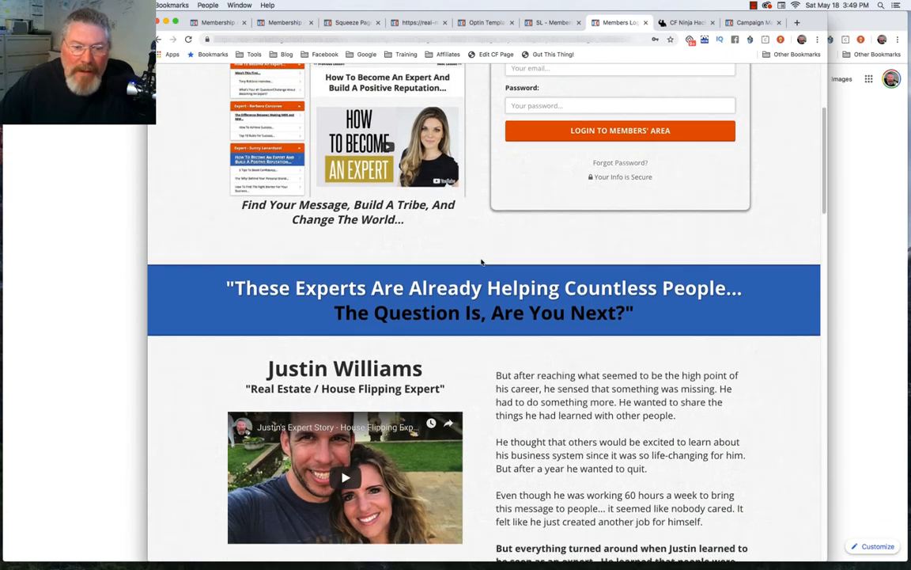
scroll("down", 3)
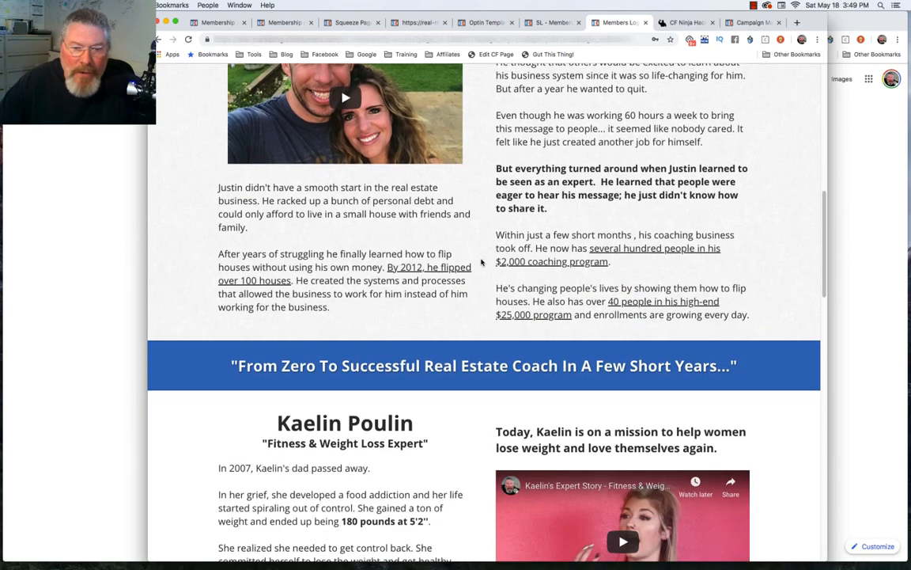
scroll("down", 3)
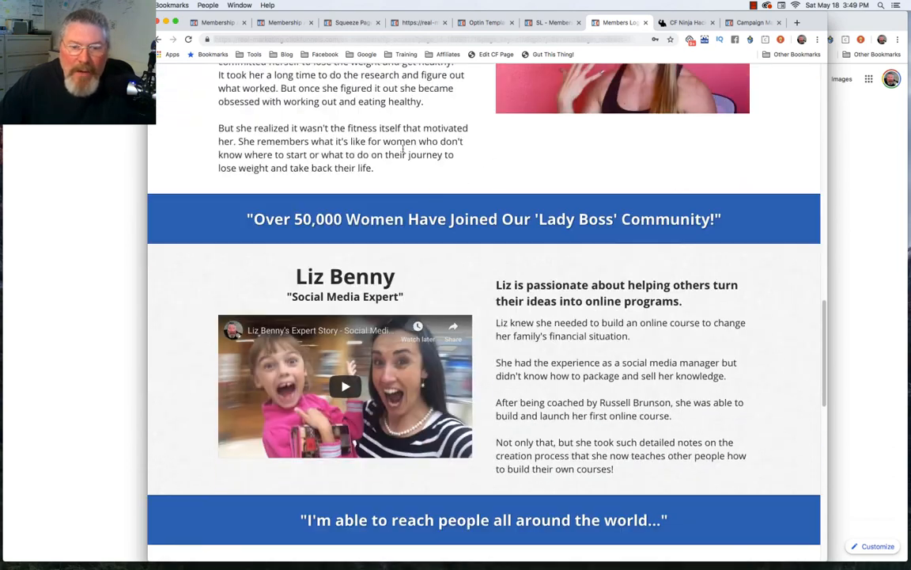
scroll("down", 3)
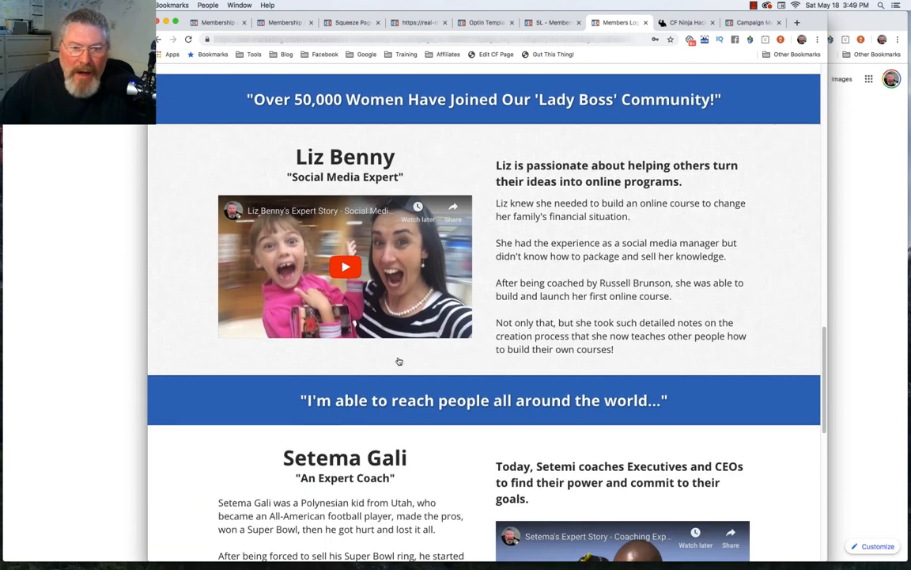
scroll("down", 3)
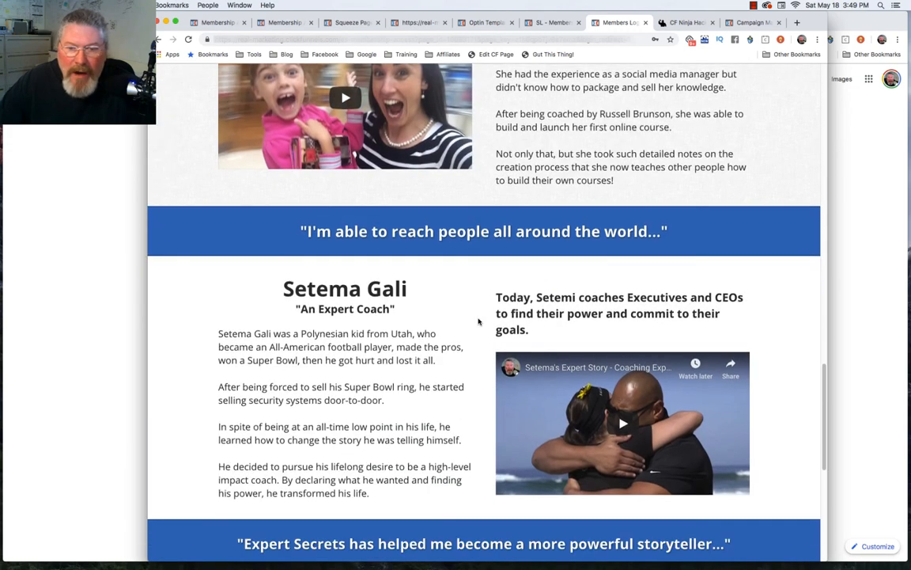
scroll("down", 3)
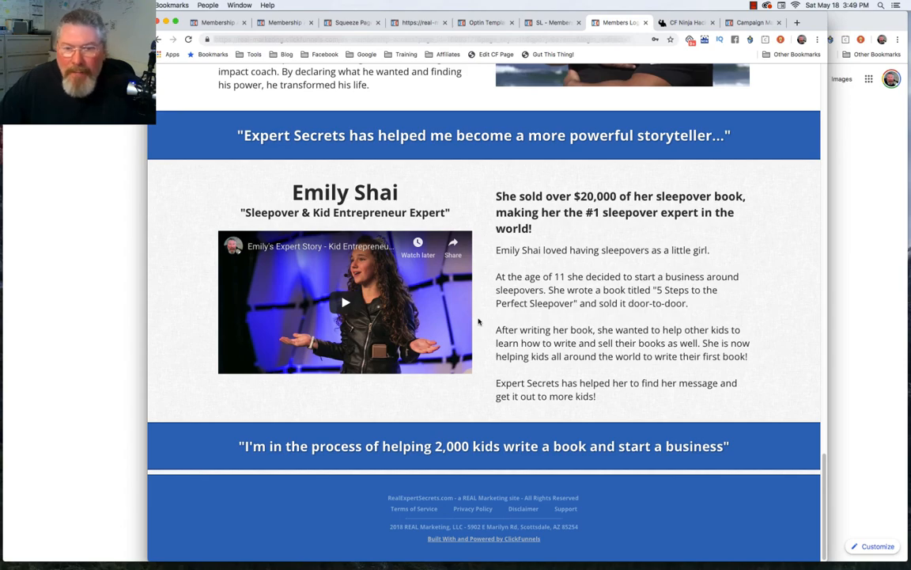
scroll("up", 3)
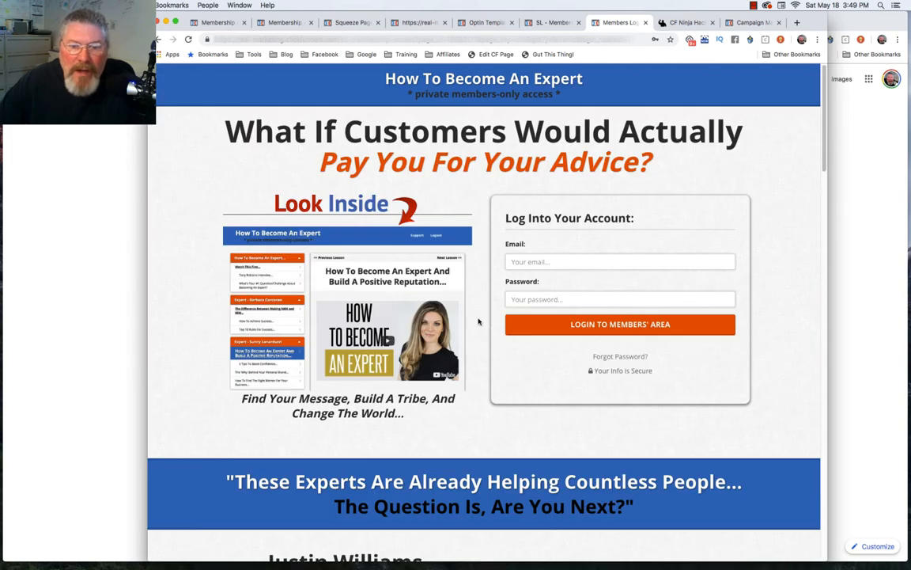
mouse_move(557, 293)
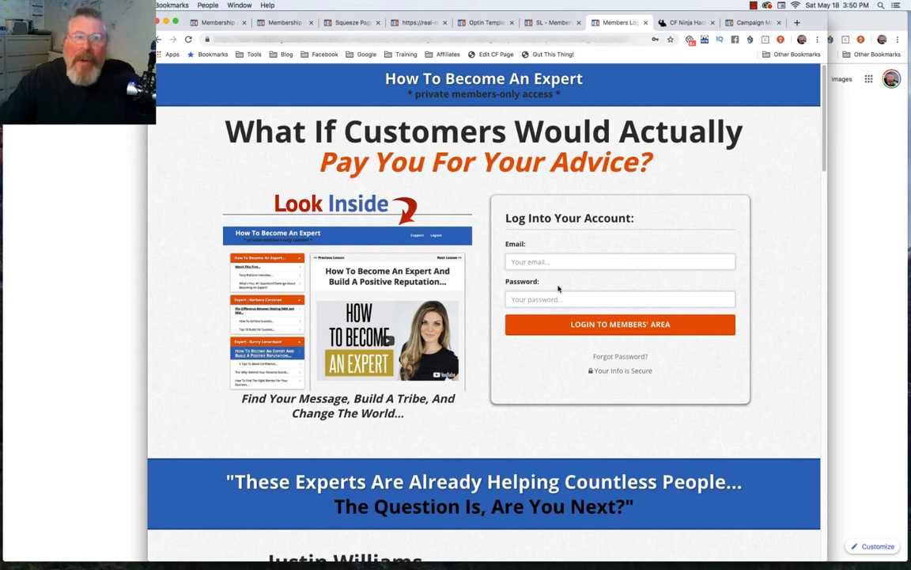
mouse_move(549, 293)
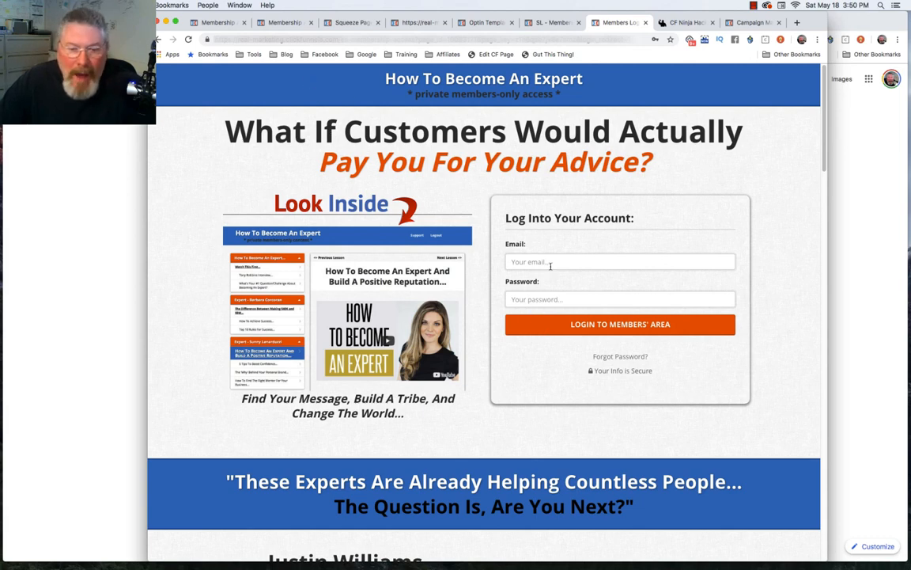
mouse_move(406, 422)
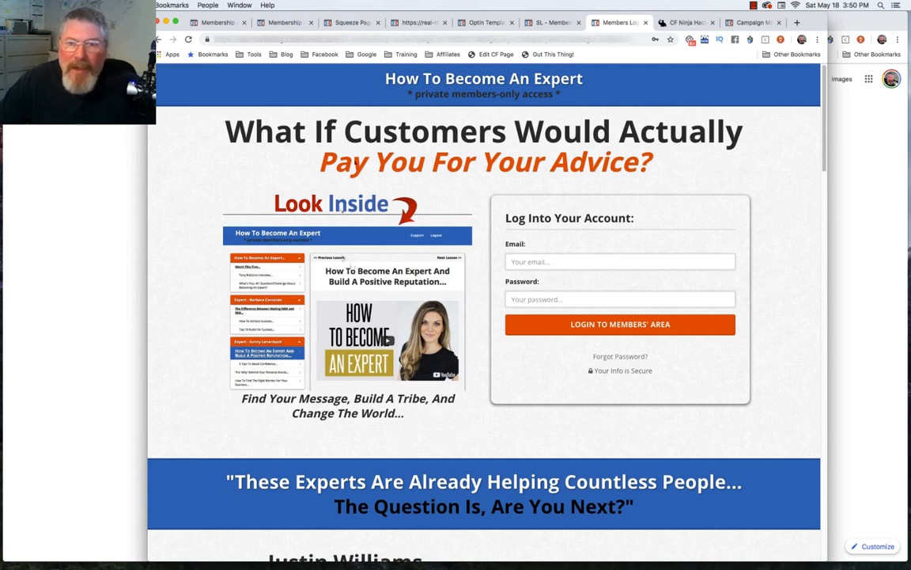
mouse_move(810, 193)
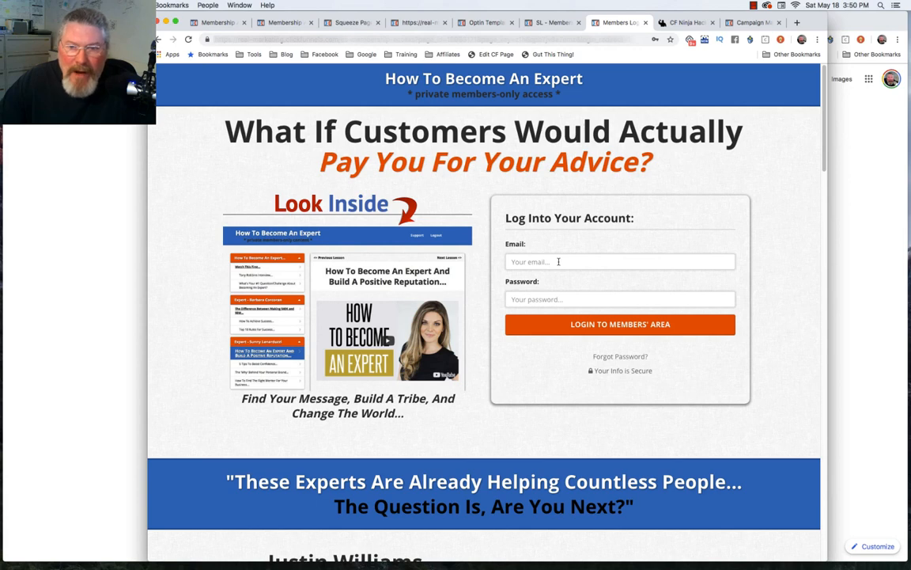
mouse_move(716, 33)
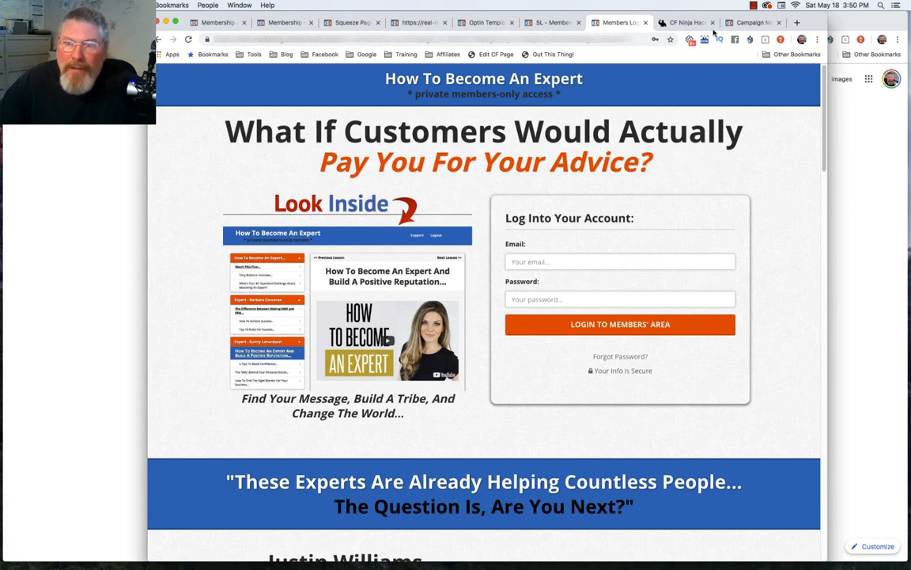
left_click(684, 22)
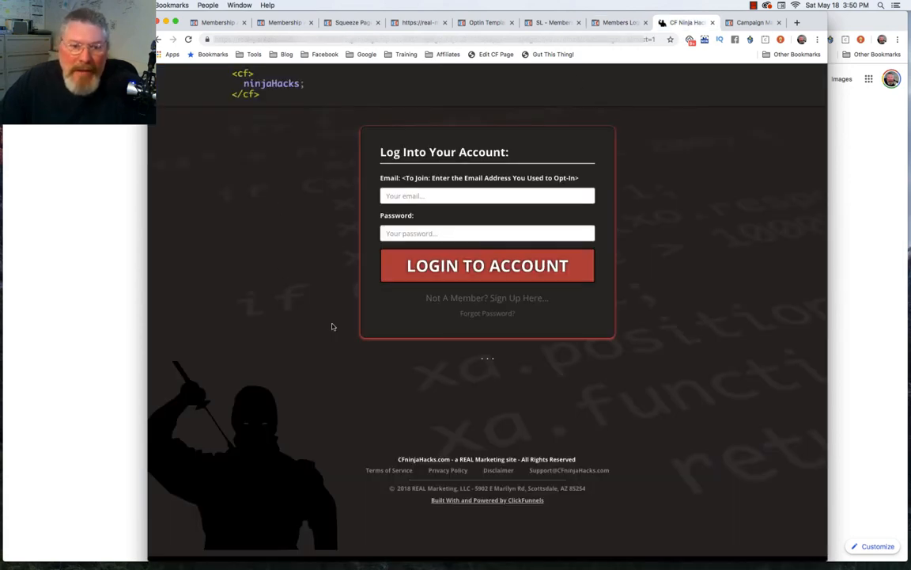
mouse_move(650, 387)
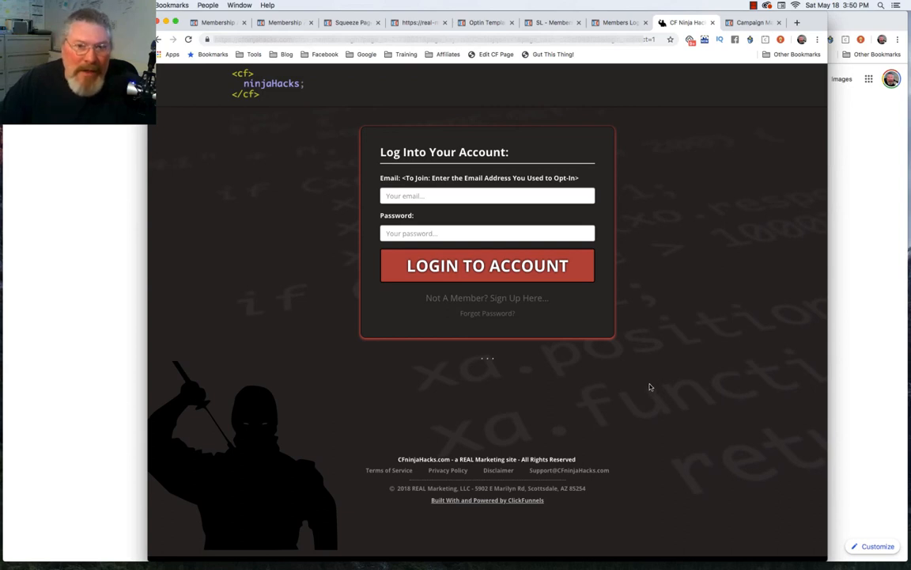
mouse_move(686, 152)
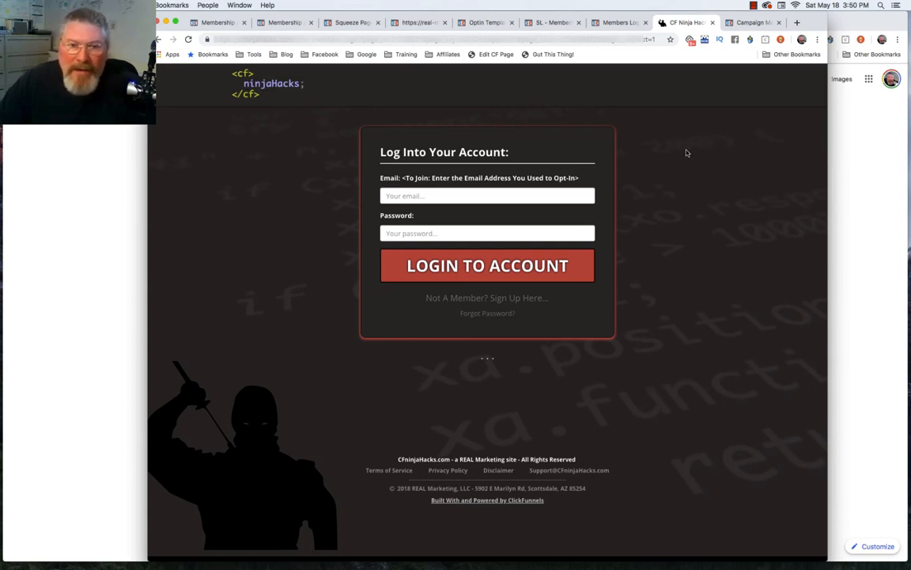
mouse_move(655, 399)
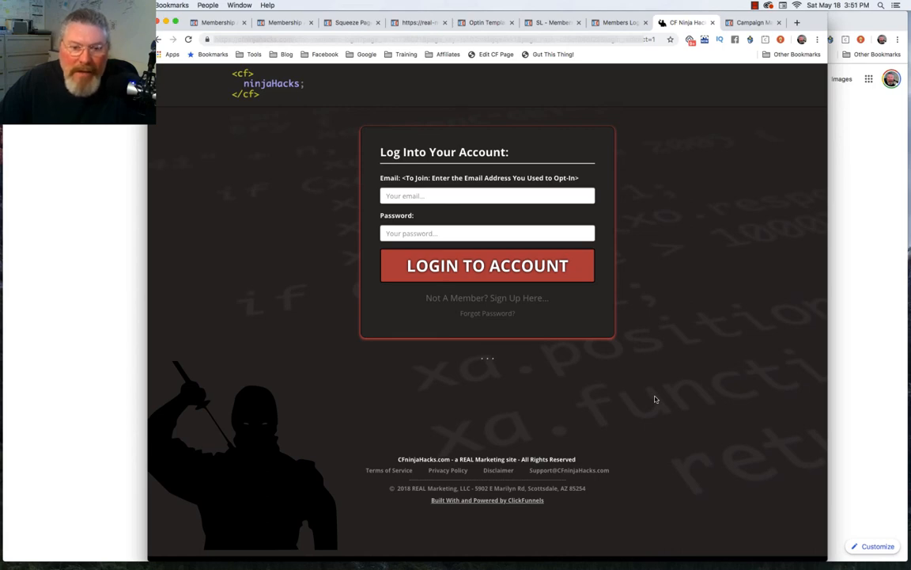
Switch to the Campaign Managers Academy welcome page example tab.
left_click(752, 22)
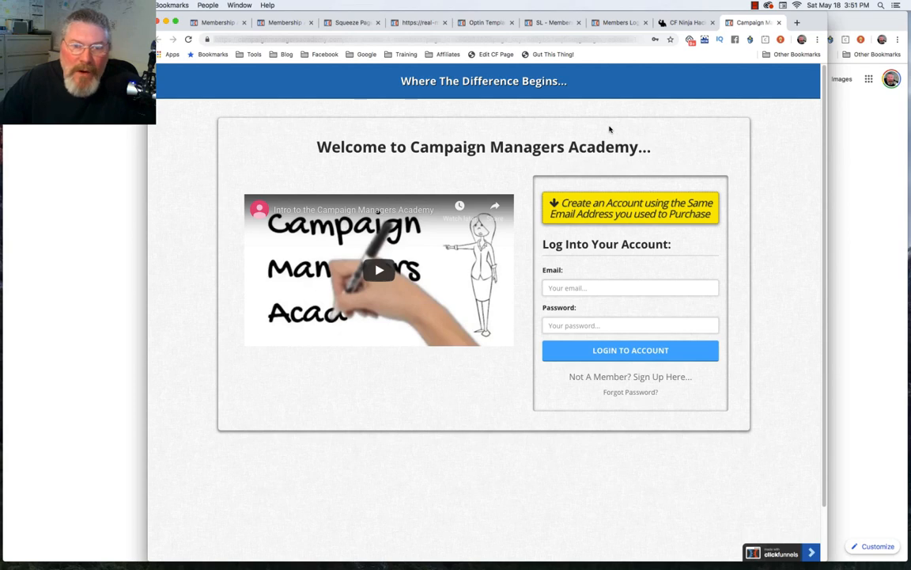
mouse_move(616, 192)
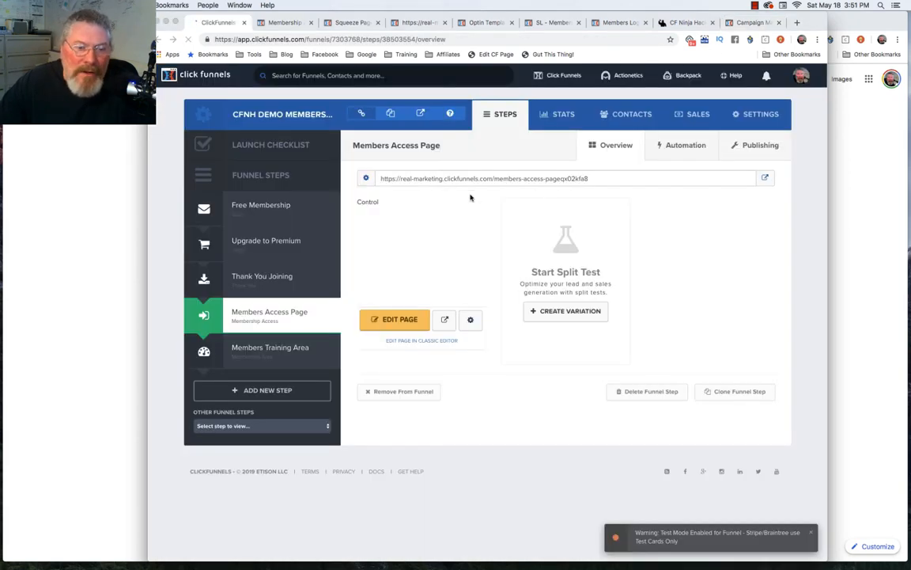
Back on the members funnel, select the Members Training Area step in the sidebar.
left_click(269, 348)
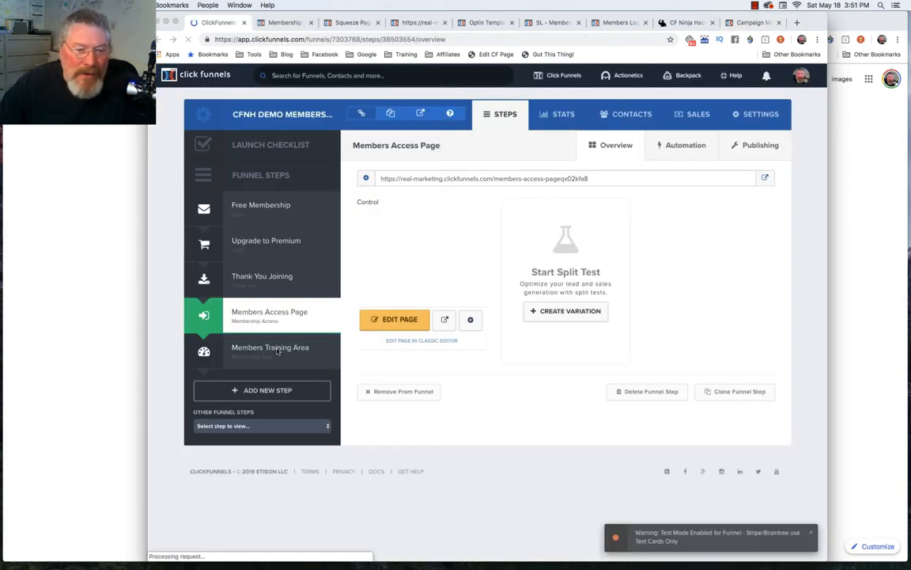